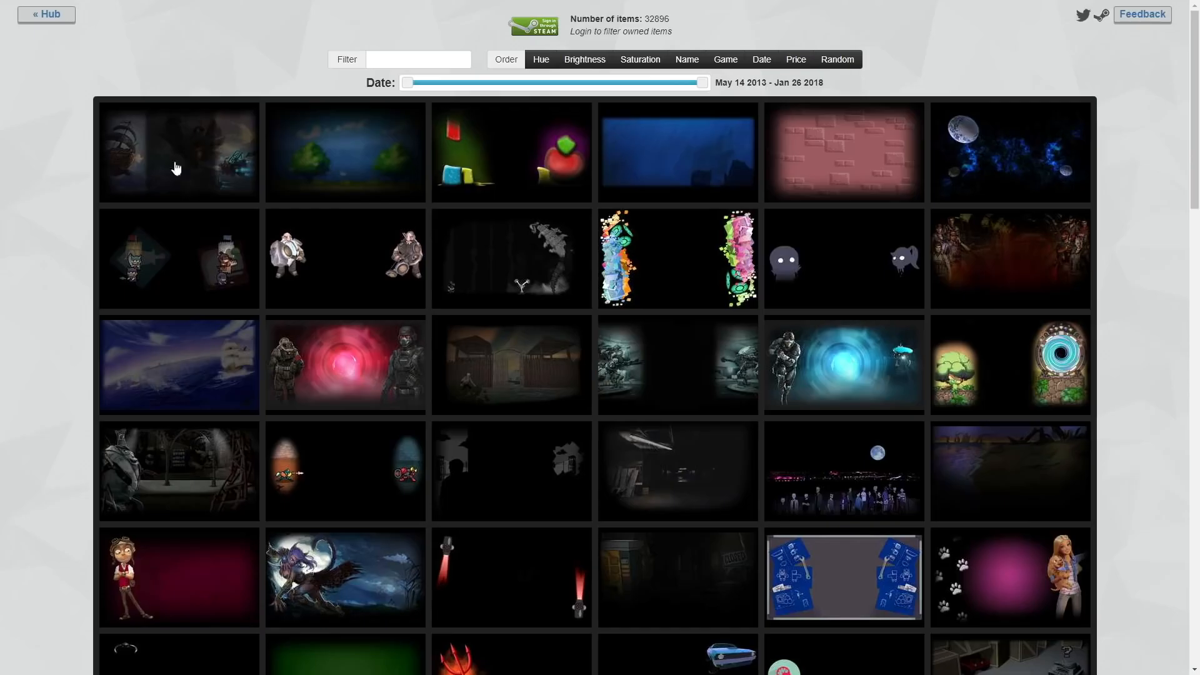
{"action": "mouse_move", "coordinate": [892, 556]}
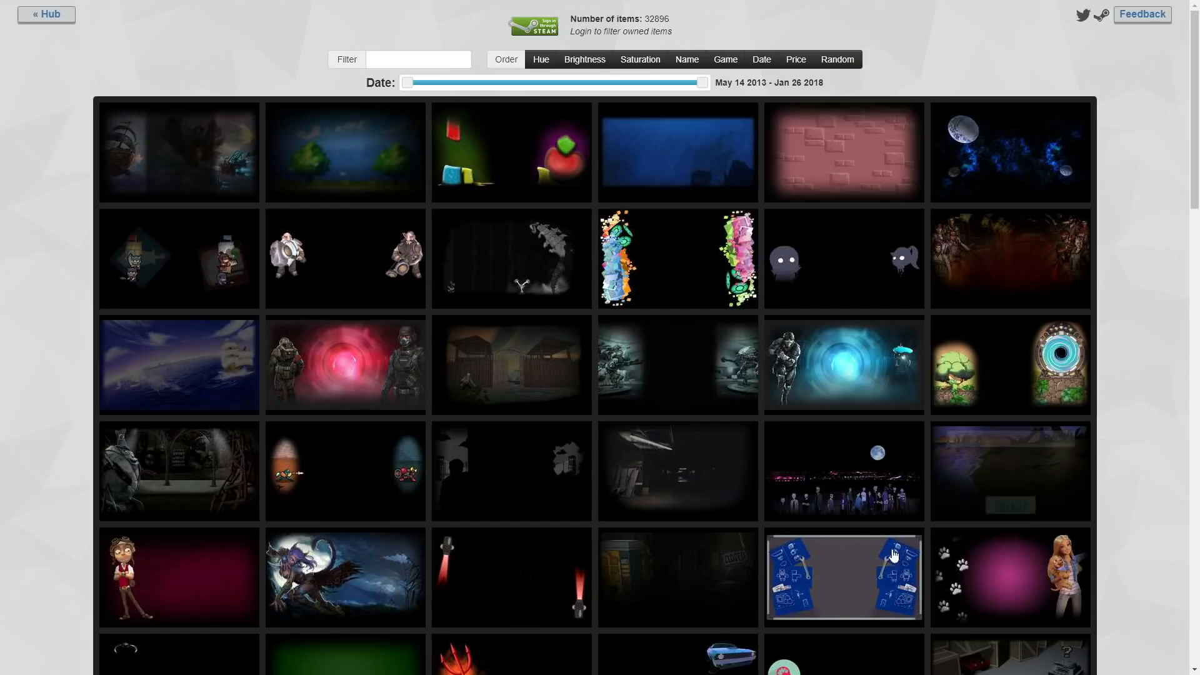
{"action": "mouse_move", "coordinate": [154, 88]}
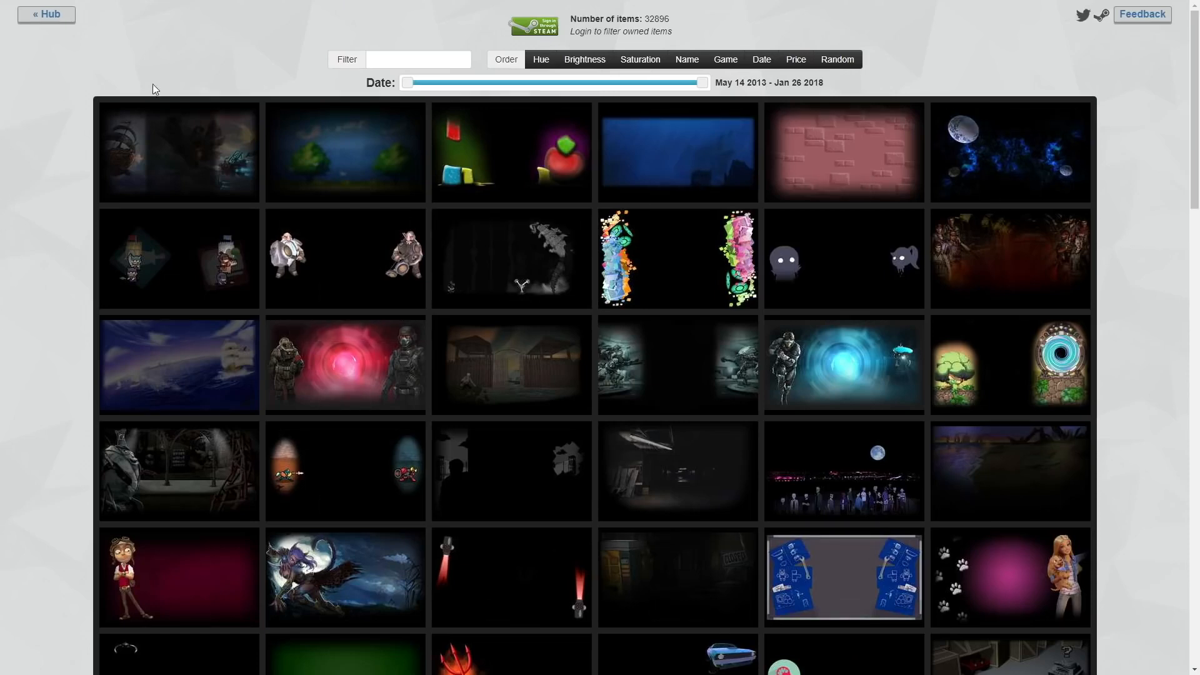
{"action": "mouse_move", "coordinate": [540, 63]}
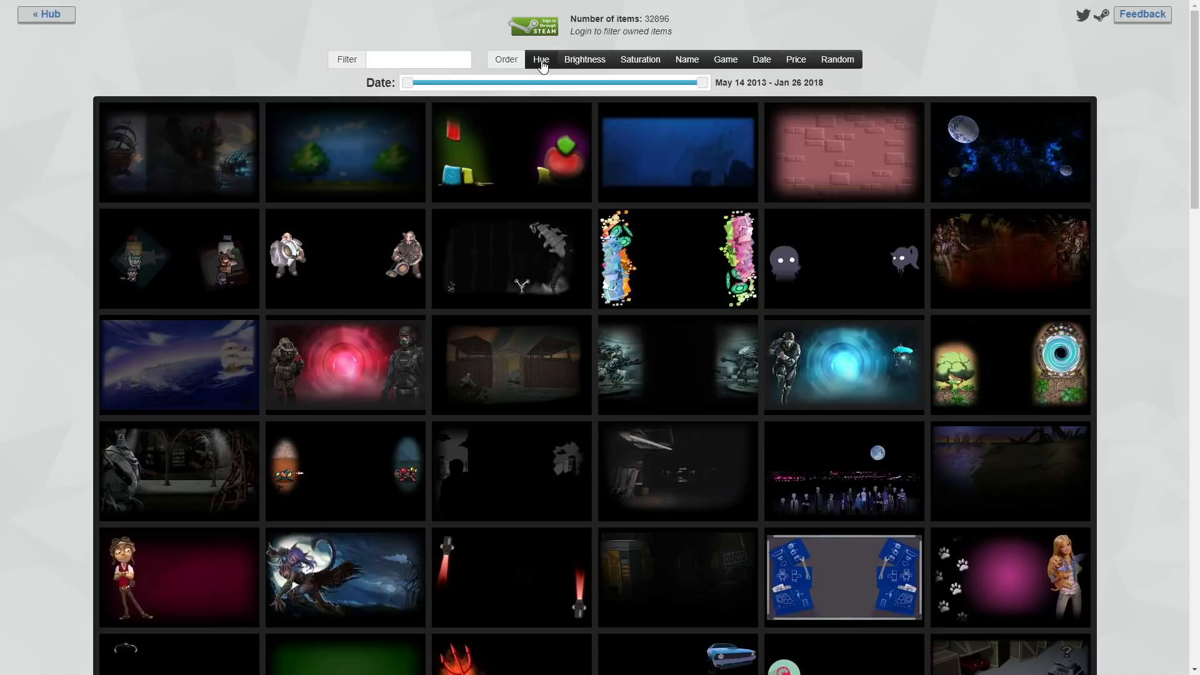
{"action": "mouse_move", "coordinate": [640, 60]}
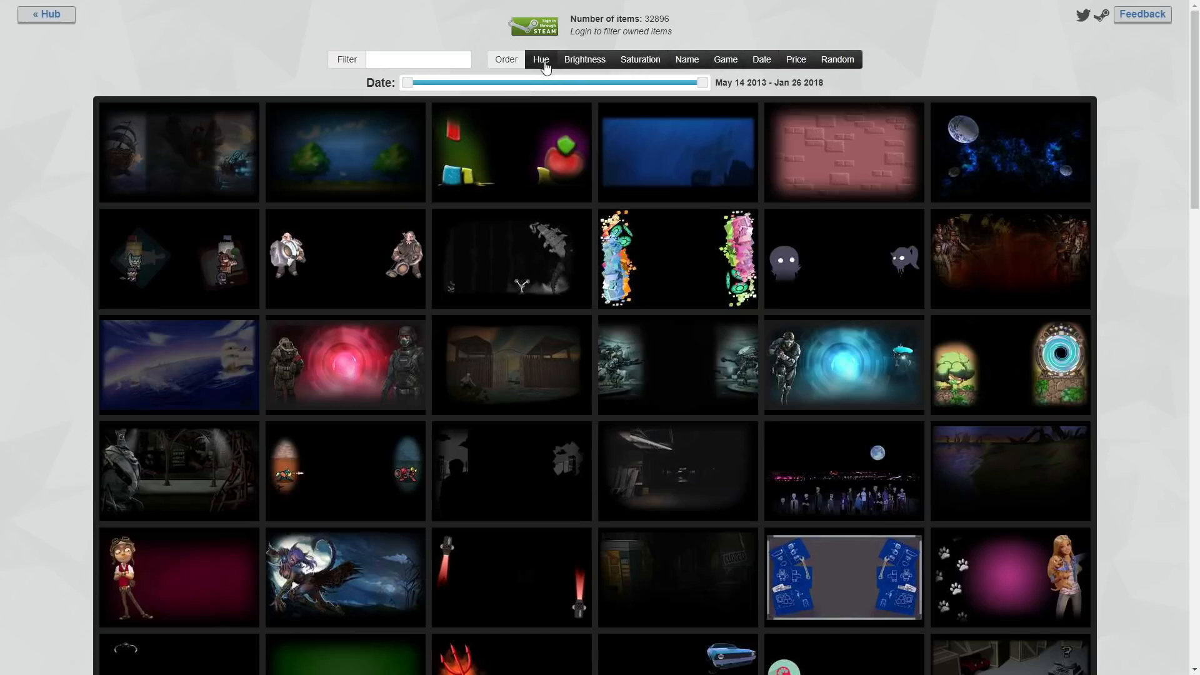
Sort the backgrounds by hue and raise the minimum hue to 181 (range 181–255).
{"action": "left_click", "coordinate": [540, 60]}
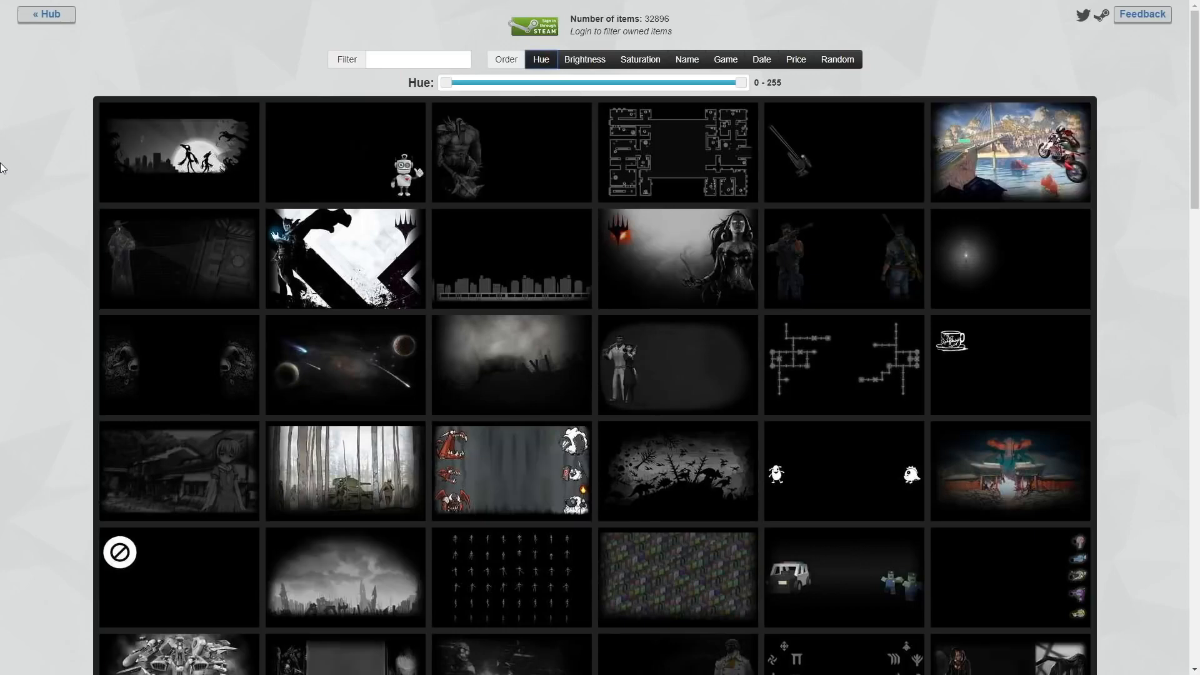
{"action": "scroll", "scroll_direction": "down", "scroll_amount": 3}
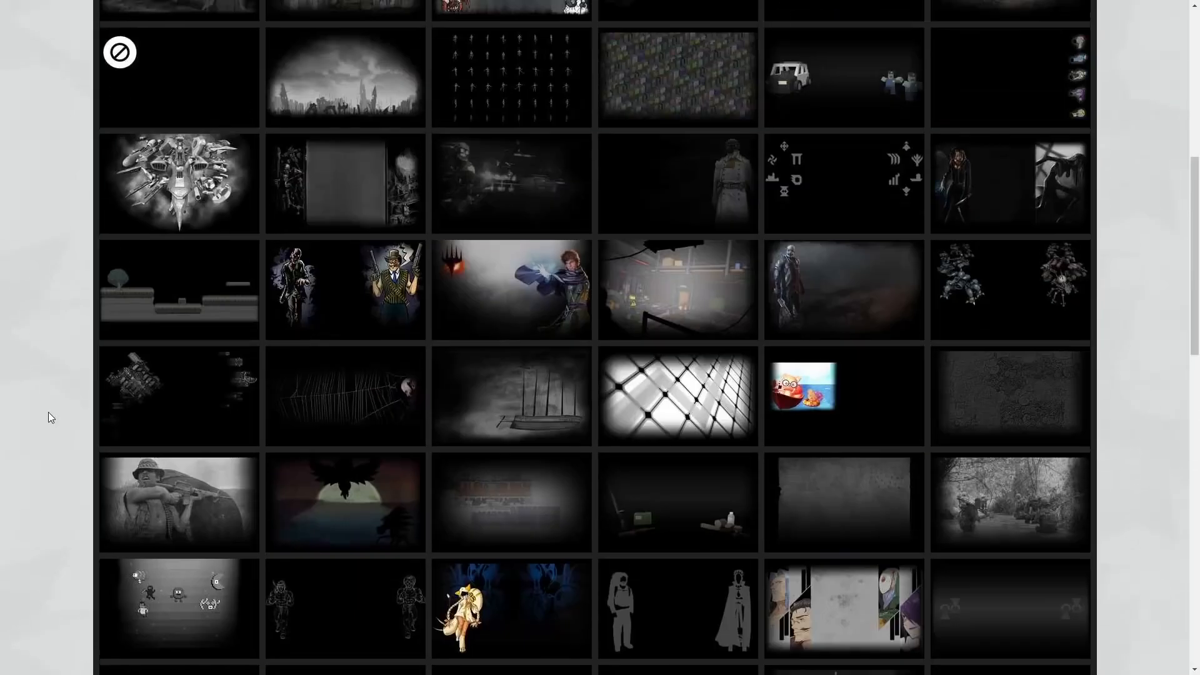
{"action": "scroll", "scroll_direction": "up", "scroll_amount": 3}
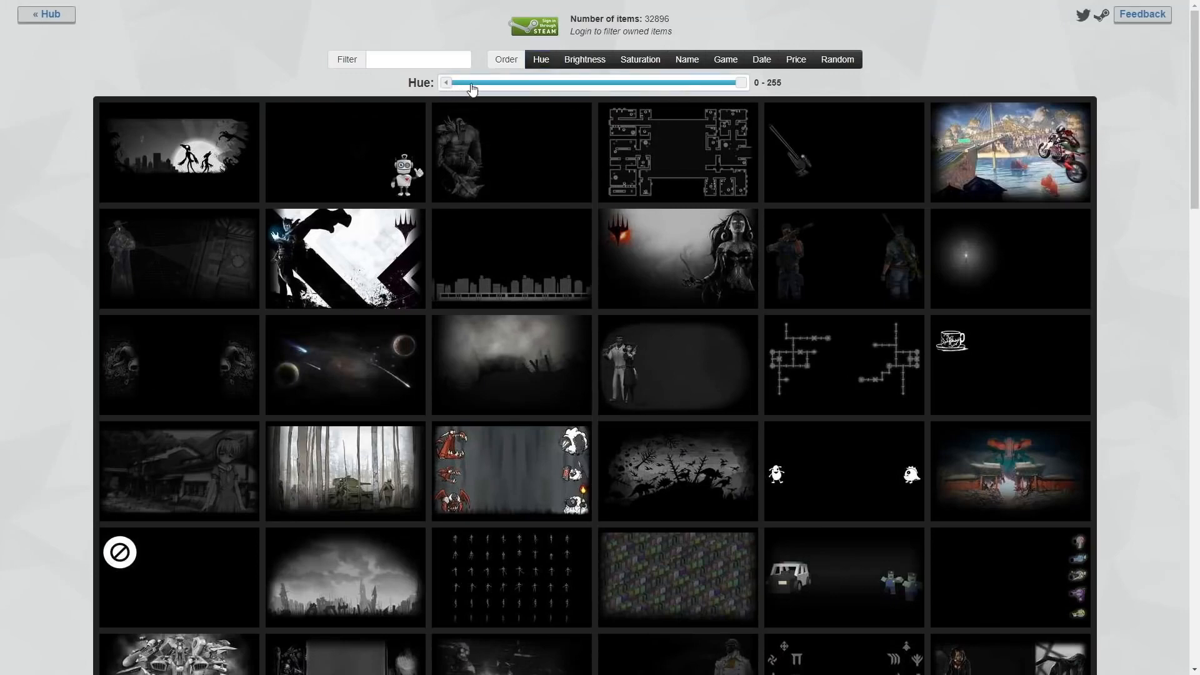
{"action": "left_click_drag", "start_coordinate": [446, 82], "coordinate": [489, 82]}
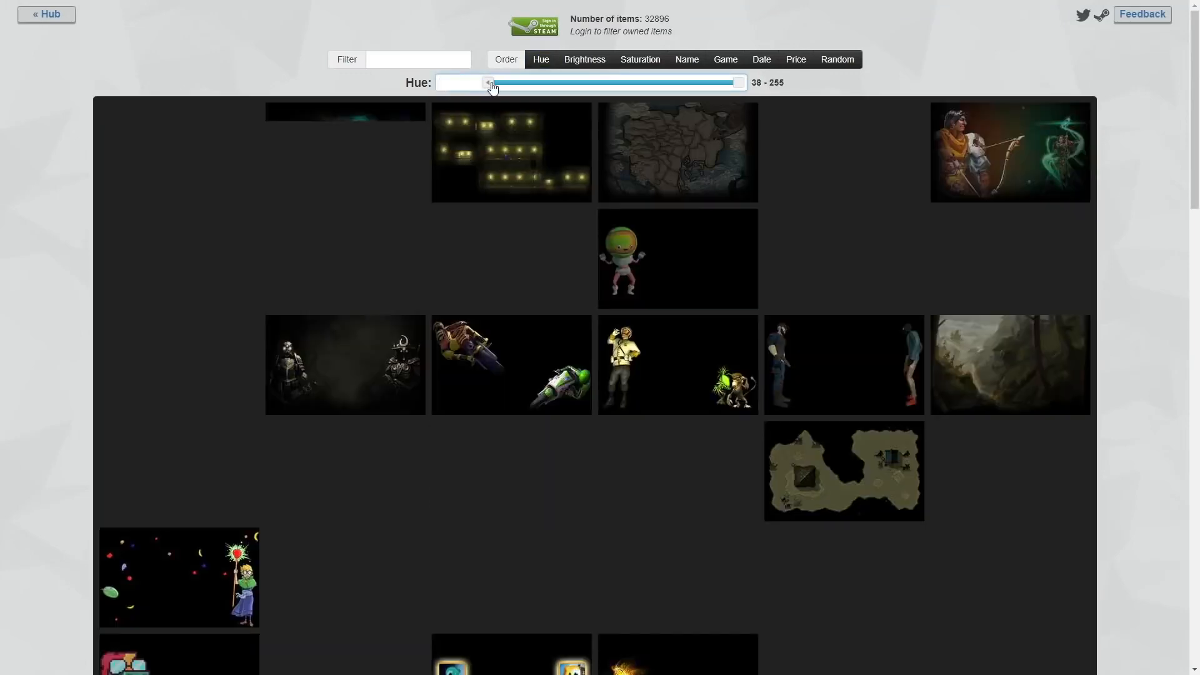
{"action": "left_click_drag", "start_coordinate": [489, 83], "coordinate": [494, 83]}
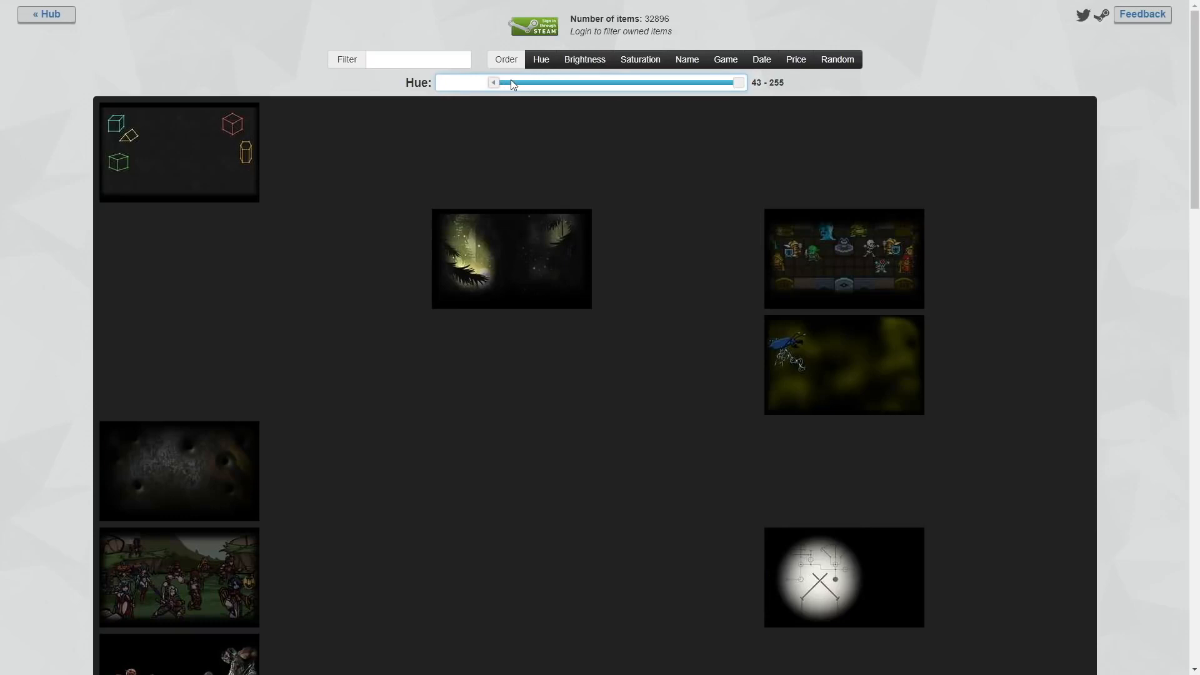
{"action": "left_click_drag", "start_coordinate": [493, 82], "coordinate": [511, 82]}
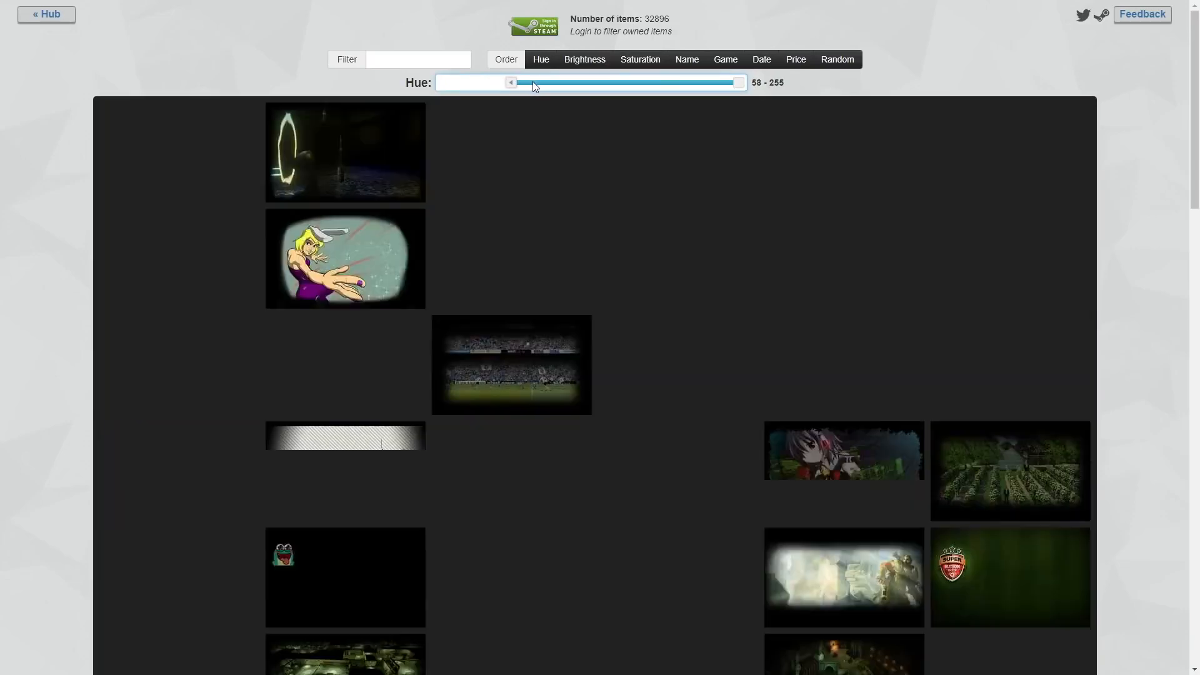
{"action": "left_click_drag", "start_coordinate": [511, 81], "coordinate": [532, 82]}
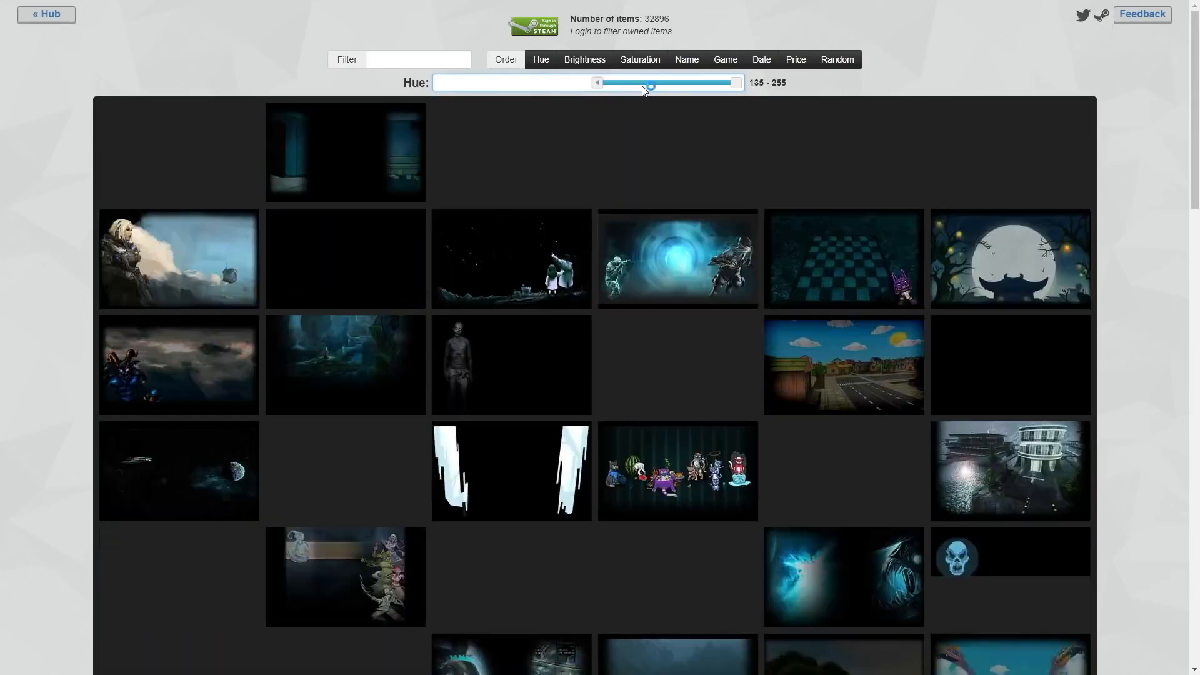
{"action": "left_click_drag", "start_coordinate": [598, 82], "coordinate": [650, 82]}
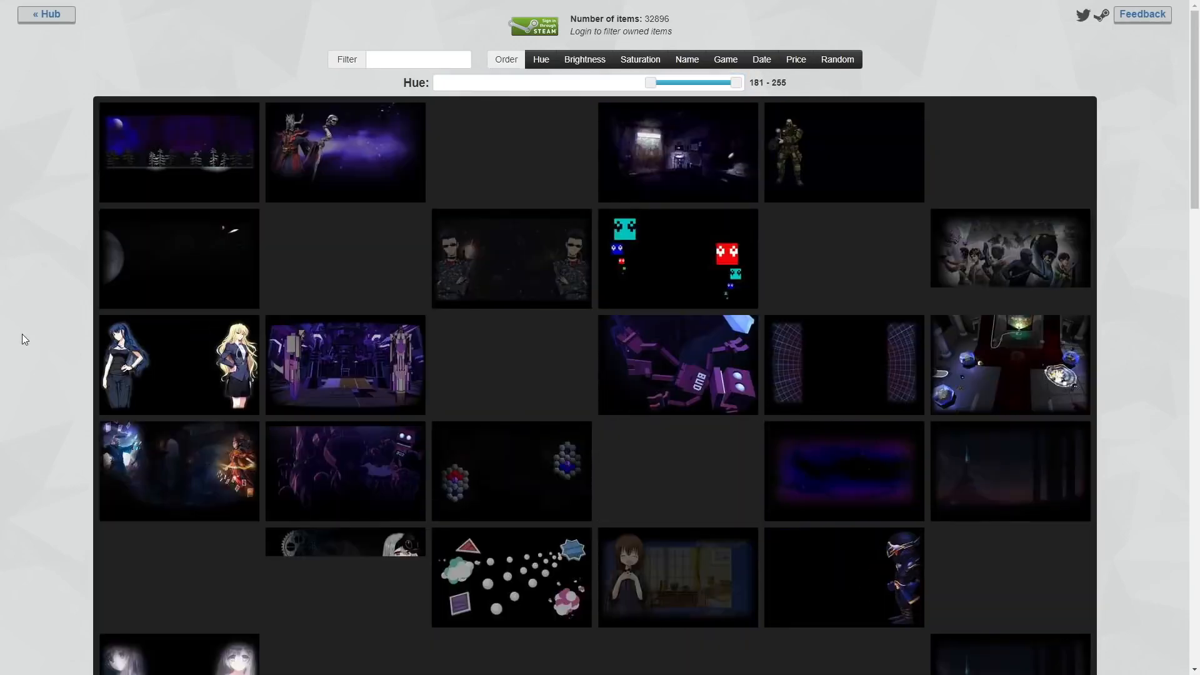
Scroll through the hue-filtered purple backgrounds in the 201–255 range.
{"action": "scroll", "scroll_direction": "down", "scroll_amount": 3}
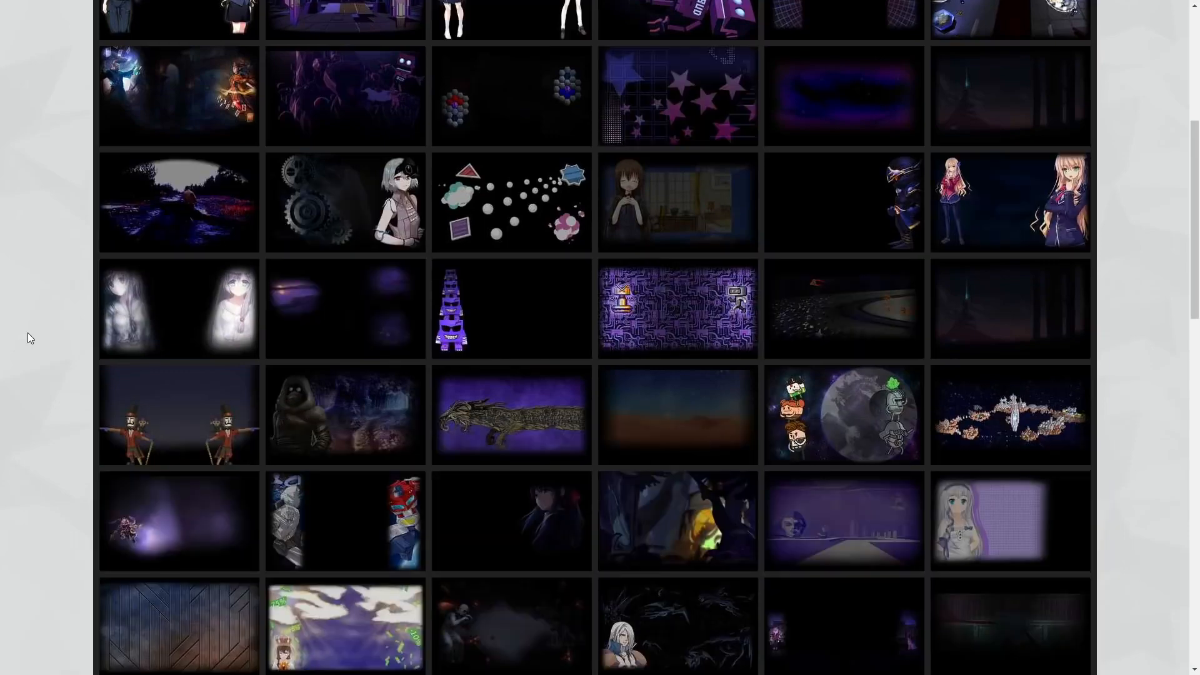
{"action": "scroll", "scroll_direction": "down", "scroll_amount": 3}
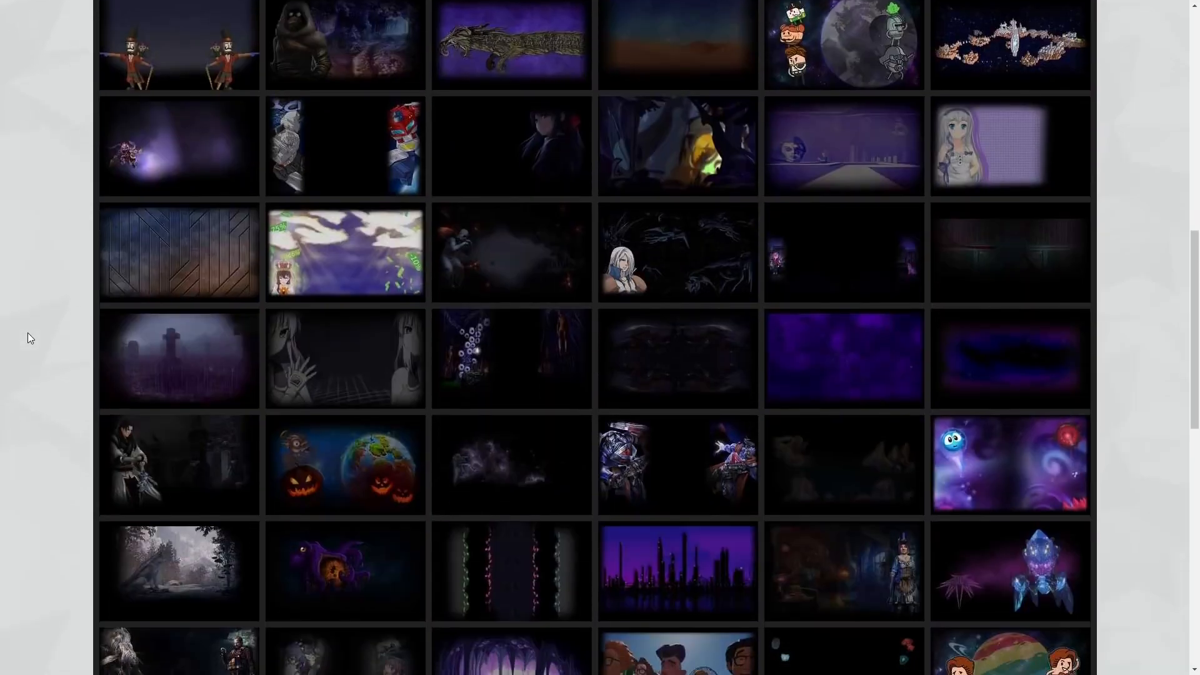
{"action": "scroll", "scroll_direction": "down", "scroll_amount": 3}
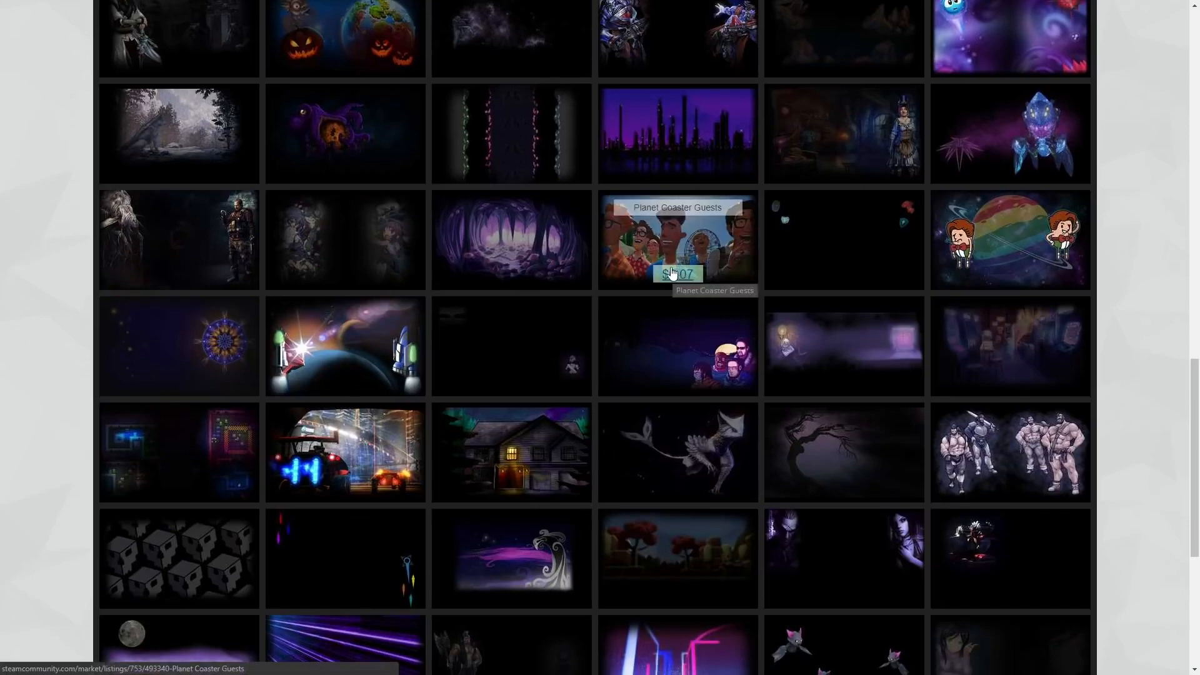
{"action": "scroll", "scroll_direction": "down", "scroll_amount": 3}
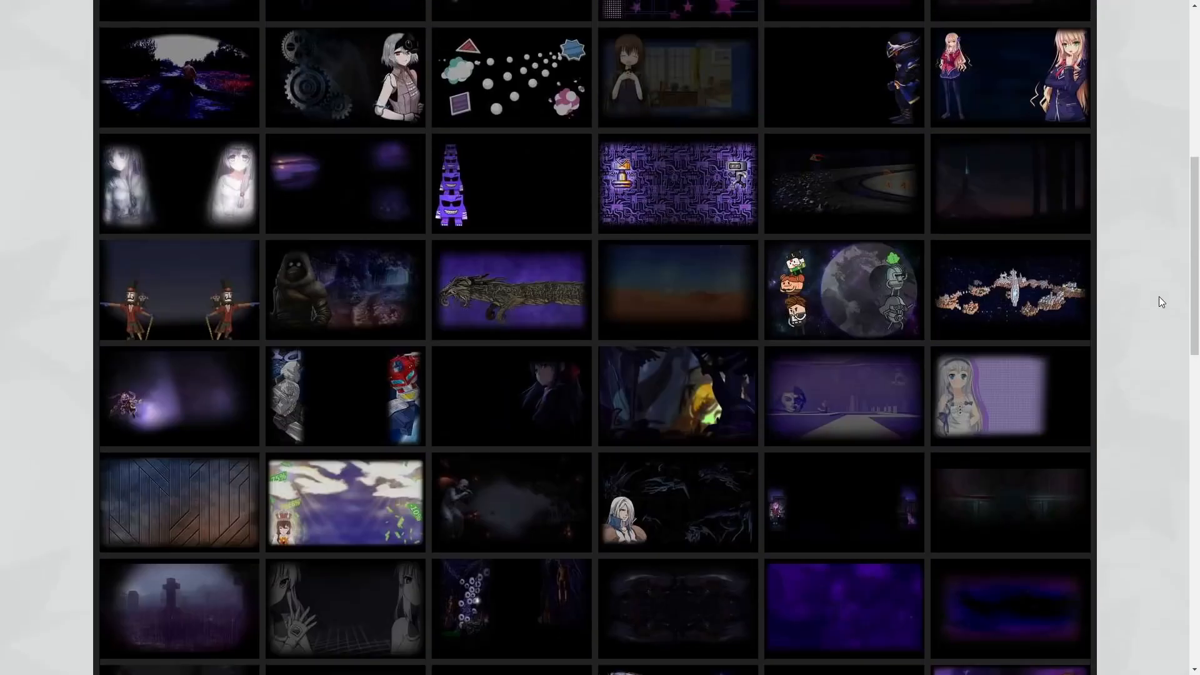
{"action": "scroll", "scroll_direction": "up", "scroll_amount": 3}
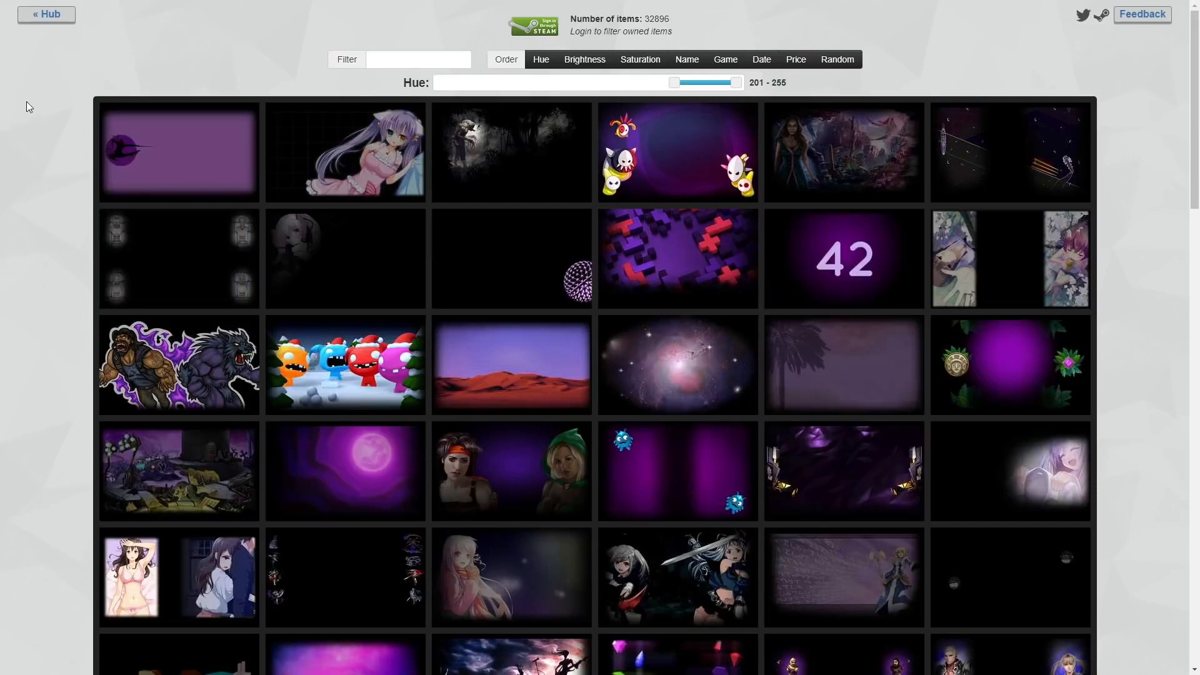
{"action": "scroll", "scroll_direction": "down", "scroll_amount": 3}
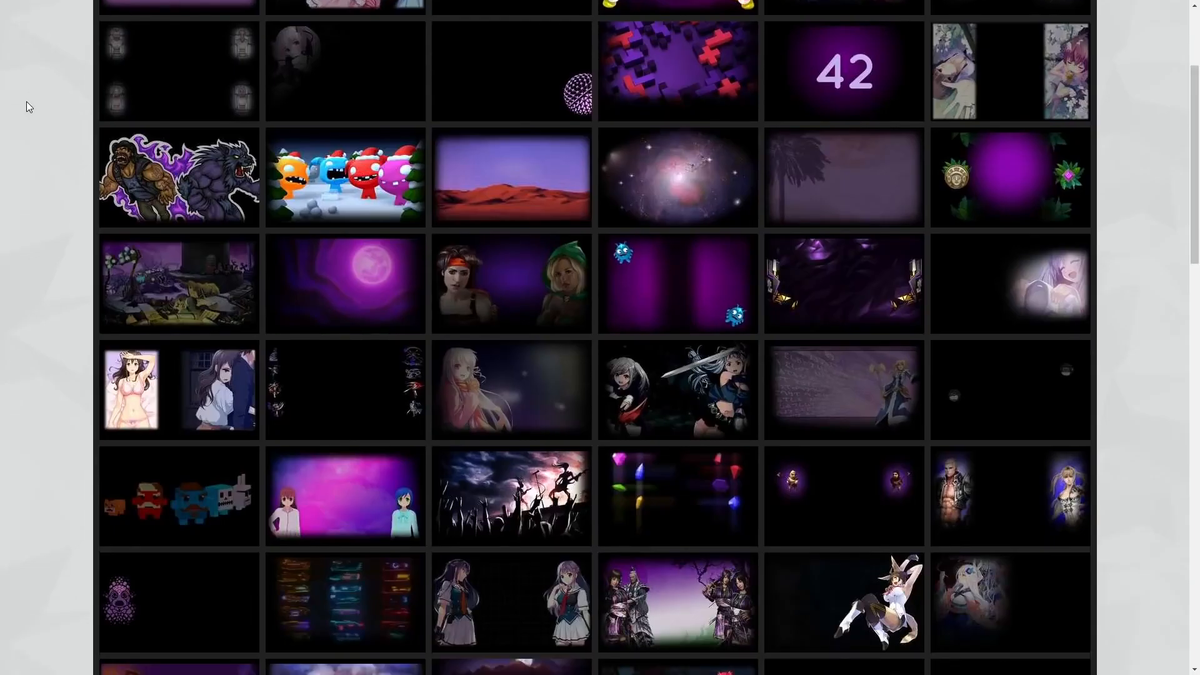
{"action": "mouse_move", "coordinate": [676, 195]}
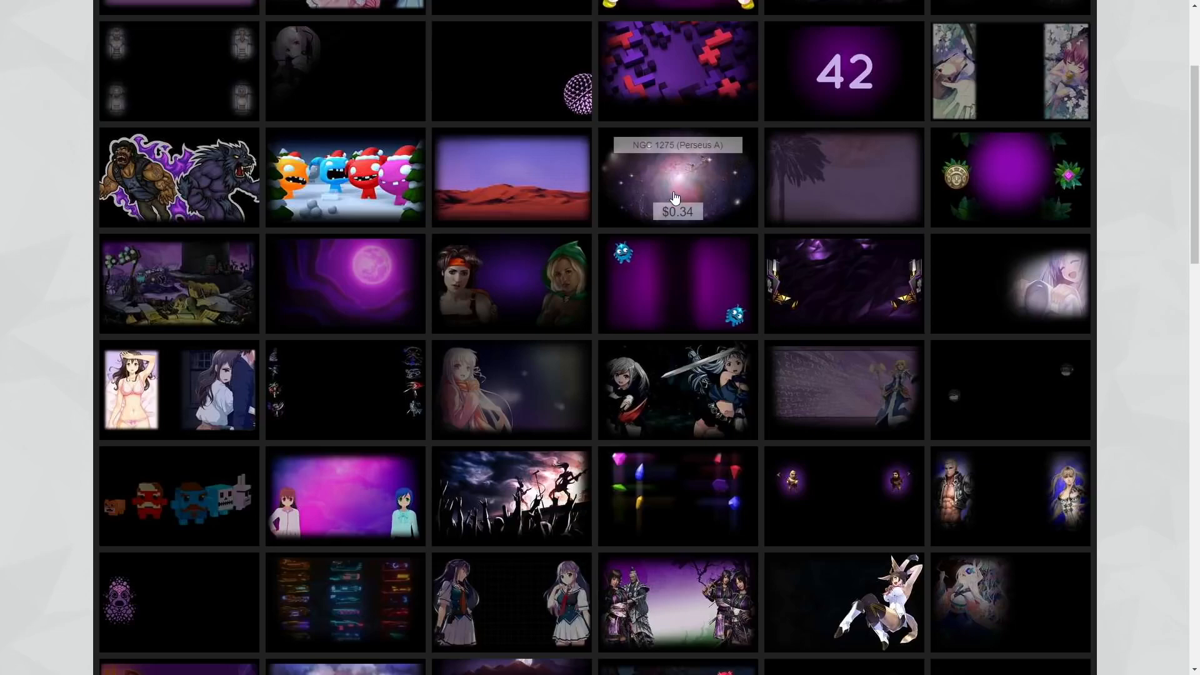
Scroll to the end of the 201–255 results to reach the Double Dragon nebula background.
{"action": "left_click", "coordinate": [676, 177]}
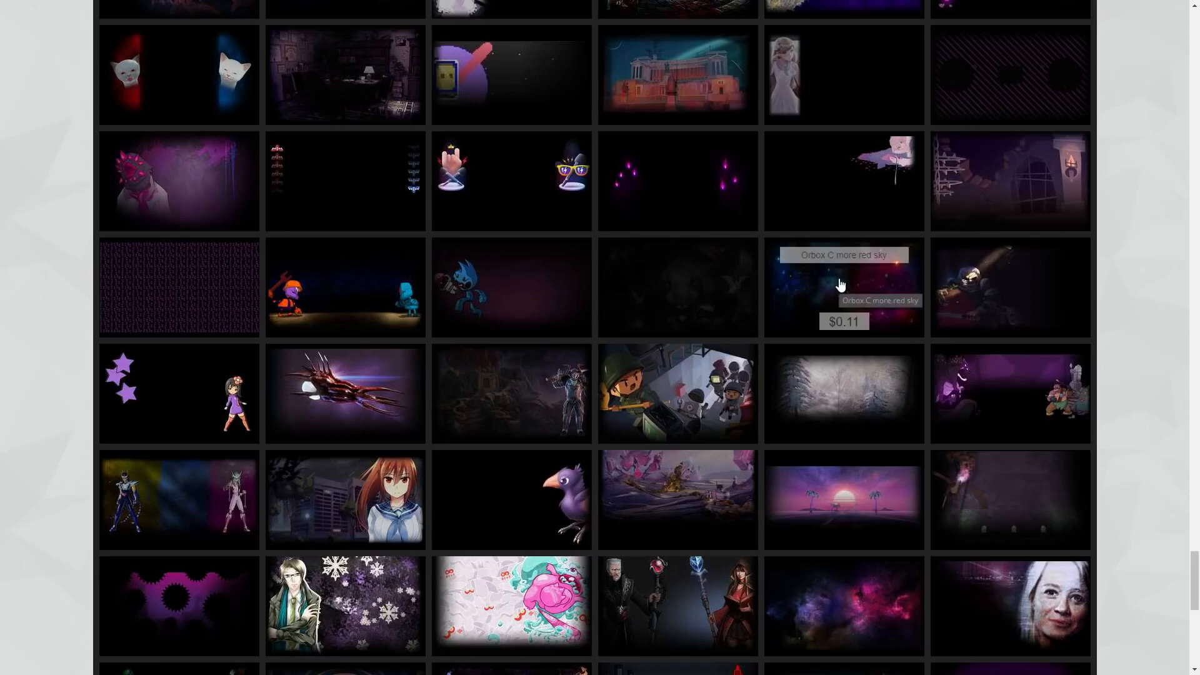
{"action": "scroll", "scroll_direction": "down", "scroll_amount": 3}
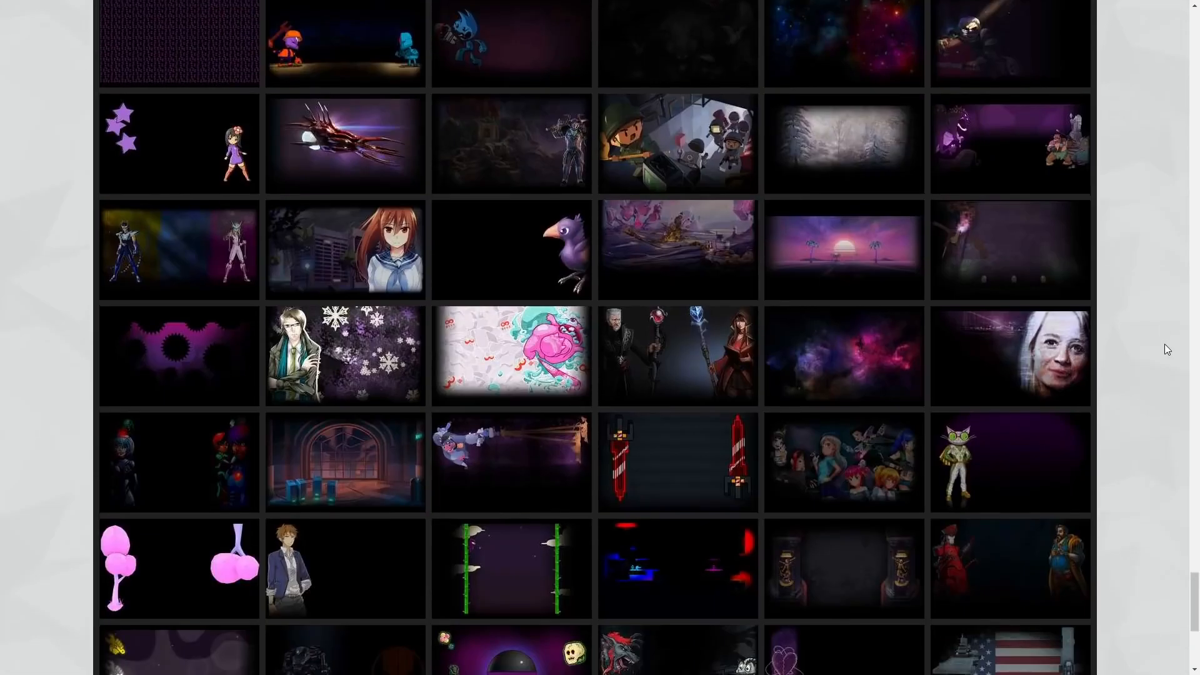
{"action": "scroll", "scroll_direction": "down", "scroll_amount": 3}
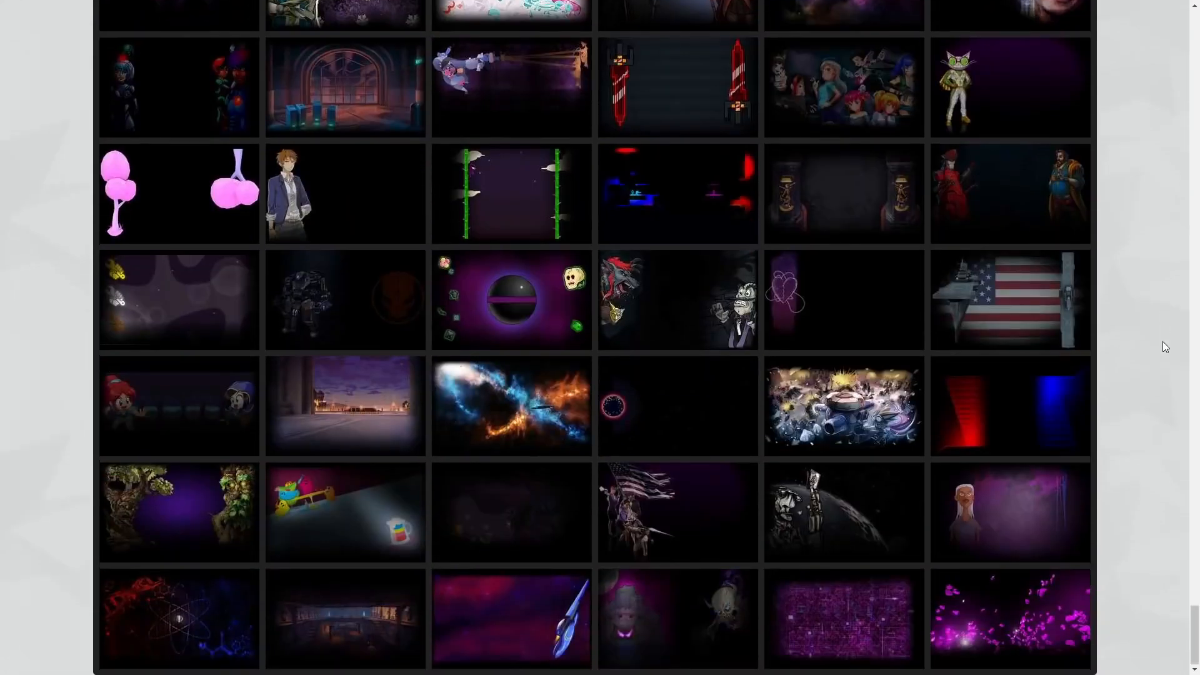
{"action": "mouse_move", "coordinate": [511, 408]}
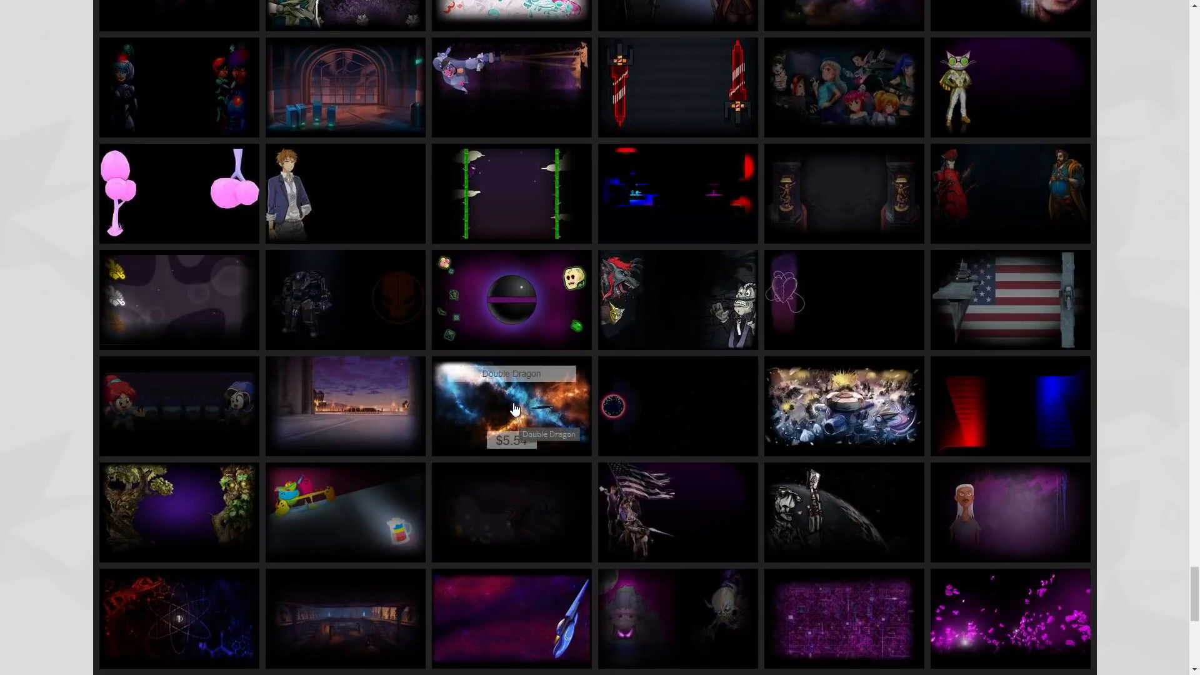
{"action": "mouse_move", "coordinate": [509, 408]}
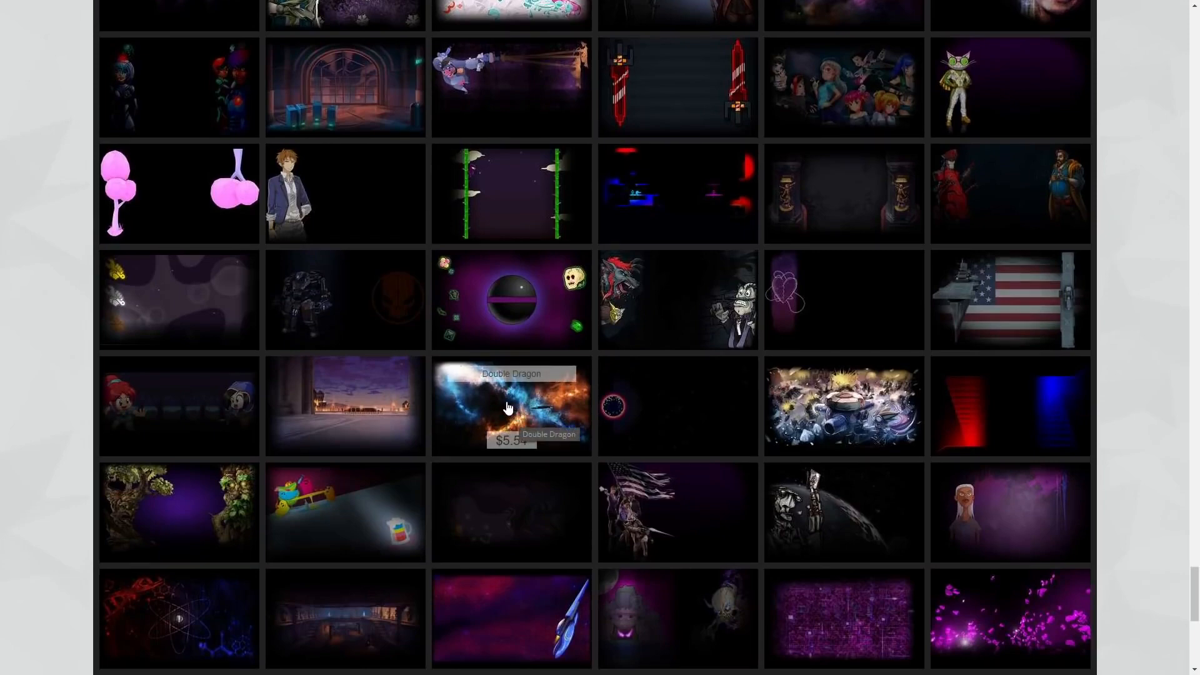
{"action": "left_click", "coordinate": [511, 405]}
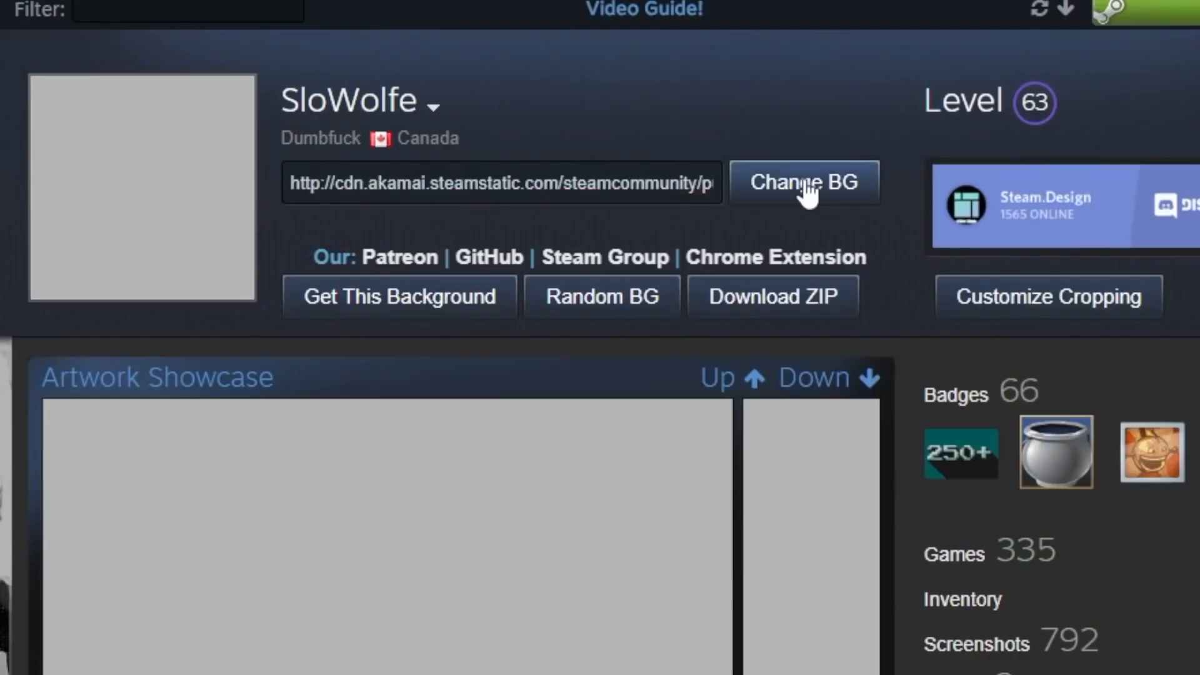
Apply the pasted nebula background URL with Change BG and scroll through the preview.
{"action": "left_click", "coordinate": [803, 183]}
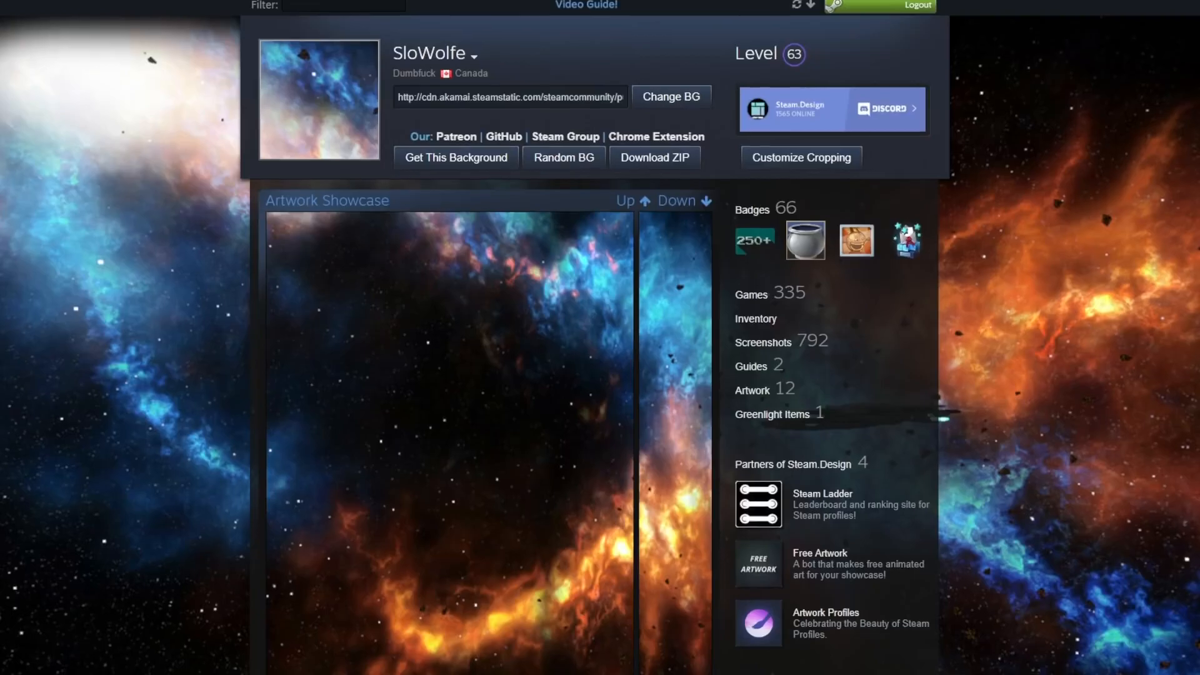
{"action": "scroll", "scroll_direction": "down", "scroll_amount": 3}
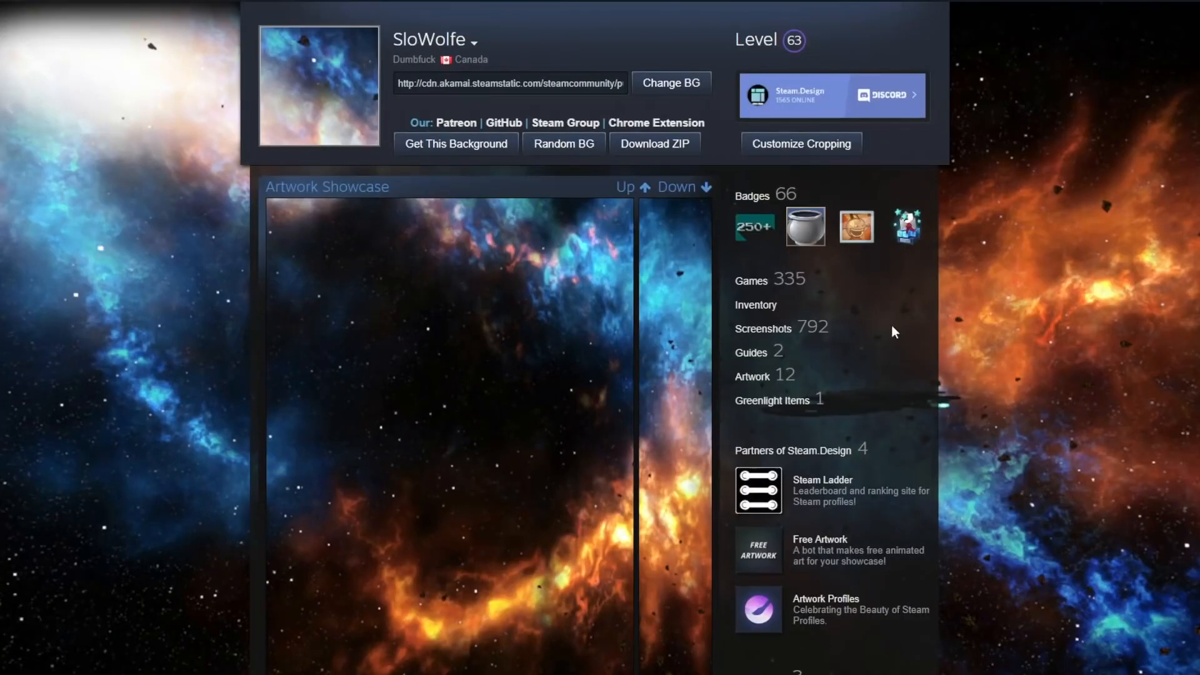
{"action": "scroll", "scroll_direction": "down", "scroll_amount": 3}
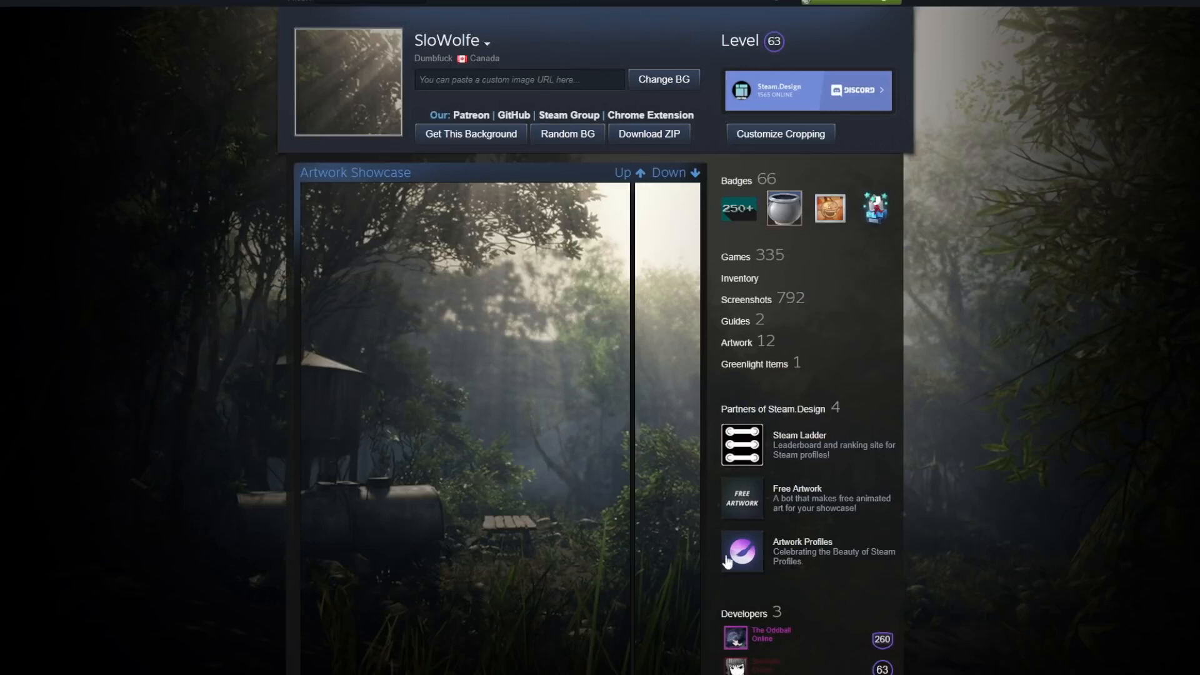
{"action": "mouse_move", "coordinate": [82, 333]}
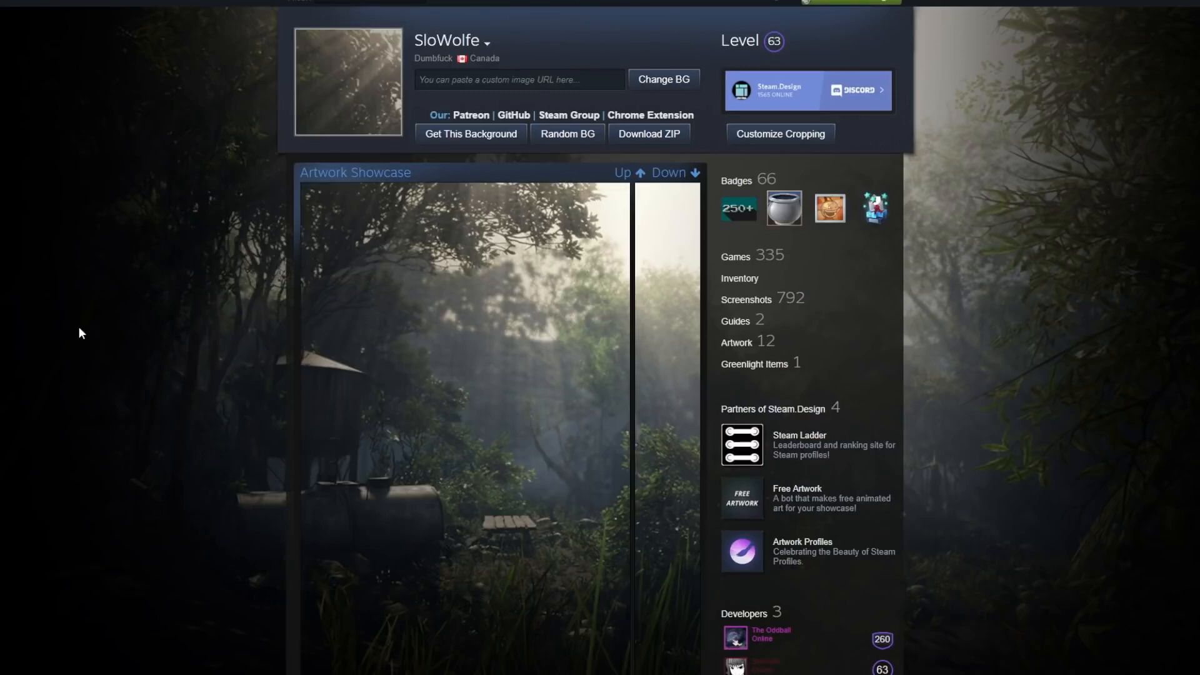
{"action": "scroll", "scroll_direction": "down", "scroll_amount": 3}
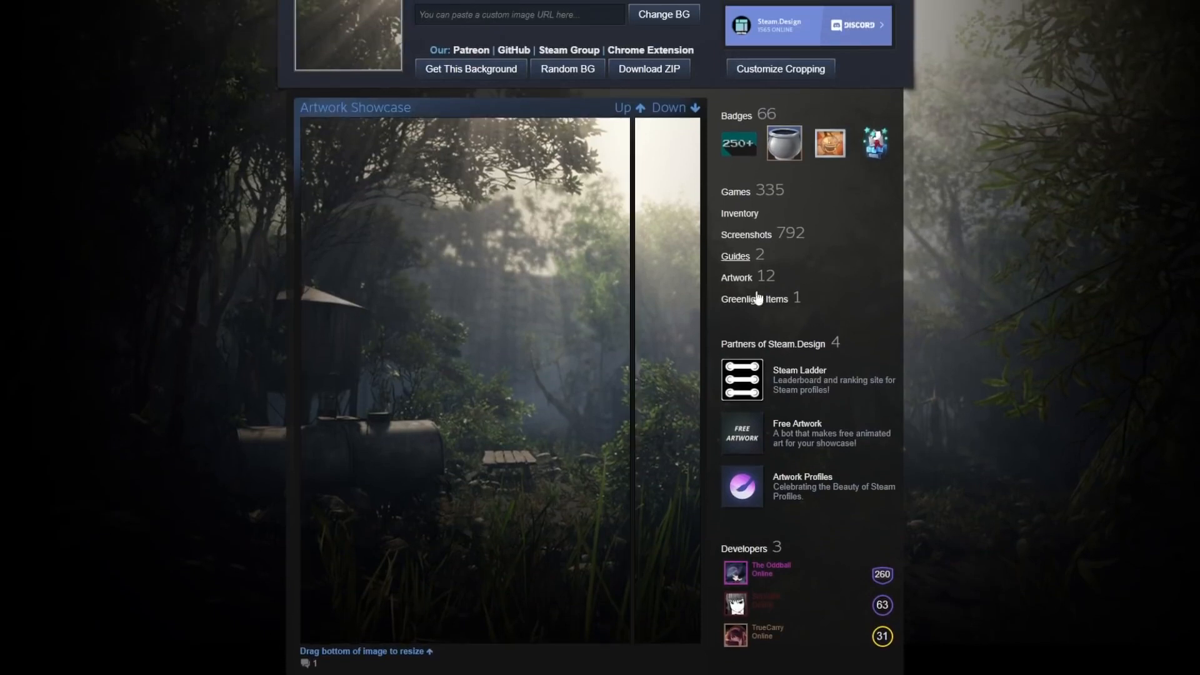
{"action": "mouse_move", "coordinate": [65, 417]}
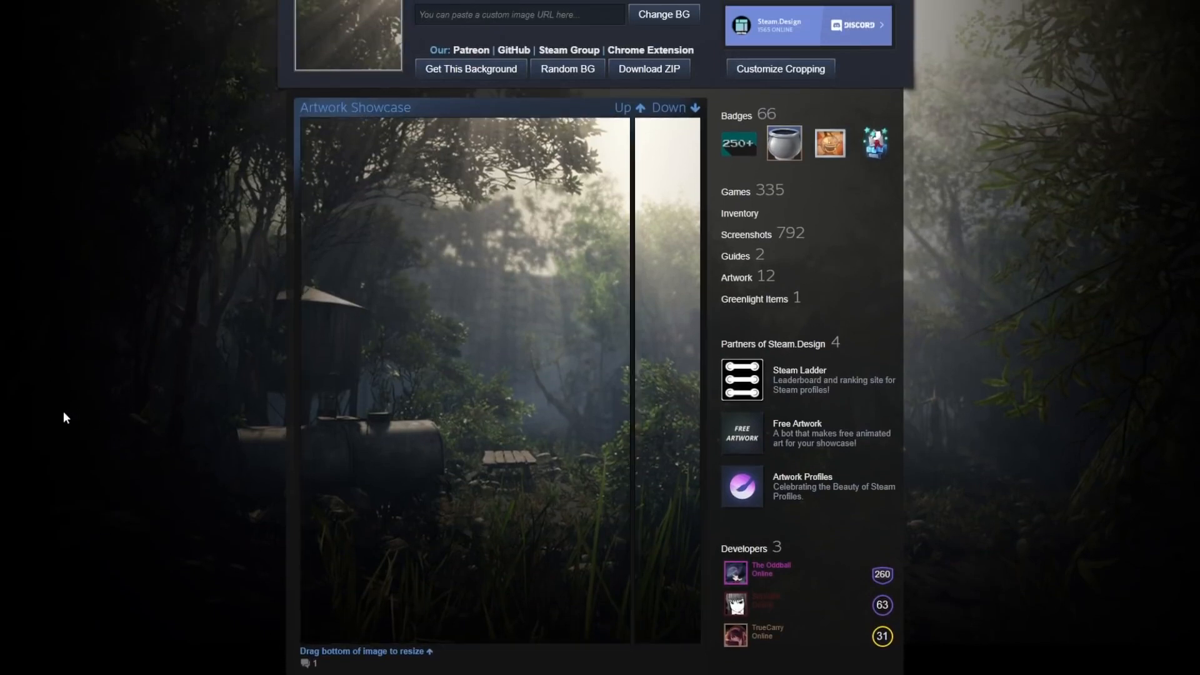
{"action": "scroll", "scroll_direction": "down", "scroll_amount": 3}
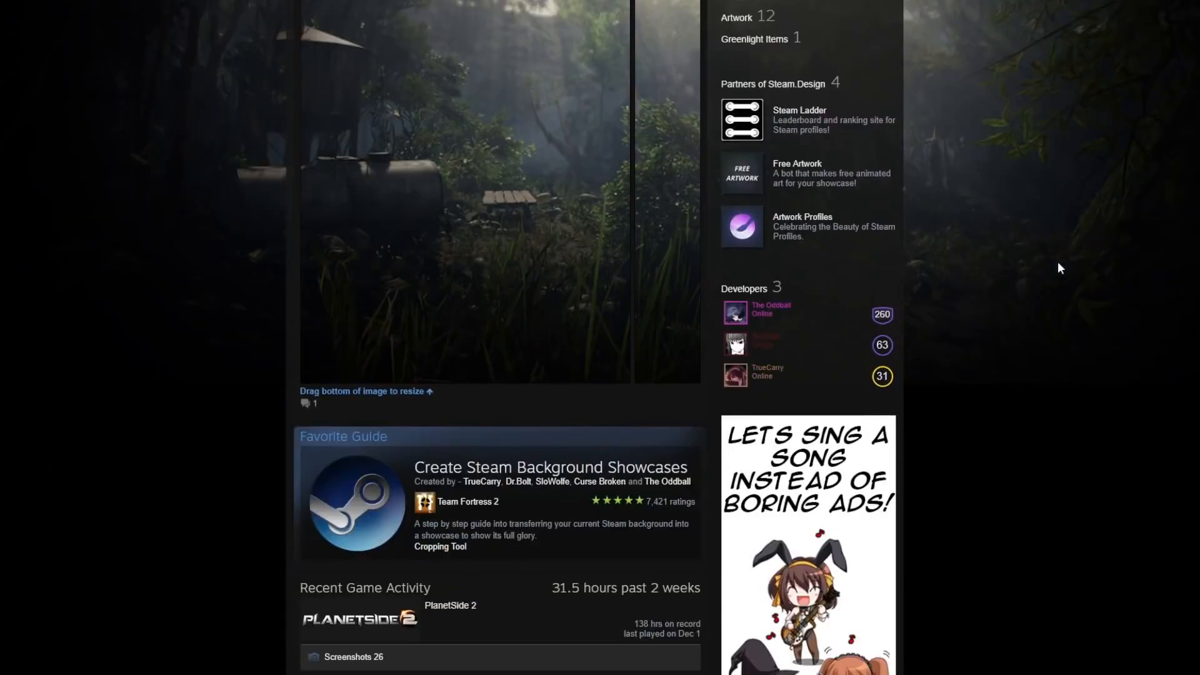
{"action": "scroll", "scroll_direction": "up", "scroll_amount": 3}
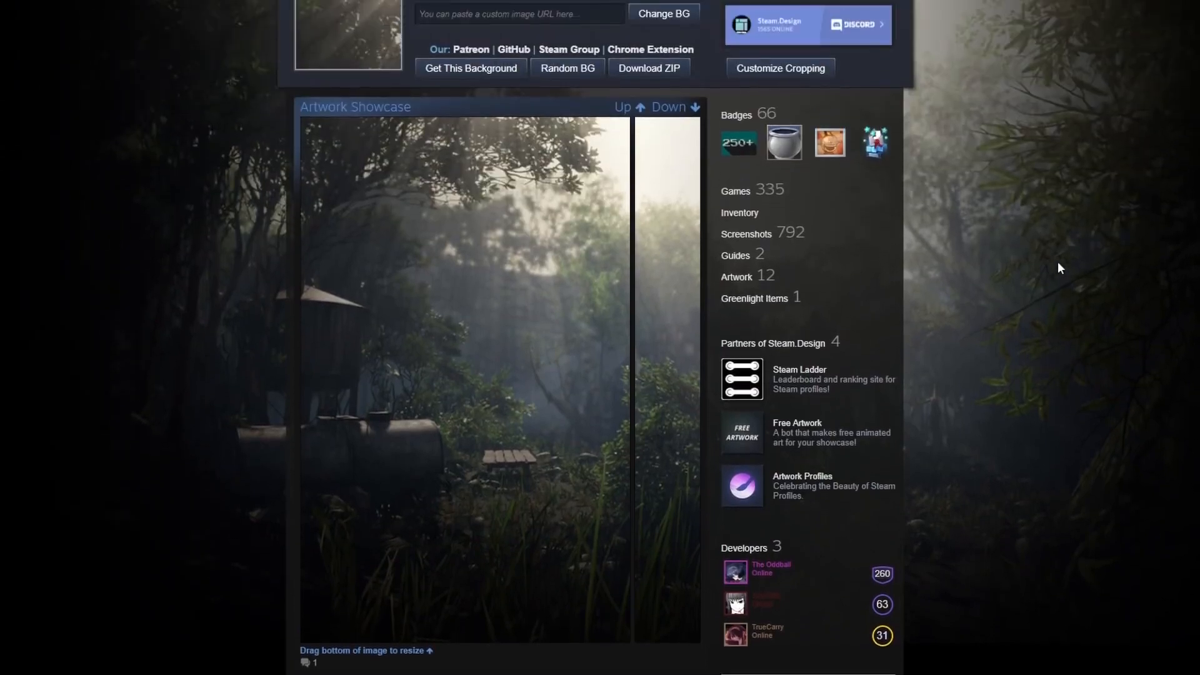
{"action": "scroll", "scroll_direction": "up", "scroll_amount": 3}
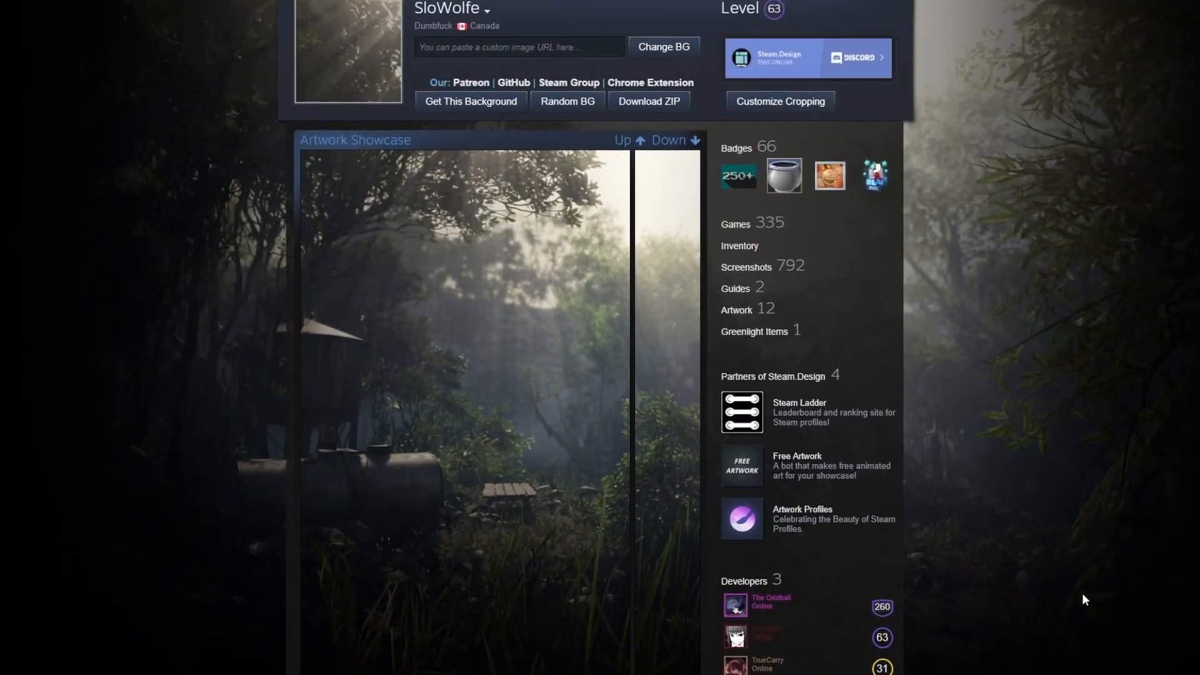
{"action": "scroll", "scroll_direction": "up", "scroll_amount": 3}
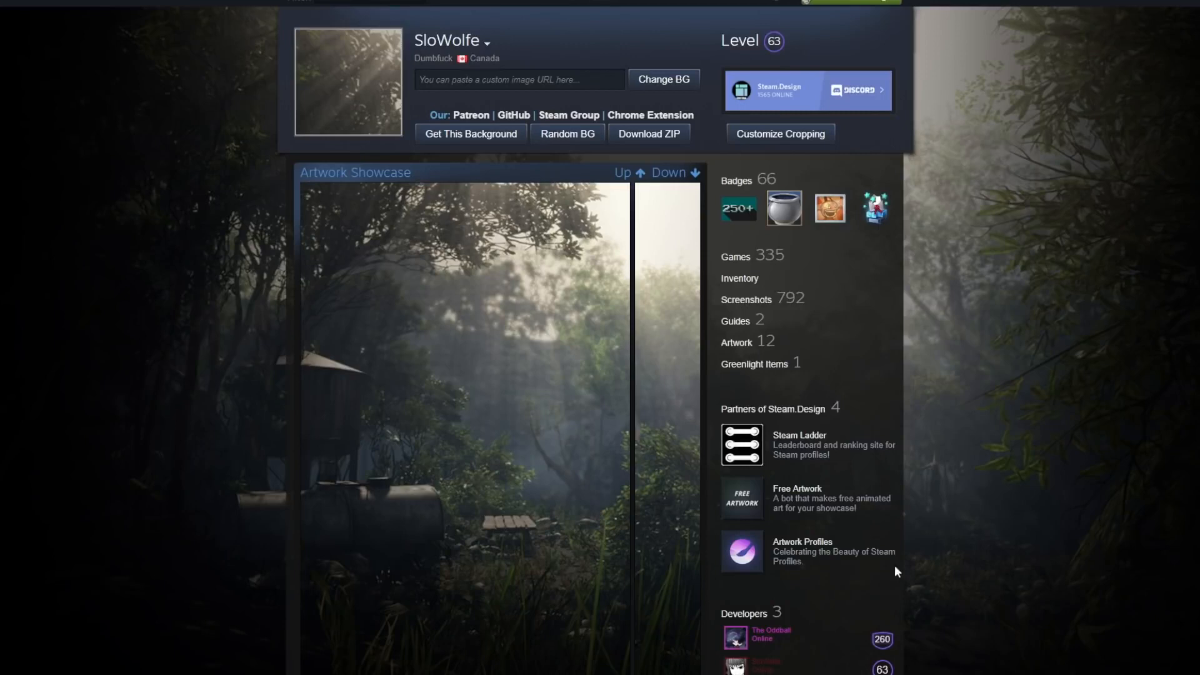
{"action": "mouse_move", "coordinate": [151, 297]}
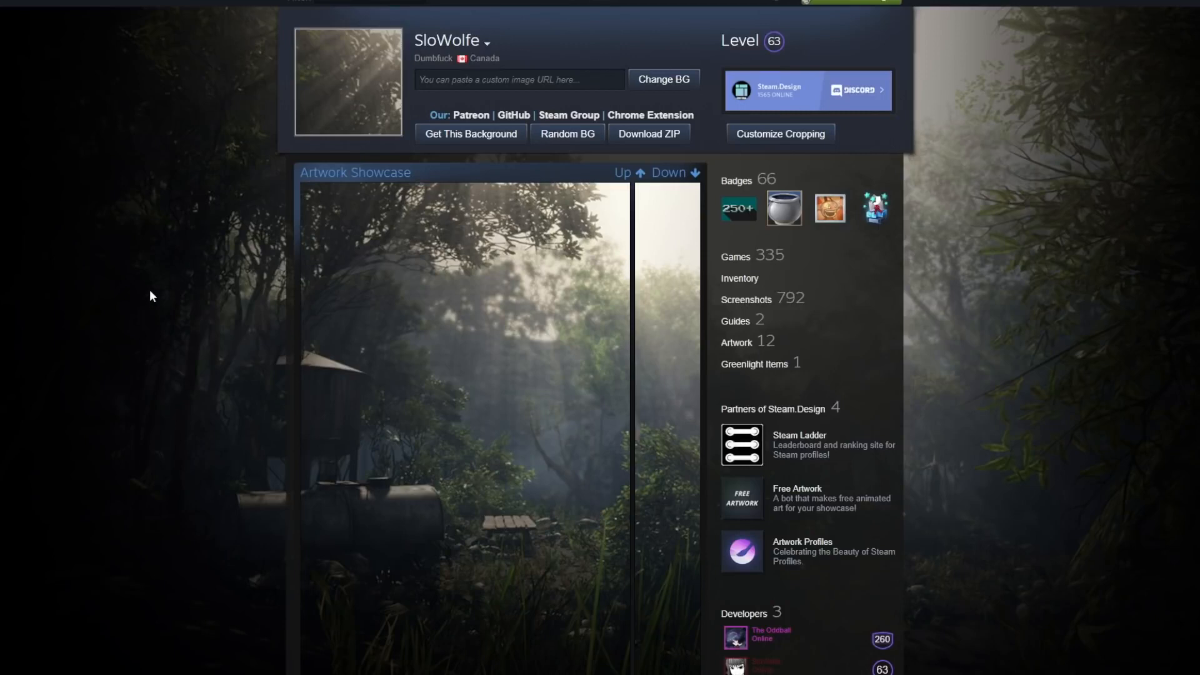
{"action": "mouse_move", "coordinate": [125, 297]}
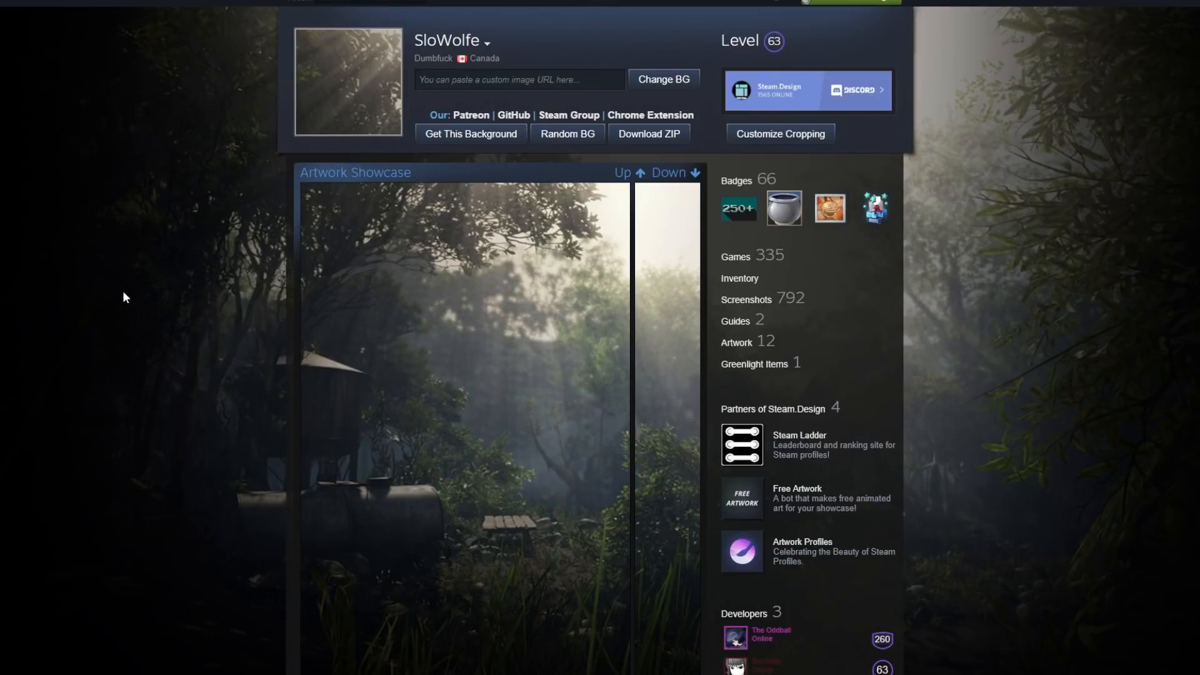
{"action": "scroll", "scroll_direction": "down", "scroll_amount": 3}
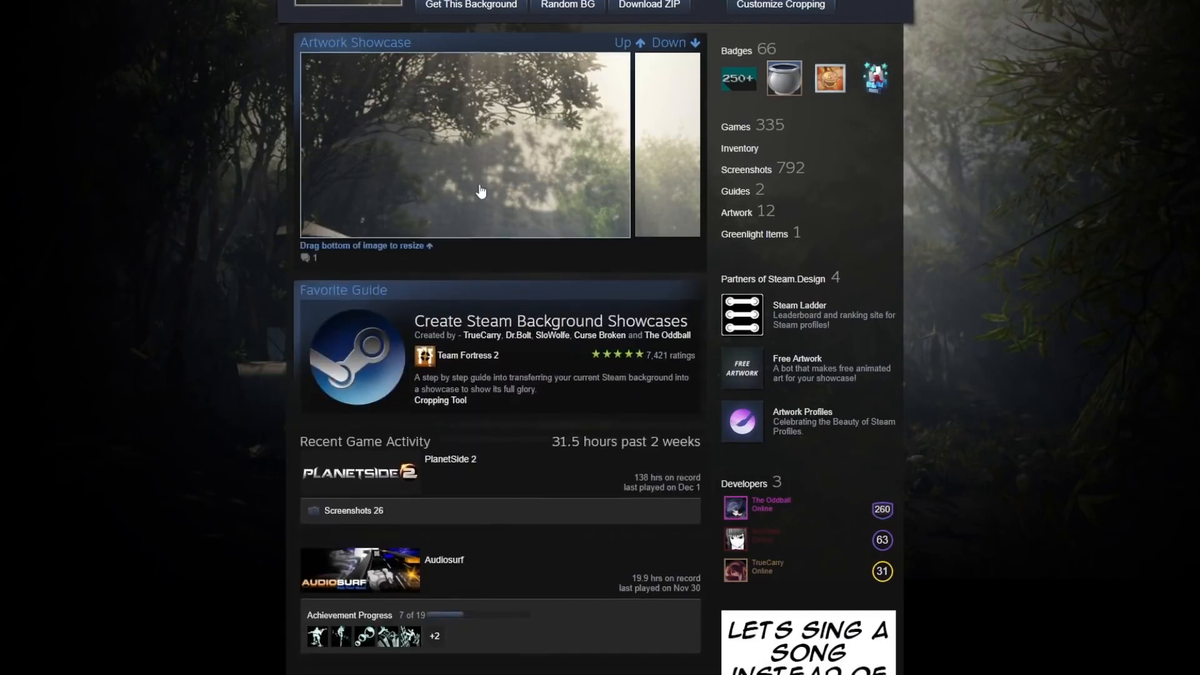
{"action": "scroll", "scroll_direction": "up", "scroll_amount": 3}
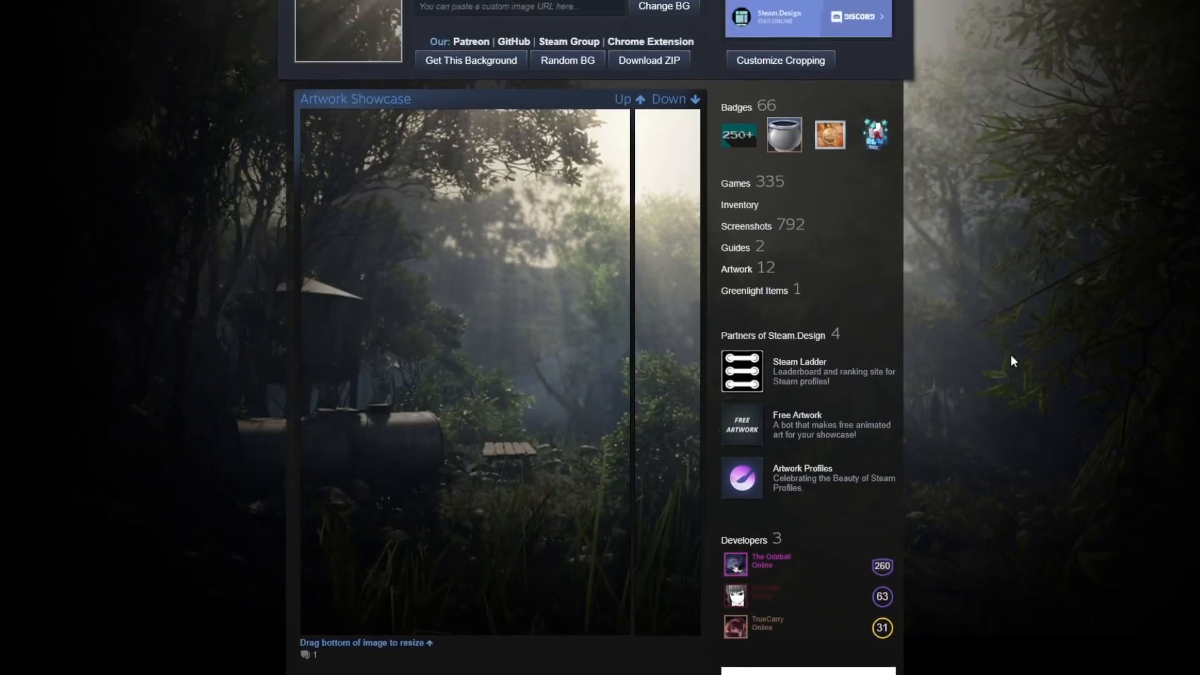
{"action": "left_click", "coordinate": [779, 60]}
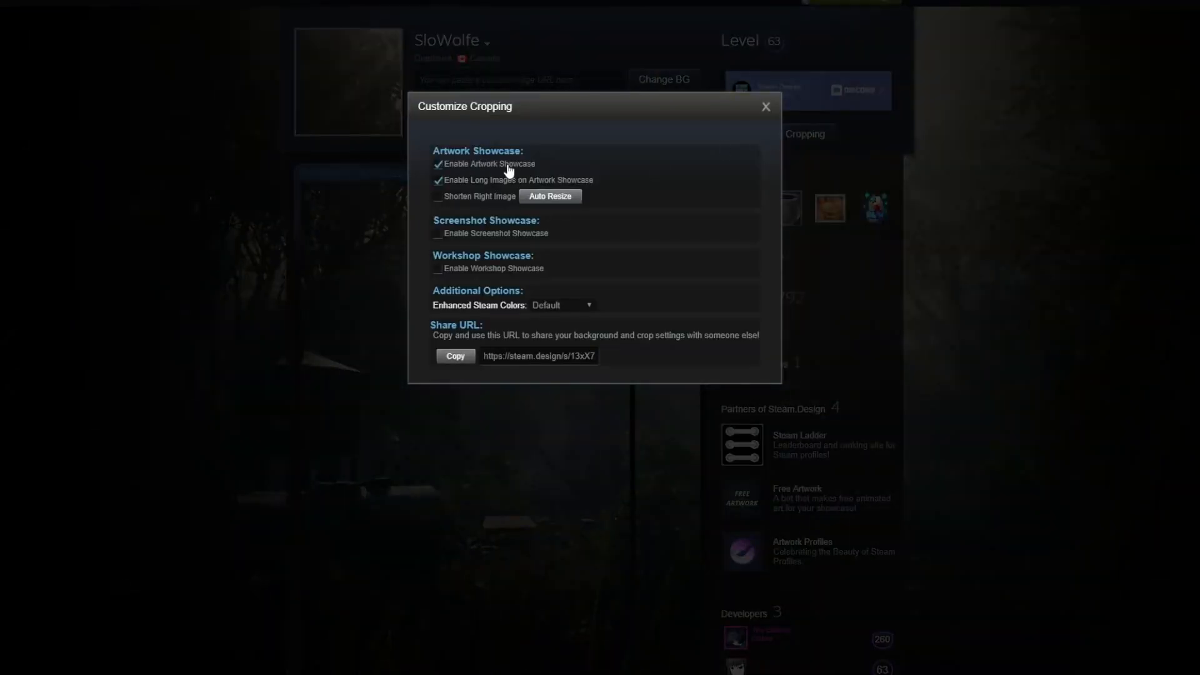
{"action": "mouse_move", "coordinate": [548, 183]}
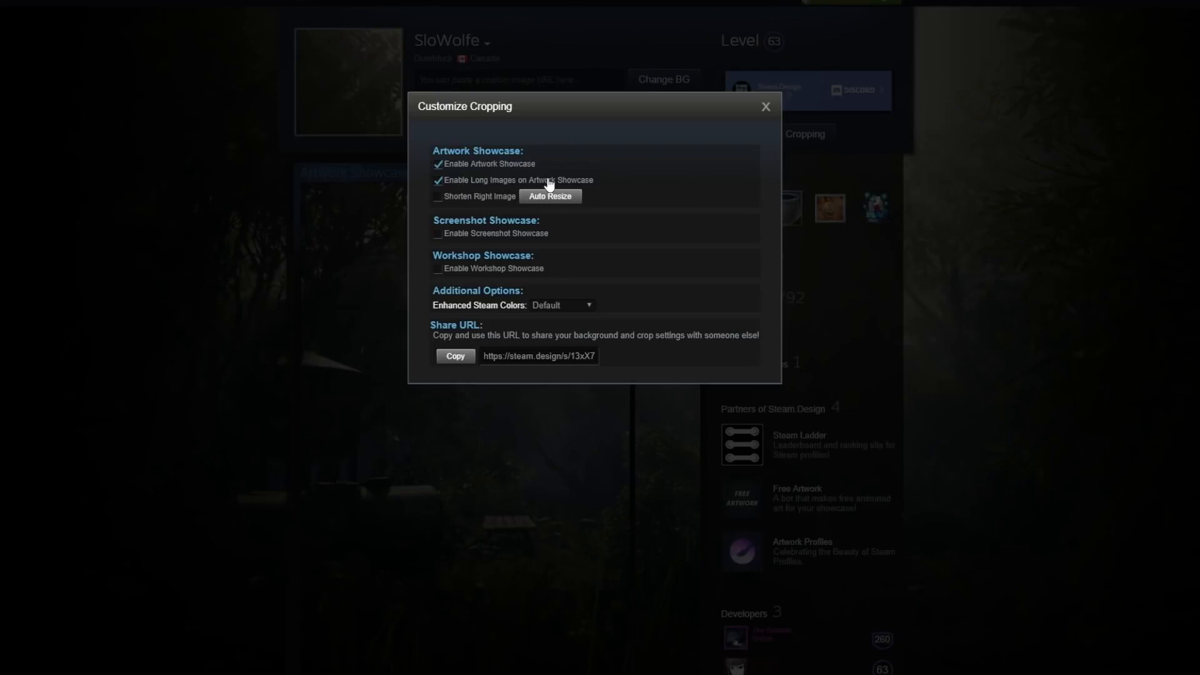
{"action": "mouse_move", "coordinate": [533, 203]}
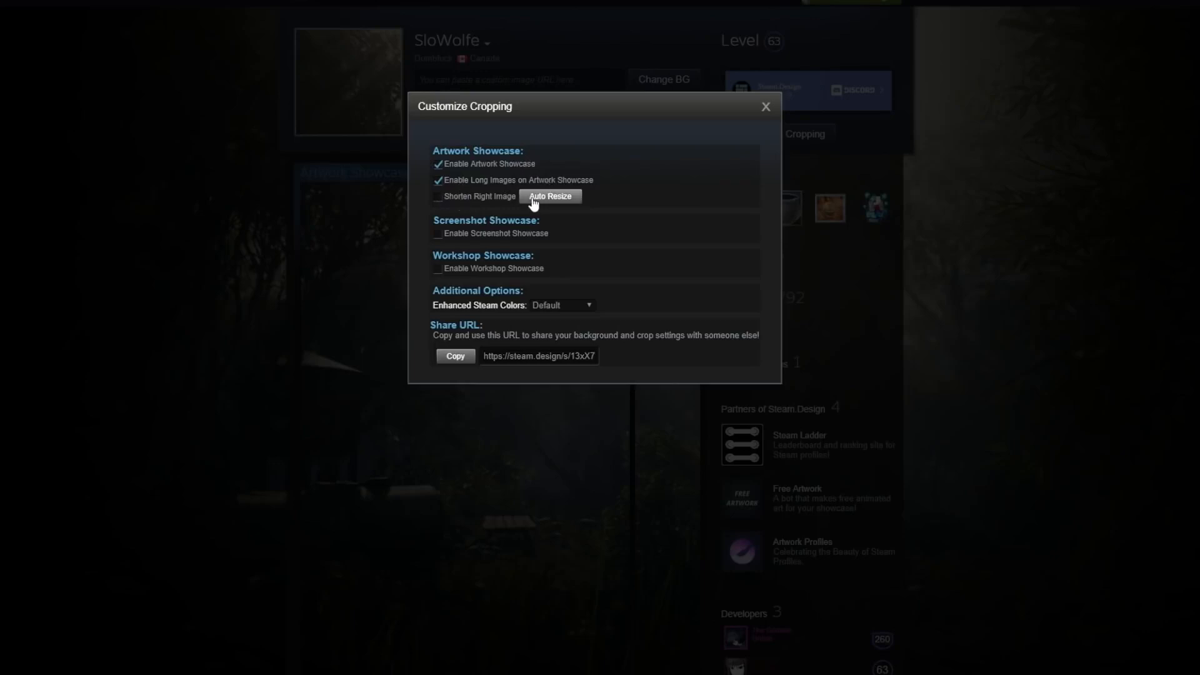
Enable Screenshot Showcase with long images in the cropping settings and check the preview.
{"action": "left_click", "coordinate": [764, 106]}
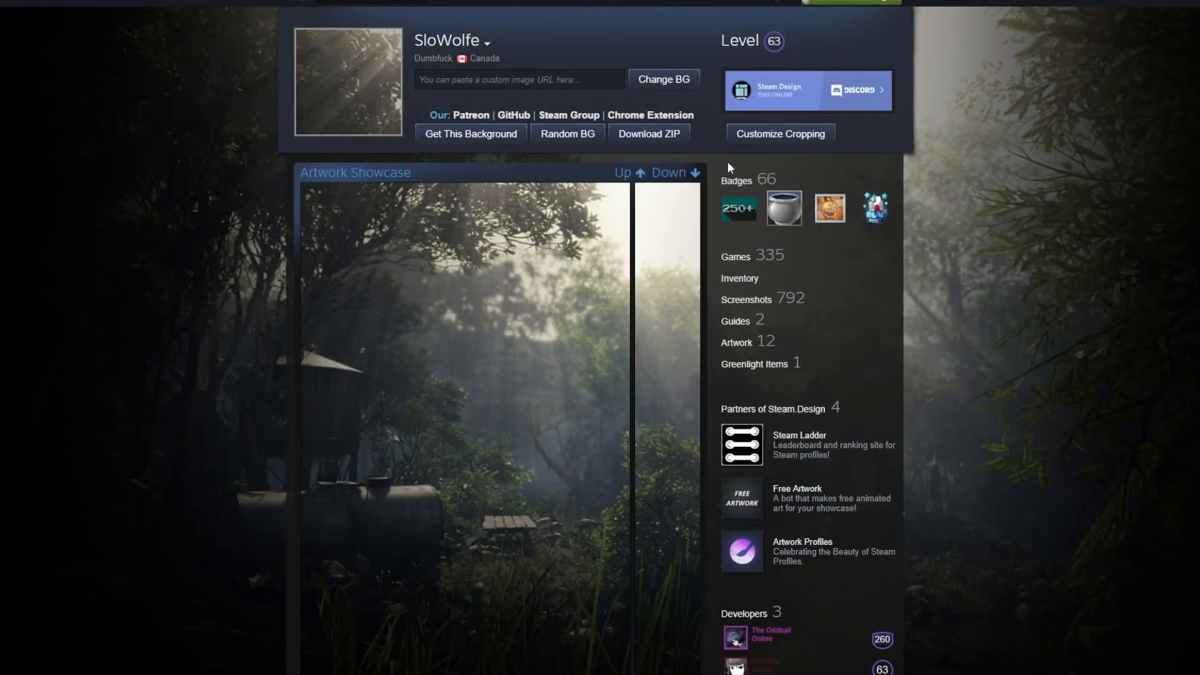
{"action": "left_click", "coordinate": [780, 133]}
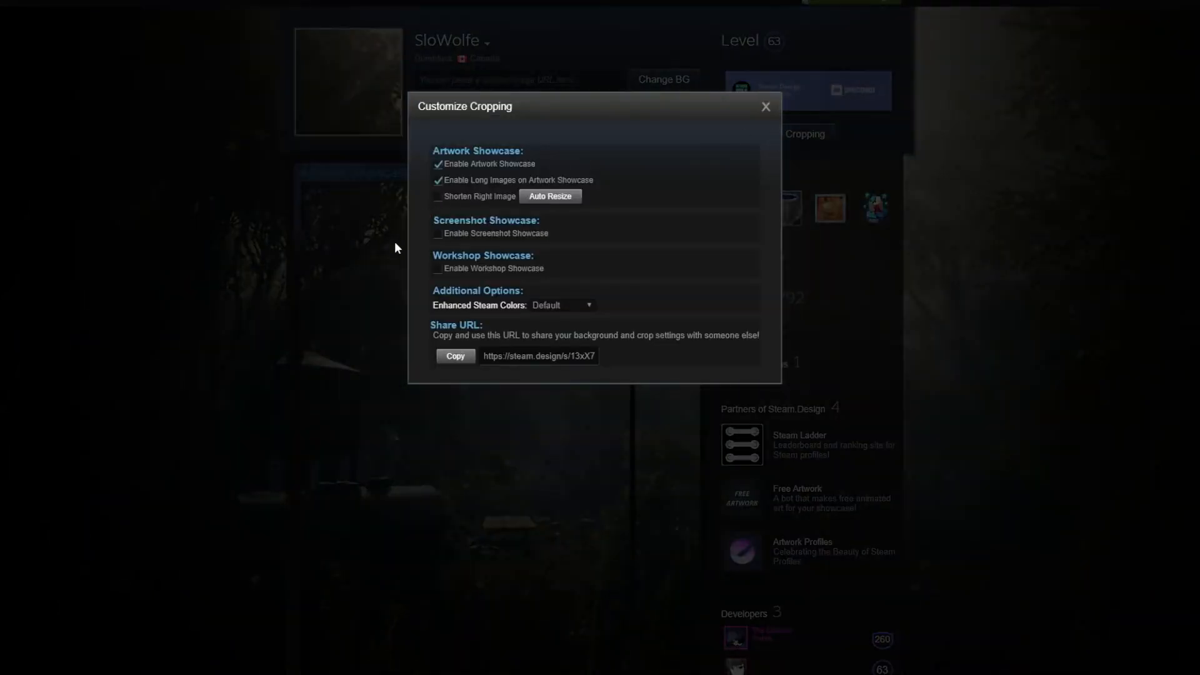
{"action": "mouse_move", "coordinate": [420, 250]}
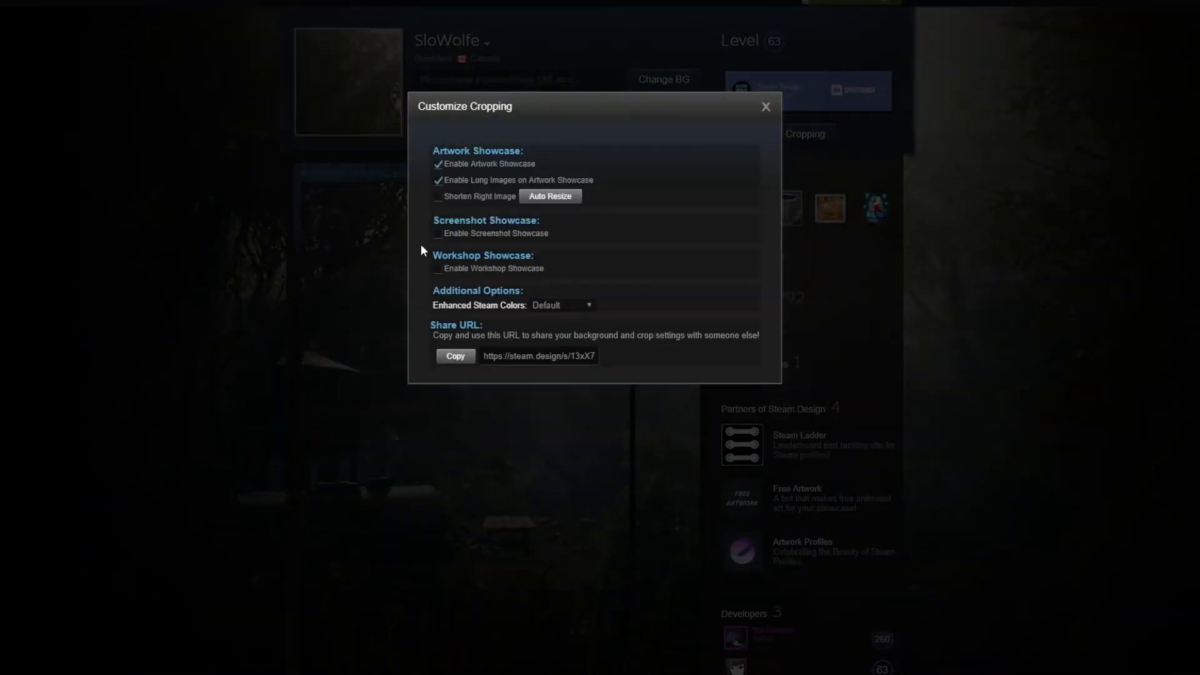
{"action": "left_click", "coordinate": [437, 233]}
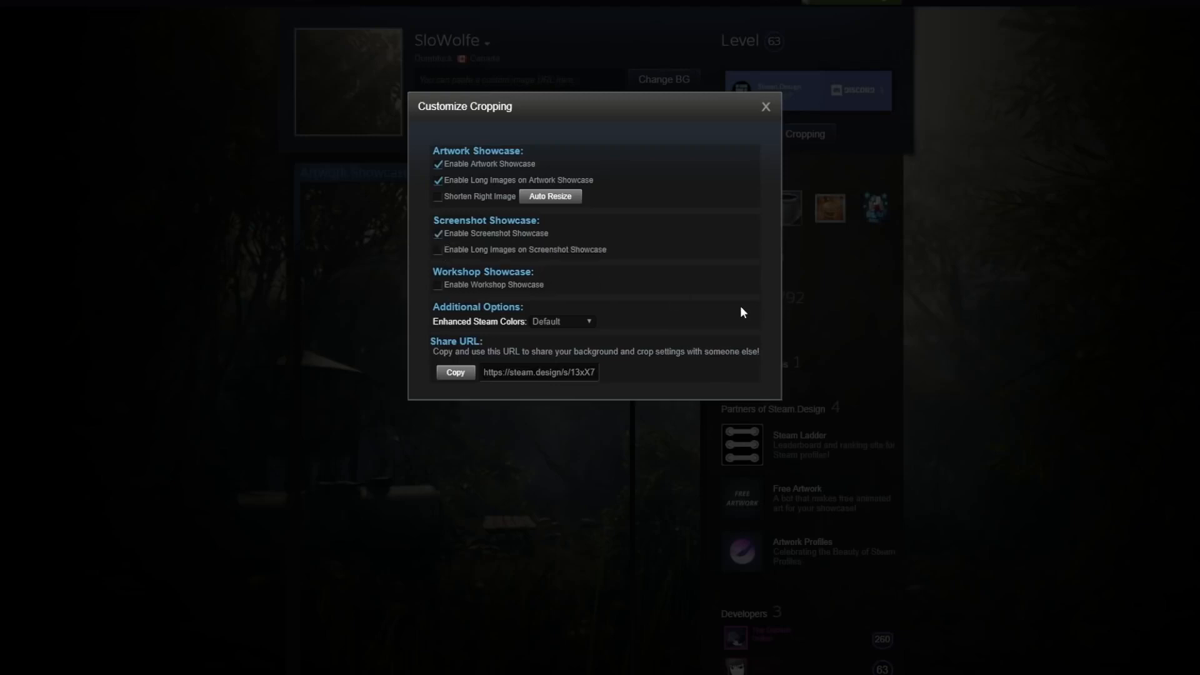
{"action": "left_click", "coordinate": [436, 249]}
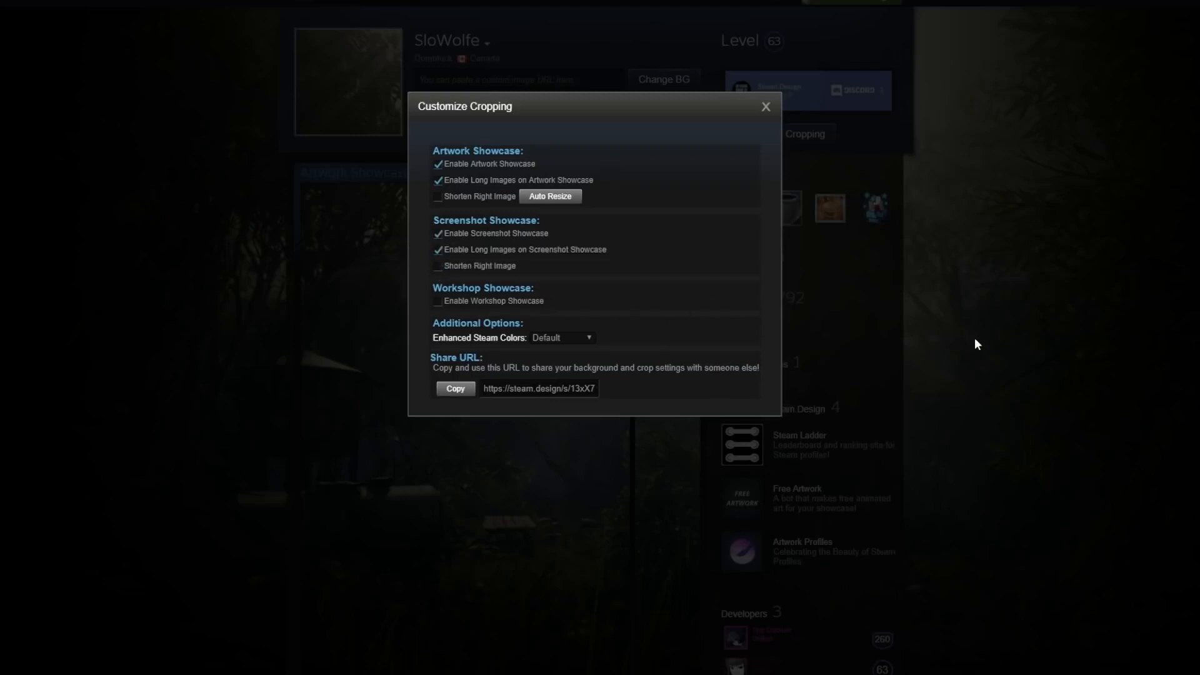
{"action": "left_click", "coordinate": [763, 106]}
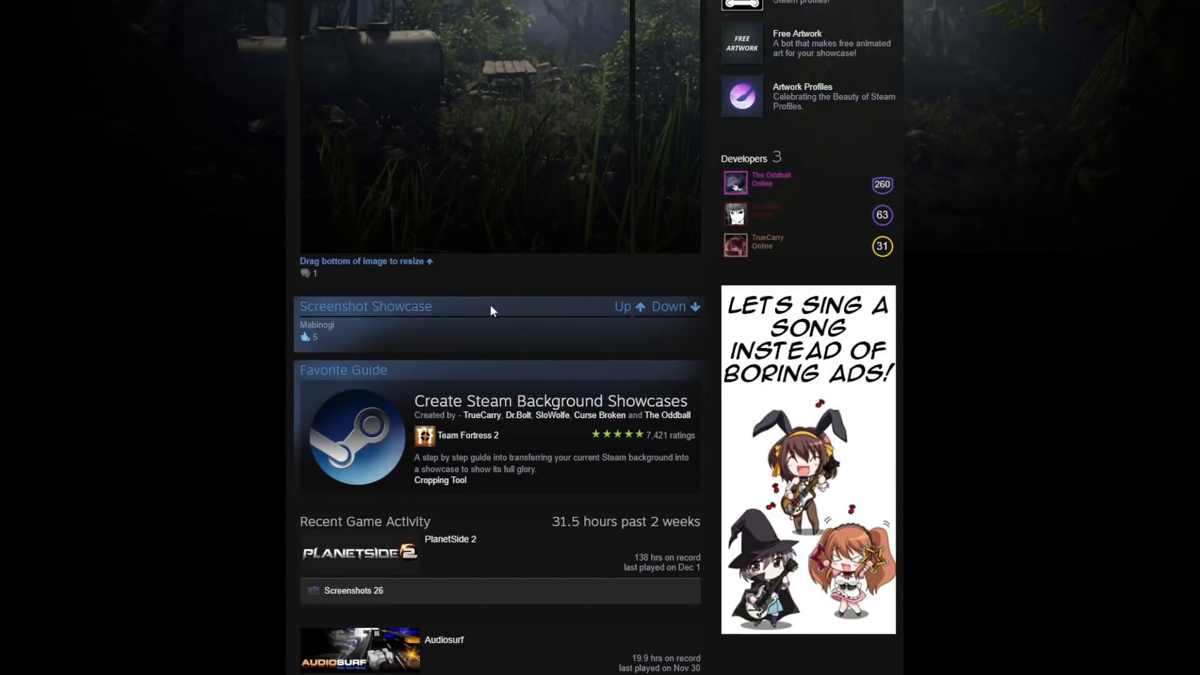
{"action": "mouse_move", "coordinate": [455, 389]}
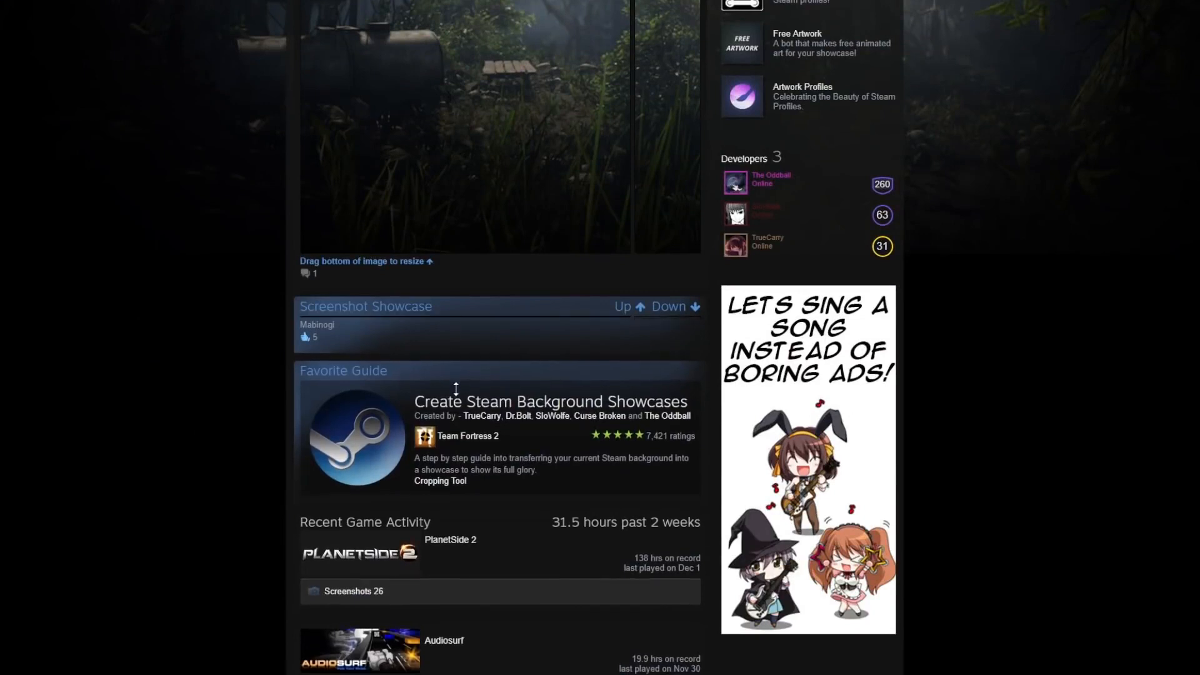
{"action": "scroll", "scroll_direction": "up", "scroll_amount": 3}
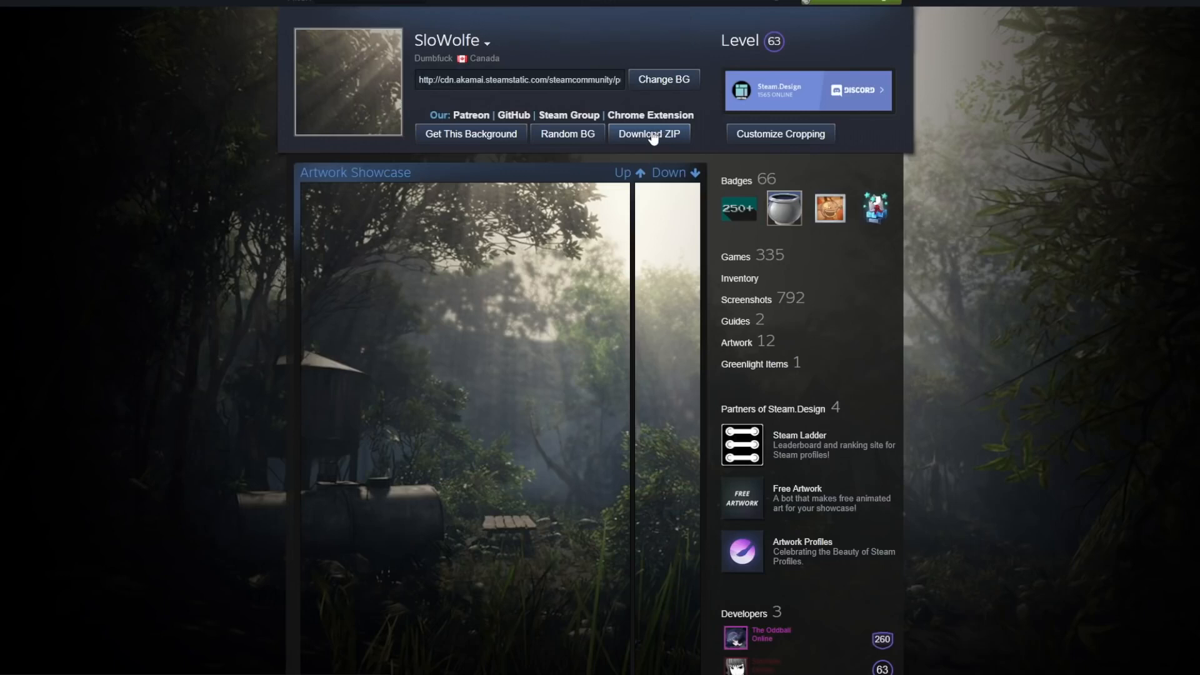
Download the profile images ZIP and open Avatar.png and both artwork PNGs in Photoshop.
{"action": "left_click", "coordinate": [647, 133]}
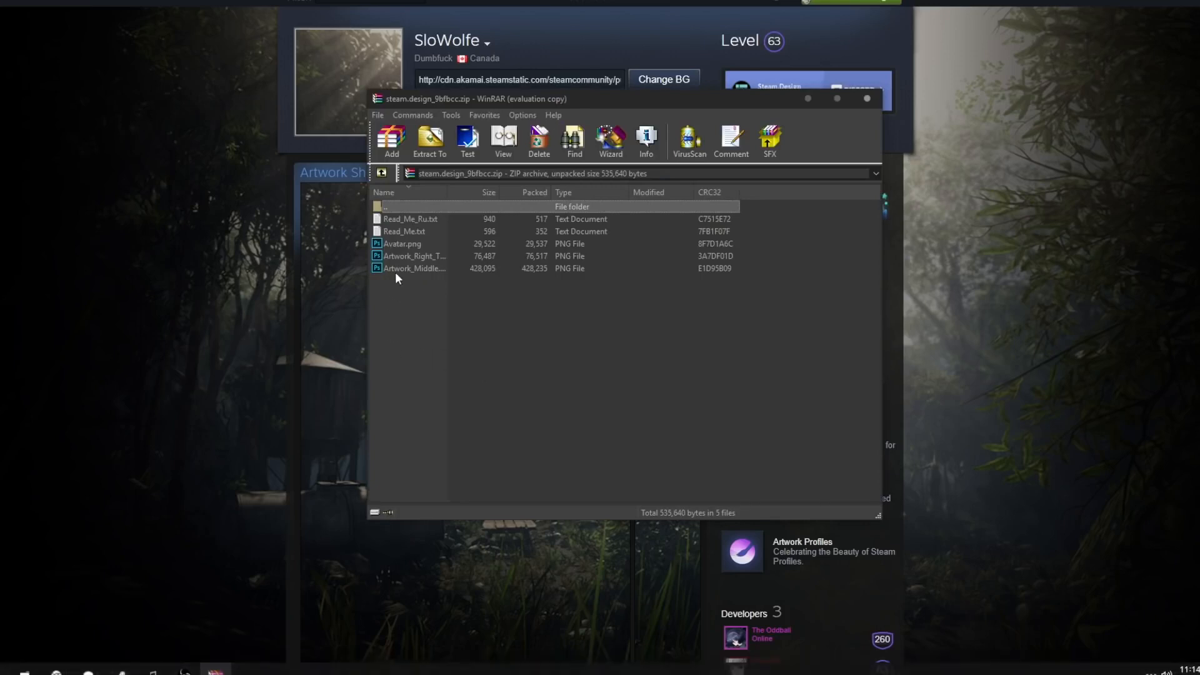
{"action": "mouse_move", "coordinate": [423, 234]}
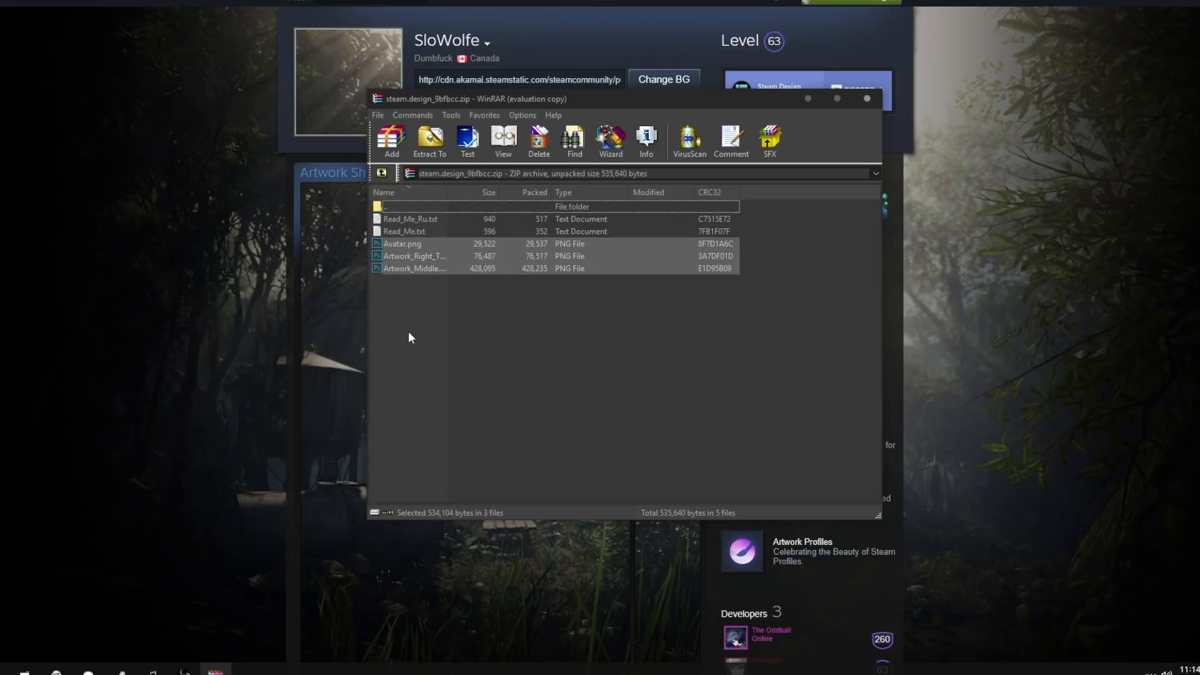
{"action": "left_click", "coordinate": [409, 336]}
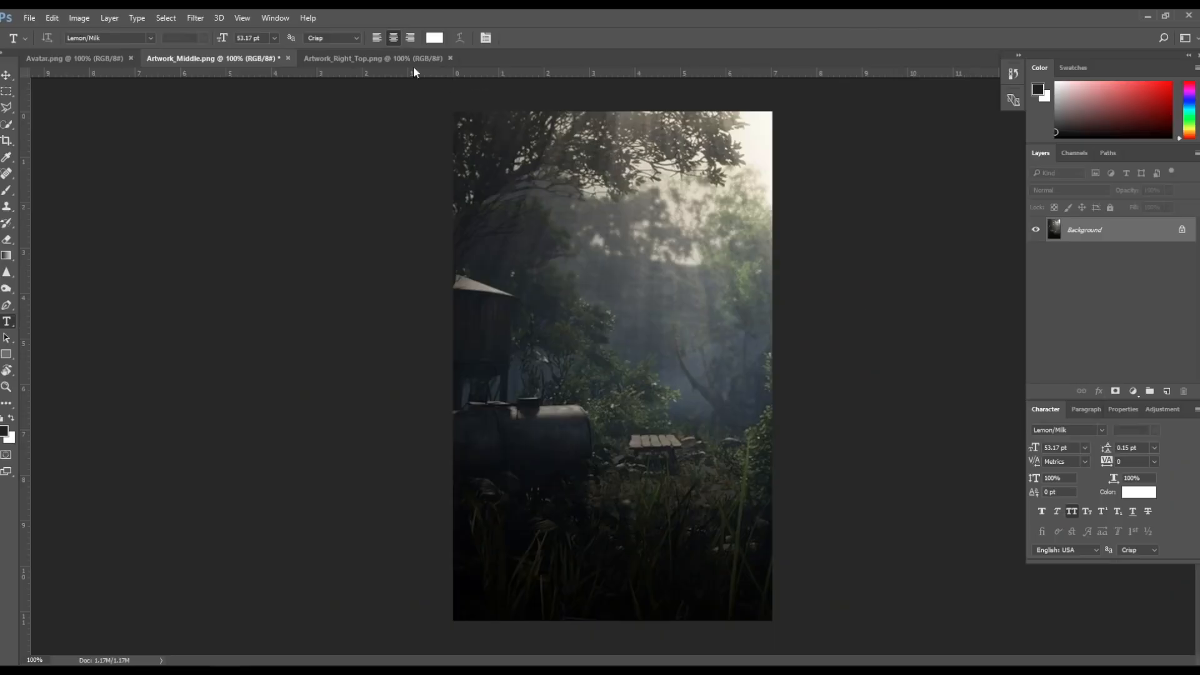
Select the Move tool (V) for the Artwork_Middle.png image.
{"action": "left_click", "coordinate": [74, 58]}
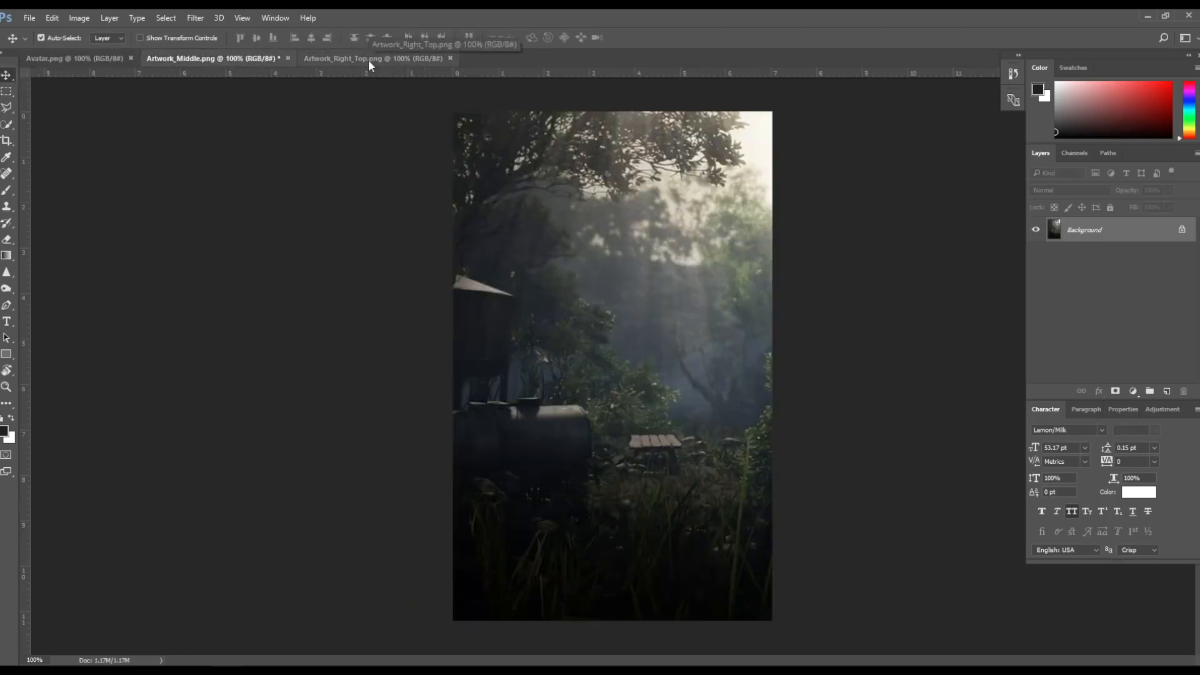
{"action": "mouse_move", "coordinate": [343, 85]}
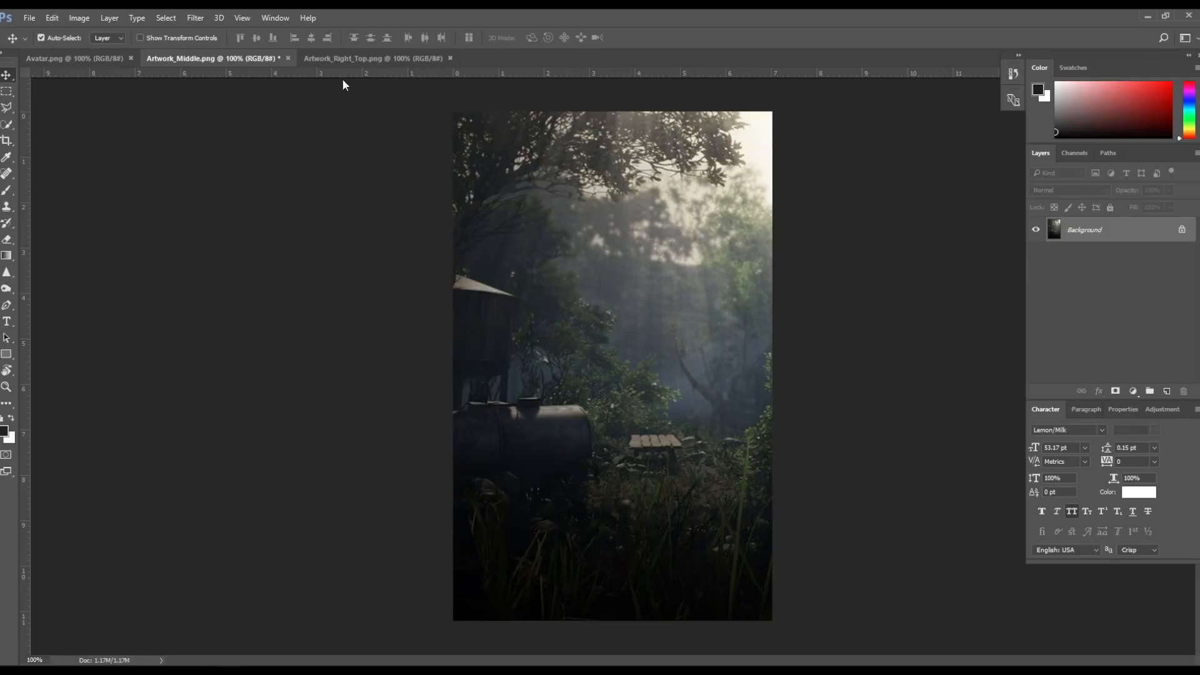
{"action": "left_click", "coordinate": [75, 58]}
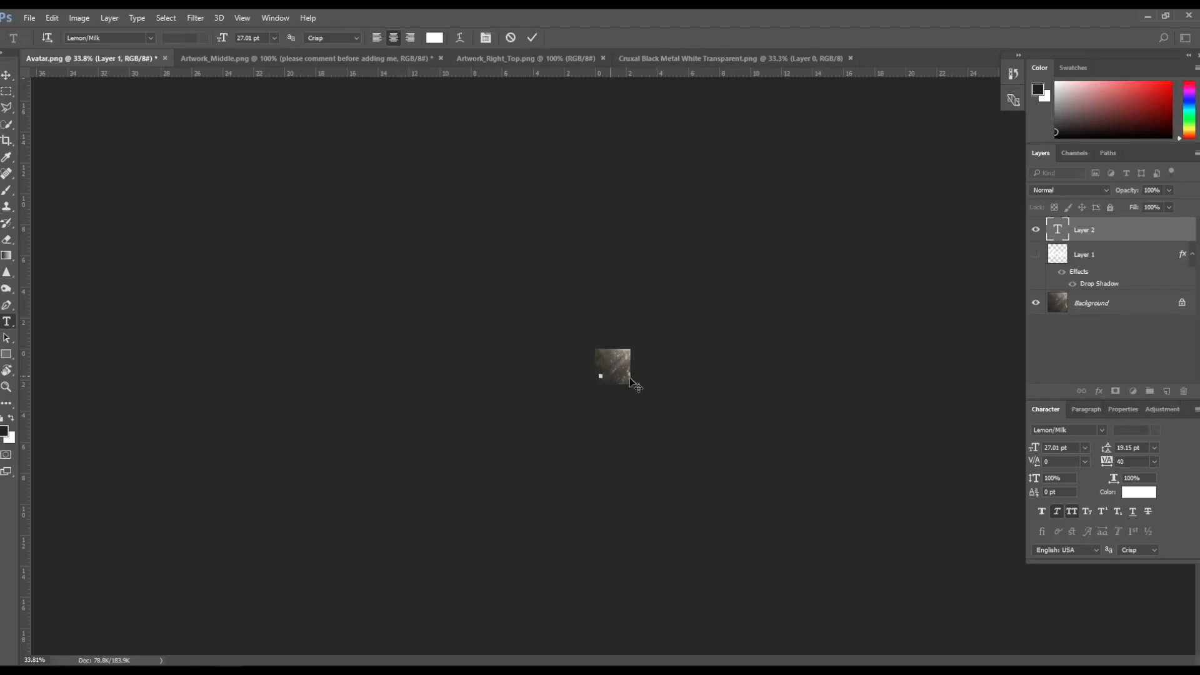
Type a large white 'C' on the avatar canvas and commit it.
{"action": "type", "text": "C"}
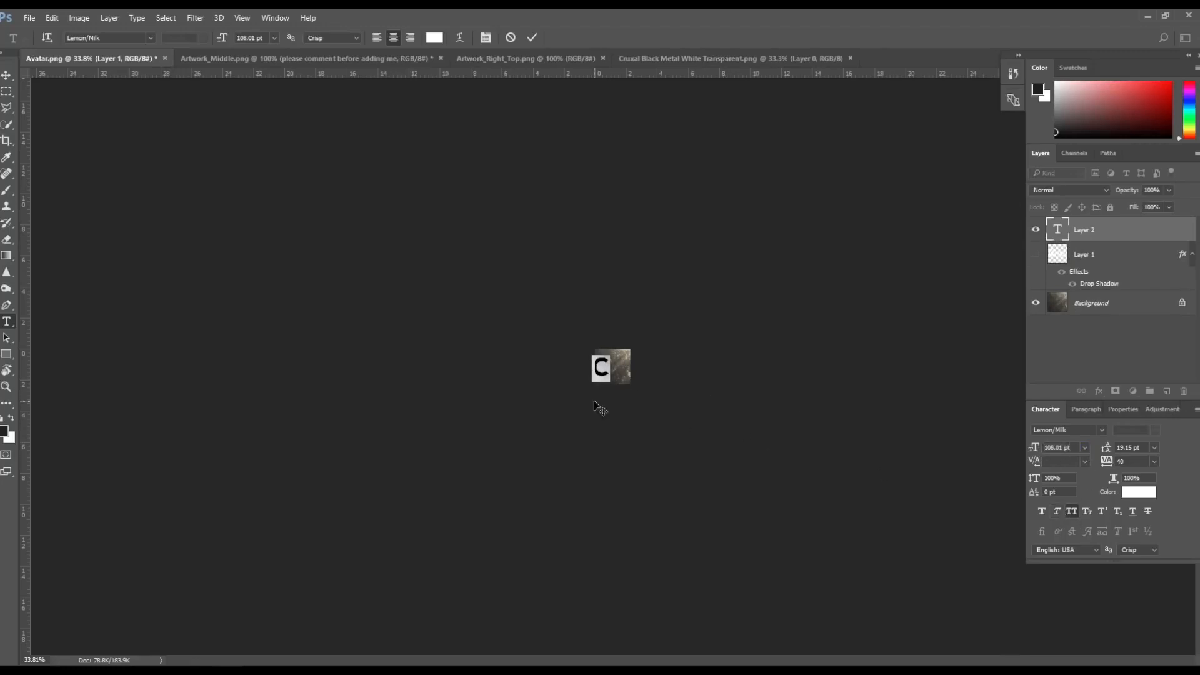
{"action": "mouse_move", "coordinate": [1035, 451]}
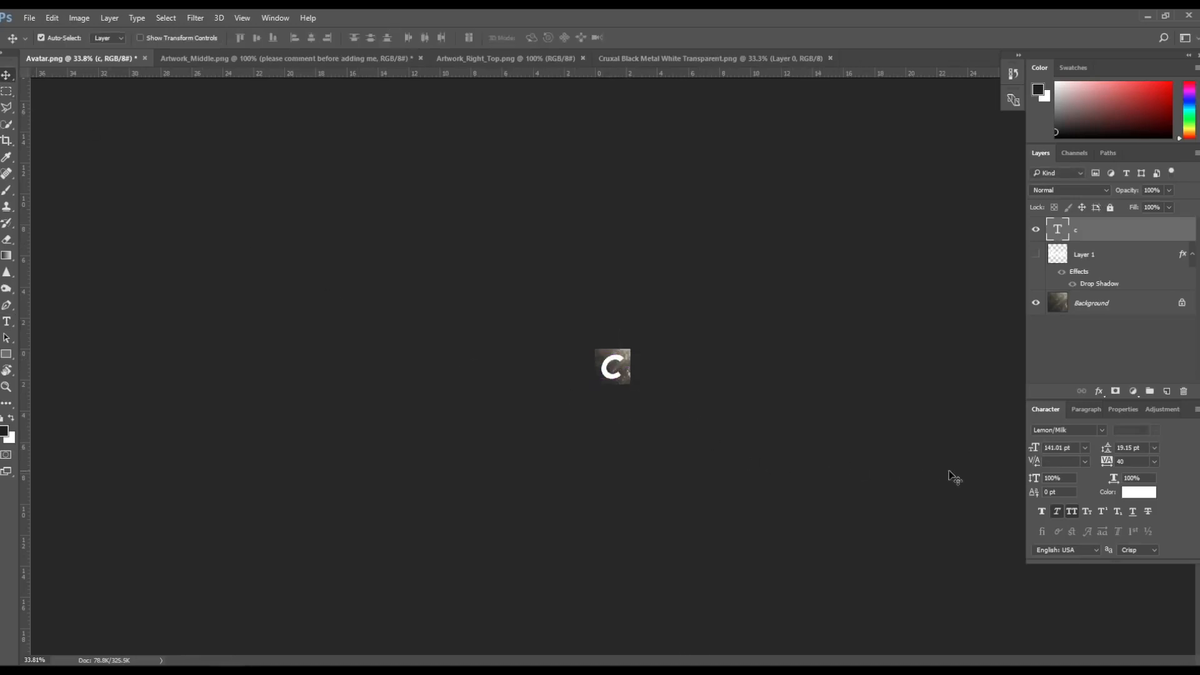
{"action": "double_click", "coordinate": [1094, 230]}
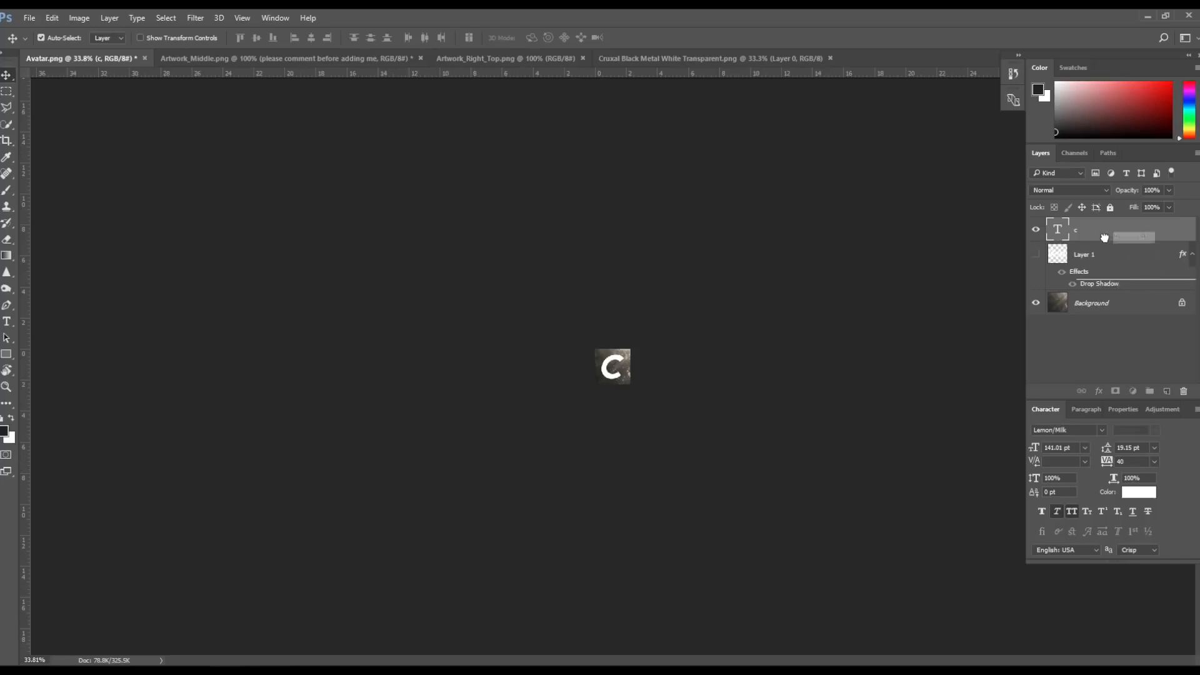
{"action": "left_click", "coordinate": [29, 17]}
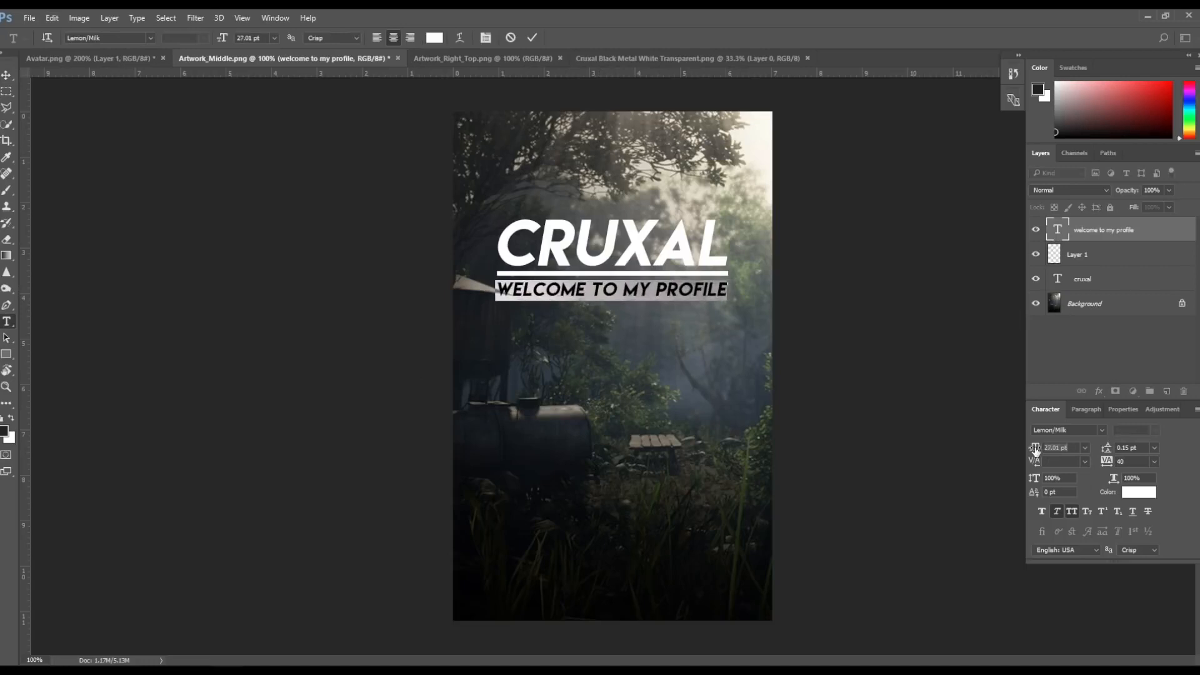
Add CRUXAL and WELCOME TO MY PROFILE text in Lemon/Milk font to Artwork_Middle.
{"action": "left_click", "coordinate": [532, 37]}
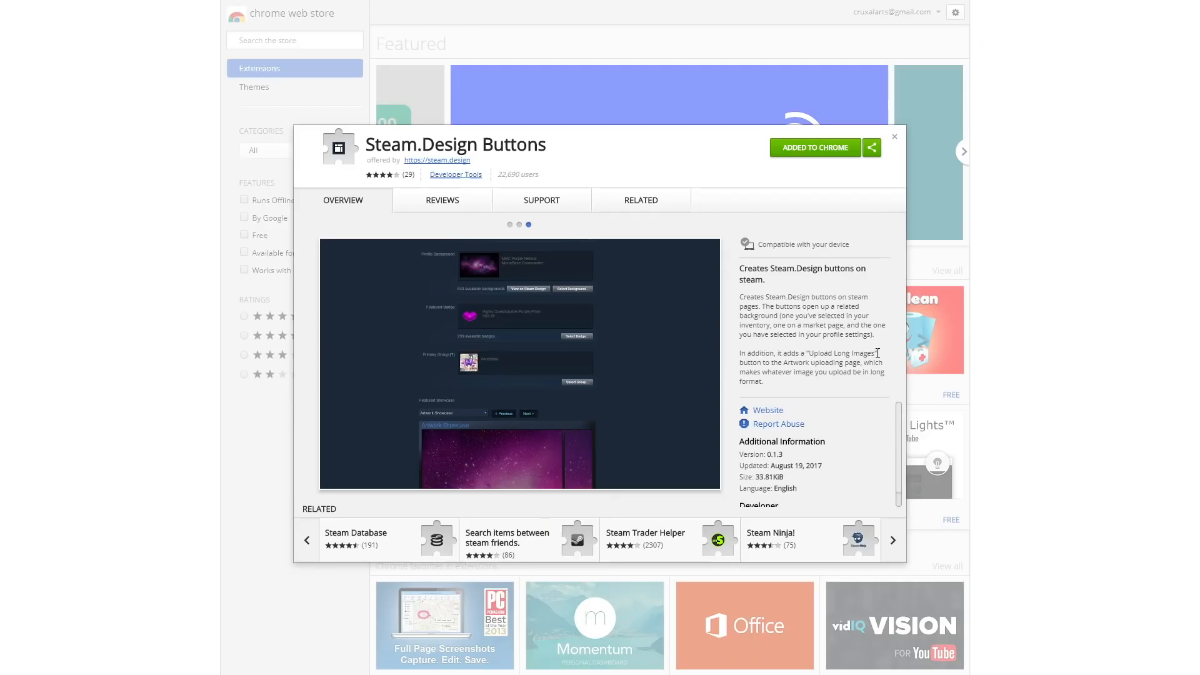
{"action": "mouse_move", "coordinate": [869, 356]}
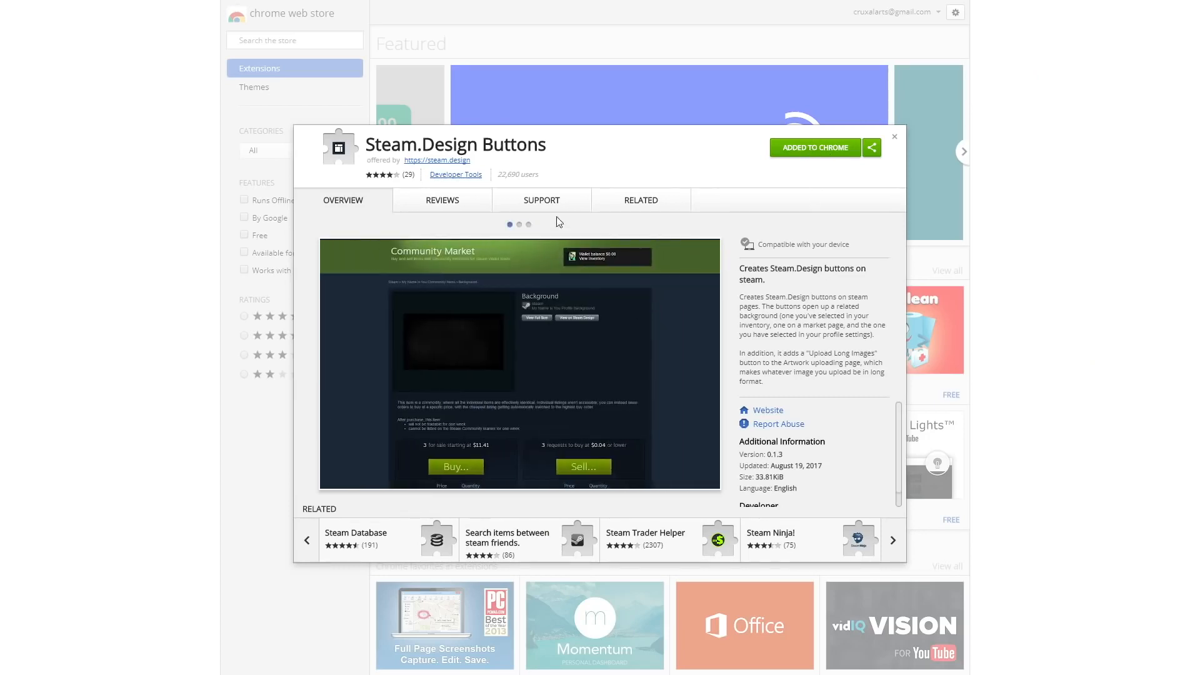
Show the Steam.Design Buttons Reviews tab and scroll through the user reviews.
{"action": "left_click", "coordinate": [442, 200]}
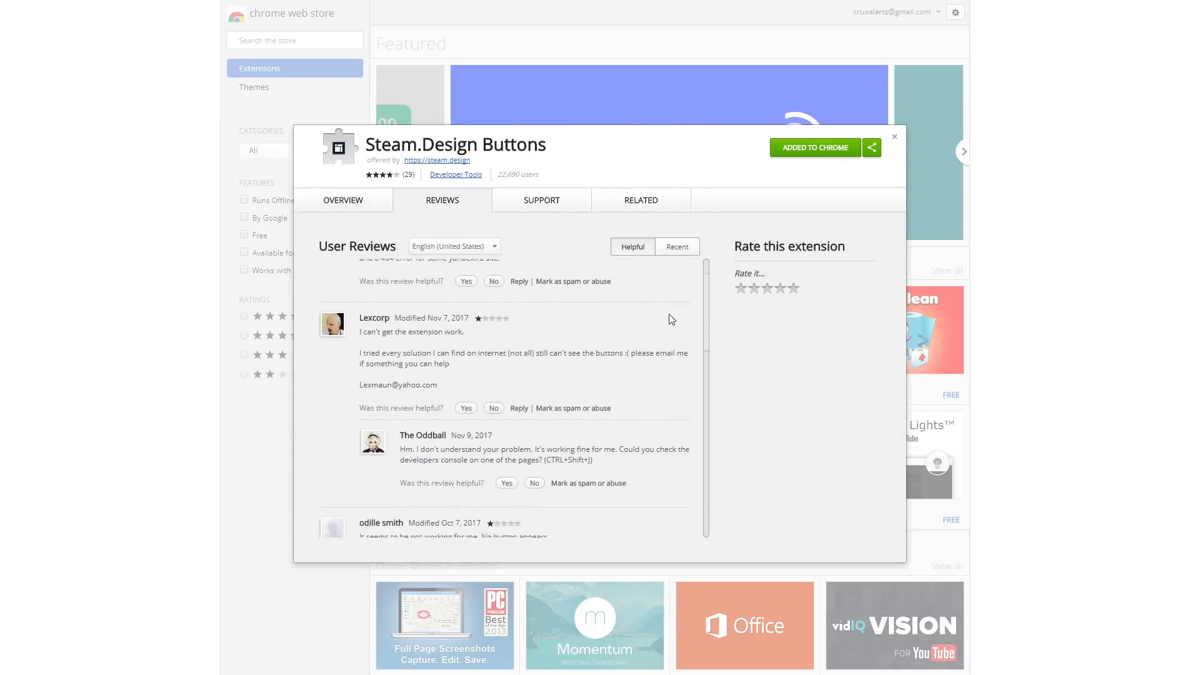
{"action": "scroll", "scroll_direction": "down", "scroll_amount": 3}
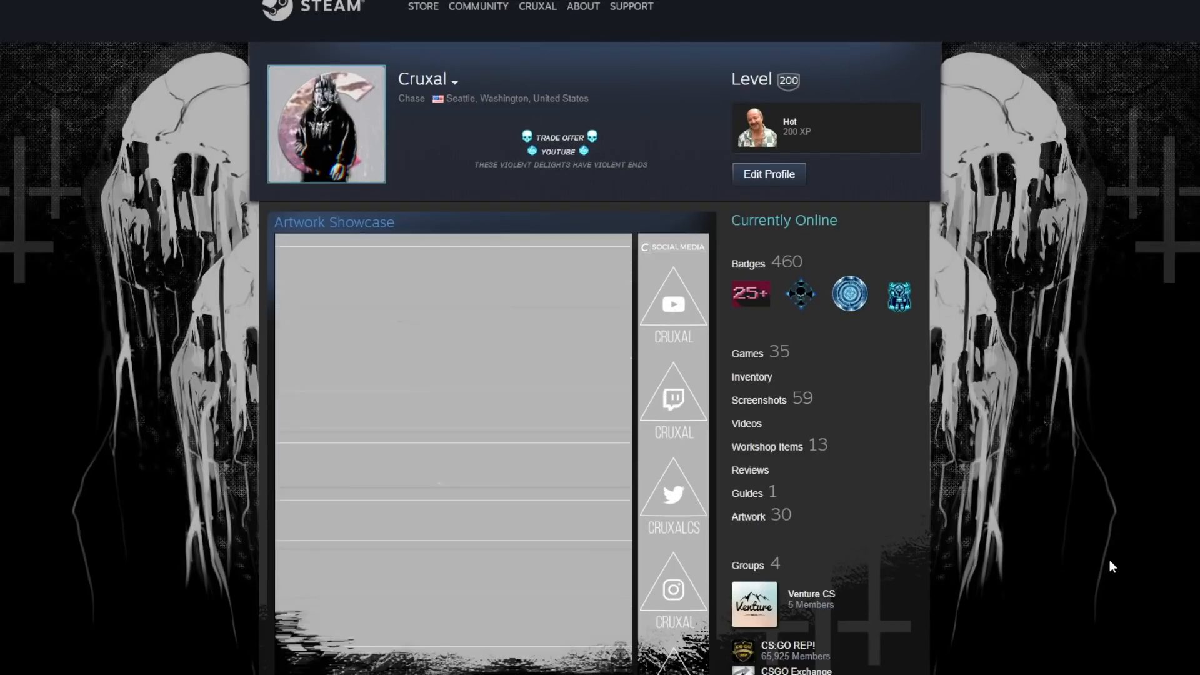
Start a non-game artwork upload with crux test art.png, certifying it as my own creation.
{"action": "left_click", "coordinate": [747, 515]}
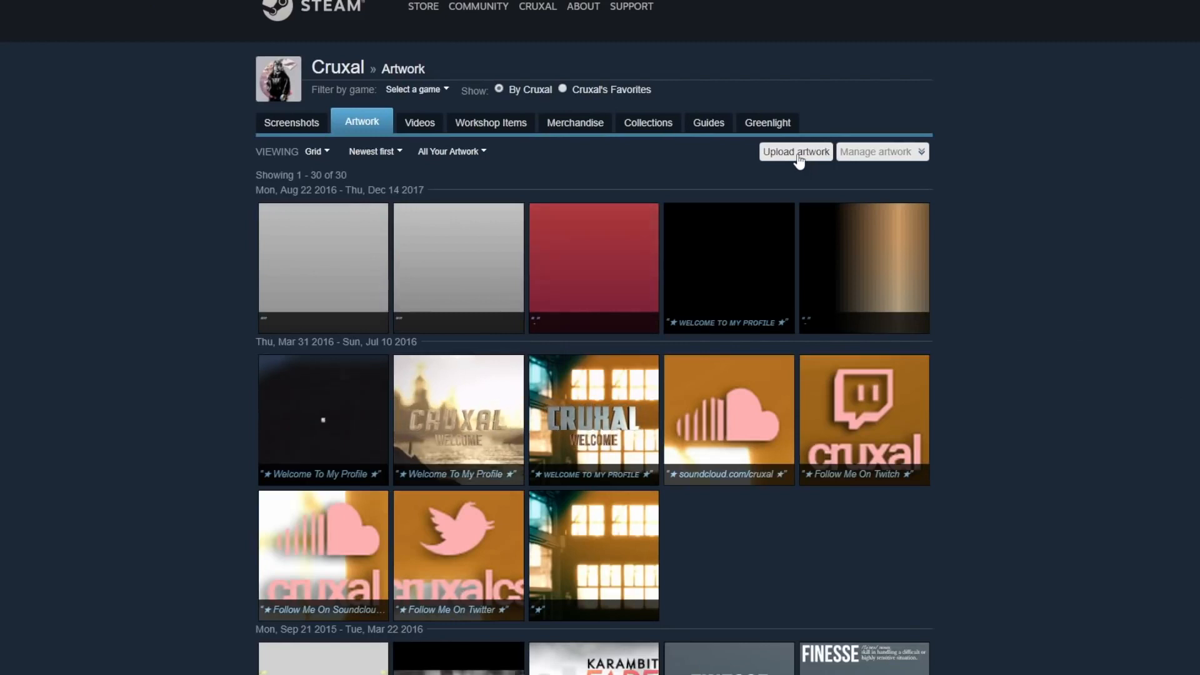
{"action": "left_click", "coordinate": [794, 151]}
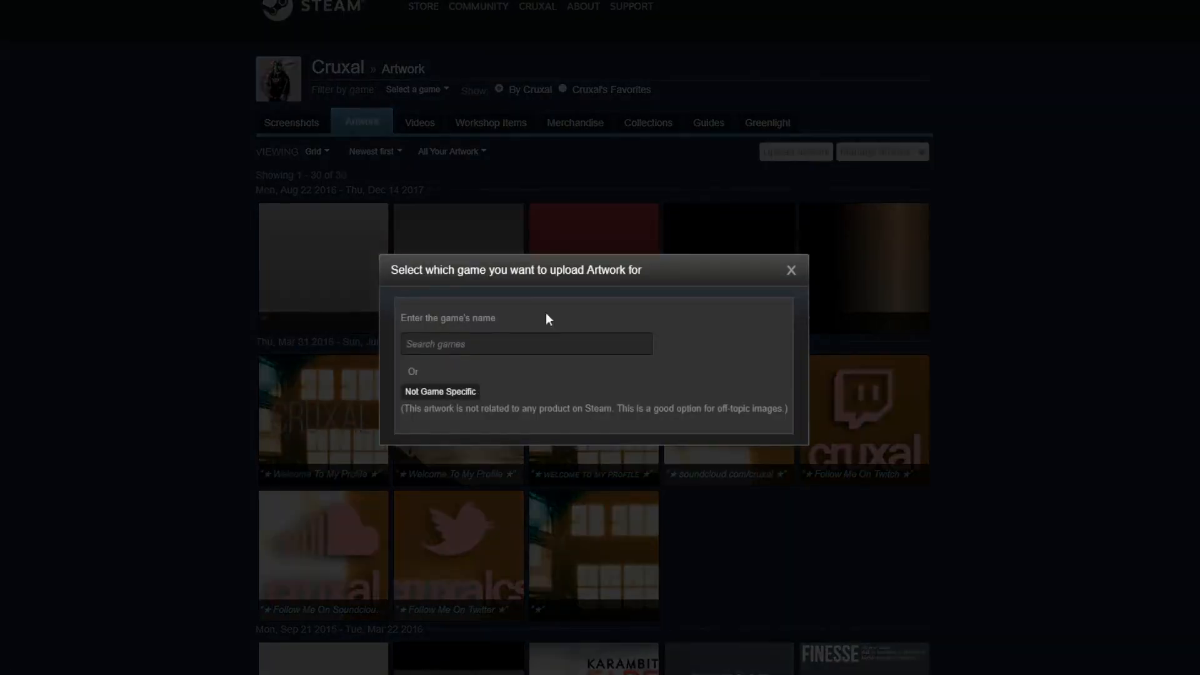
{"action": "left_click", "coordinate": [526, 344]}
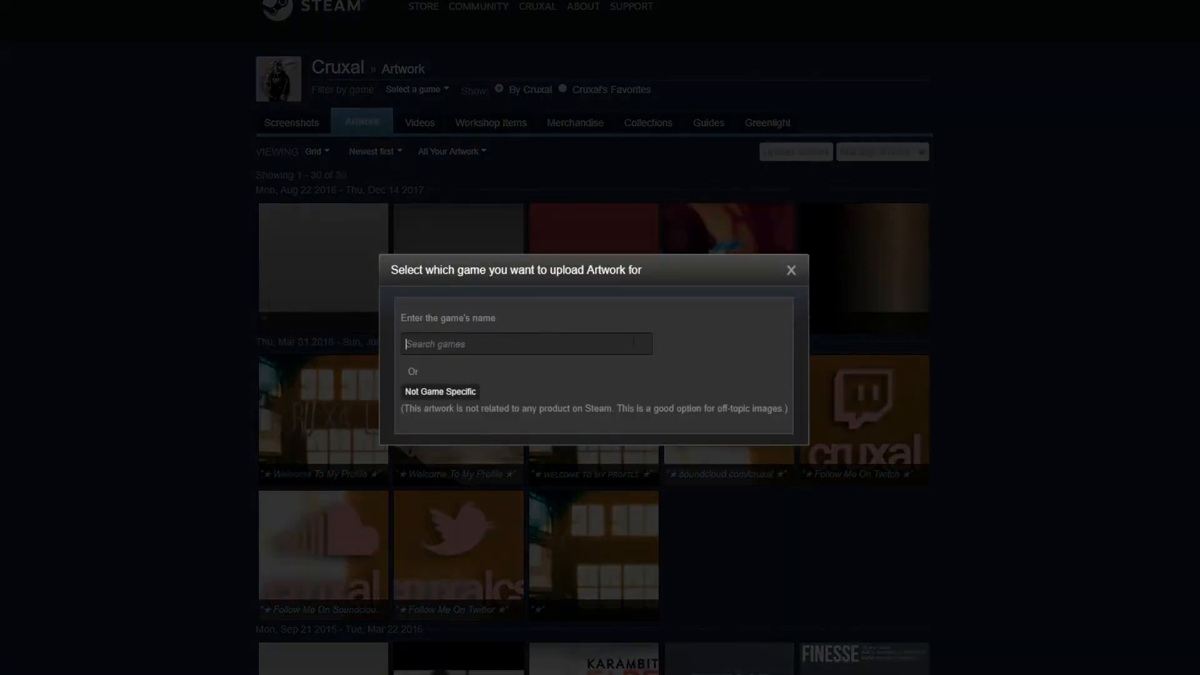
{"action": "left_click", "coordinate": [439, 391]}
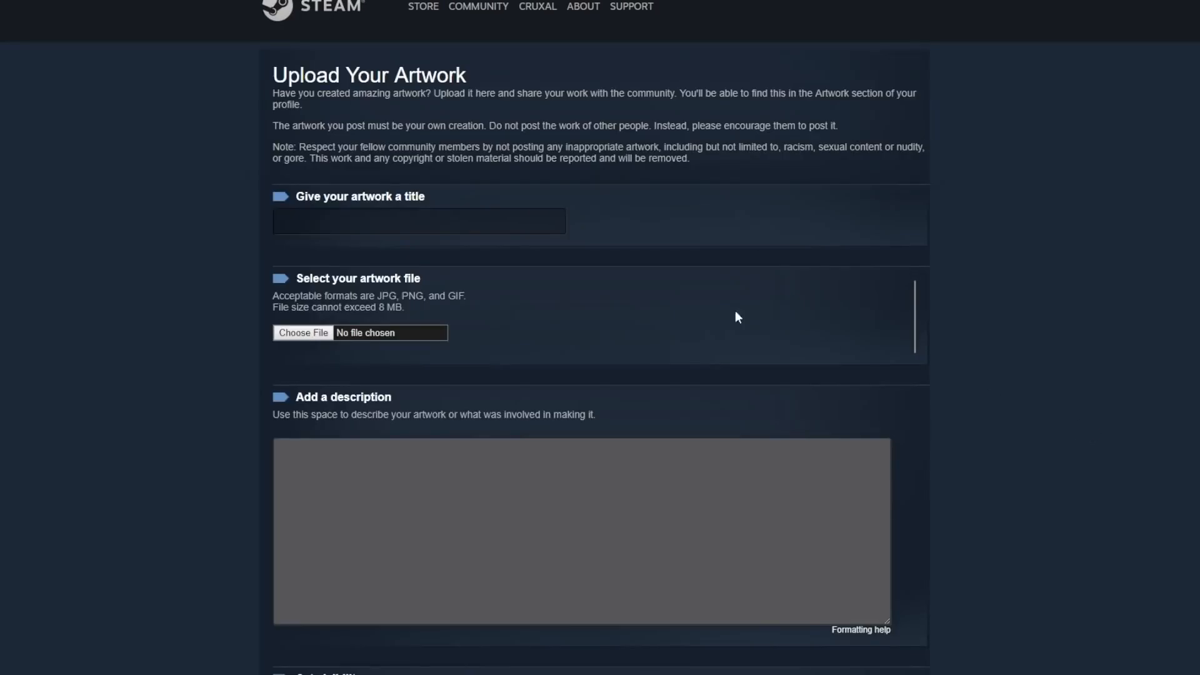
{"action": "left_click", "coordinate": [419, 222]}
{"action": "type", "text": "Welcome To My Profile"}
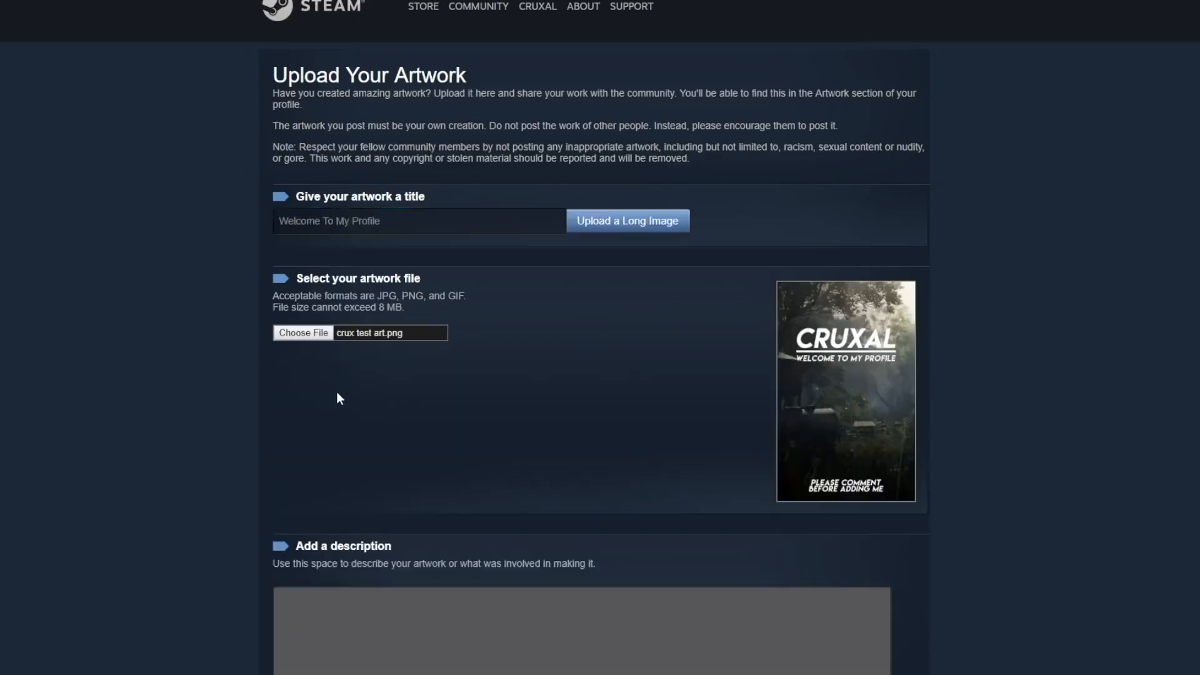
{"action": "scroll", "scroll_direction": "down", "scroll_amount": 3}
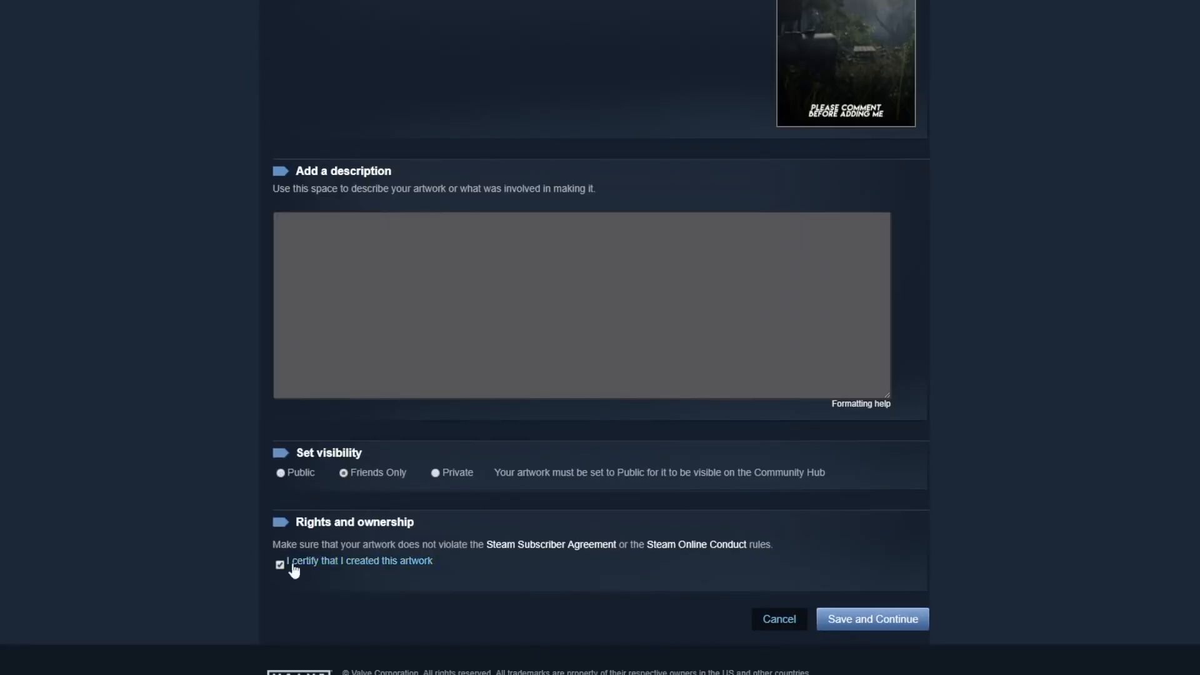
{"action": "left_click", "coordinate": [871, 618]}
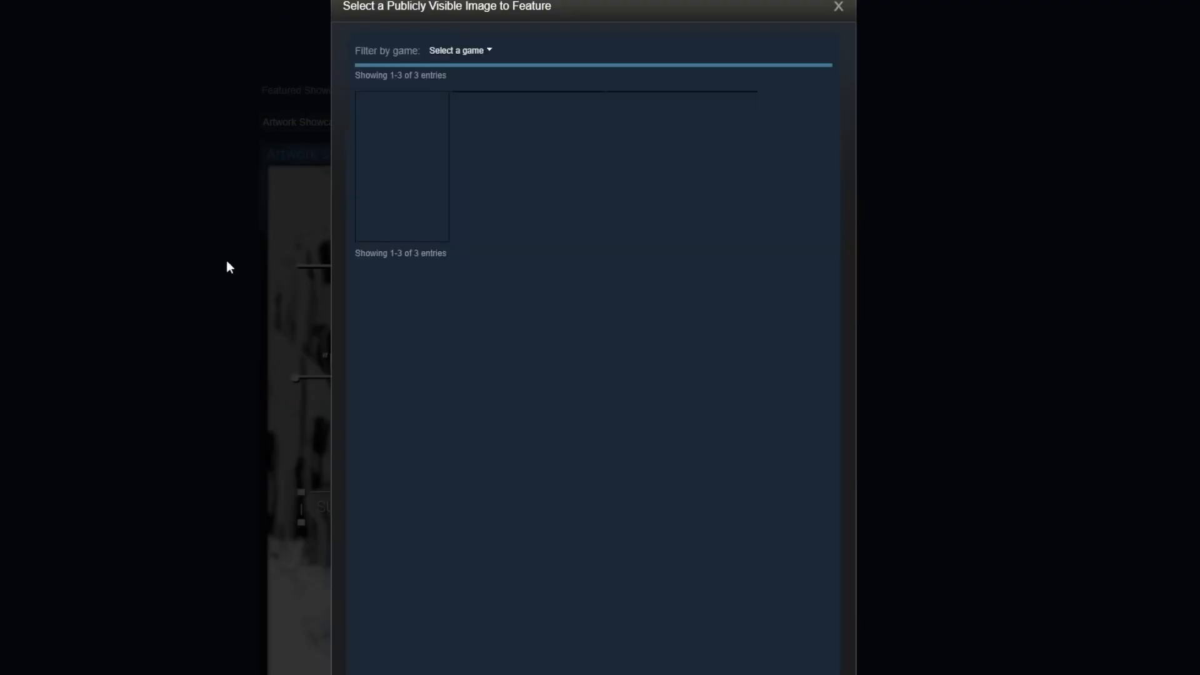
Feature the CRUXAL 'Welcome To My Profile' image in the profile's artwork showcase.
{"action": "left_click", "coordinate": [837, 6]}
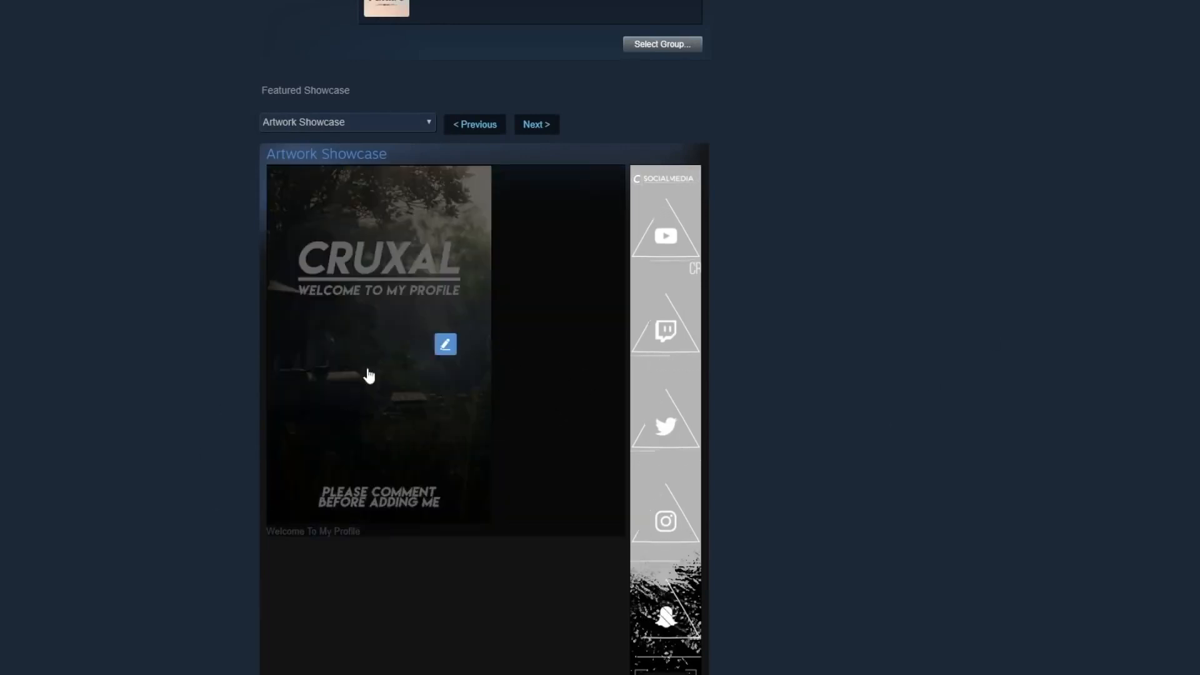
{"action": "mouse_move", "coordinate": [940, 490]}
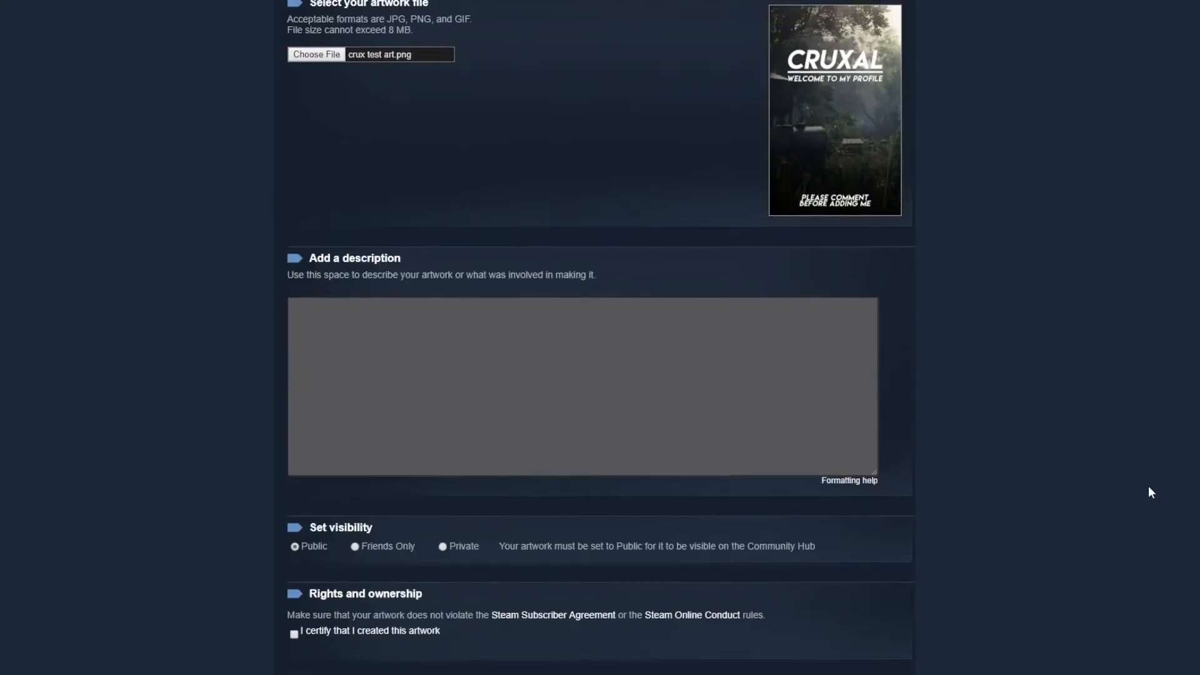
Scroll through the artwork upload page and open the browser developer tools with F12.
{"action": "scroll", "scroll_direction": "up", "scroll_amount": 3}
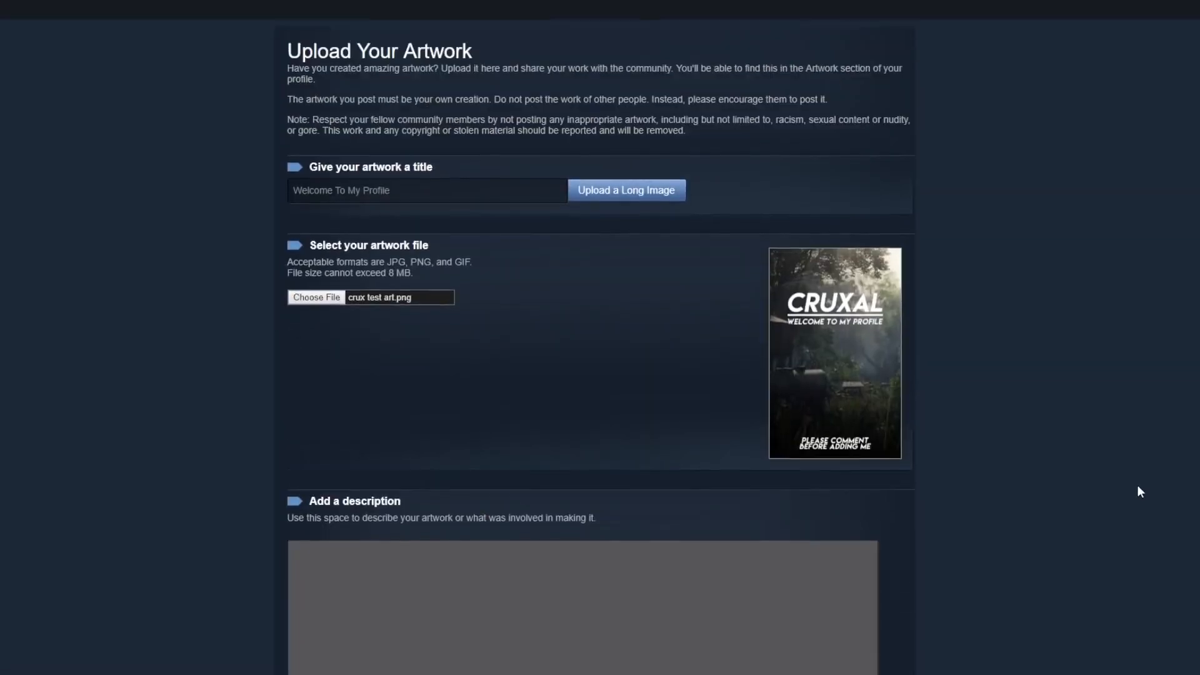
{"action": "scroll", "scroll_direction": "up", "scroll_amount": 3}
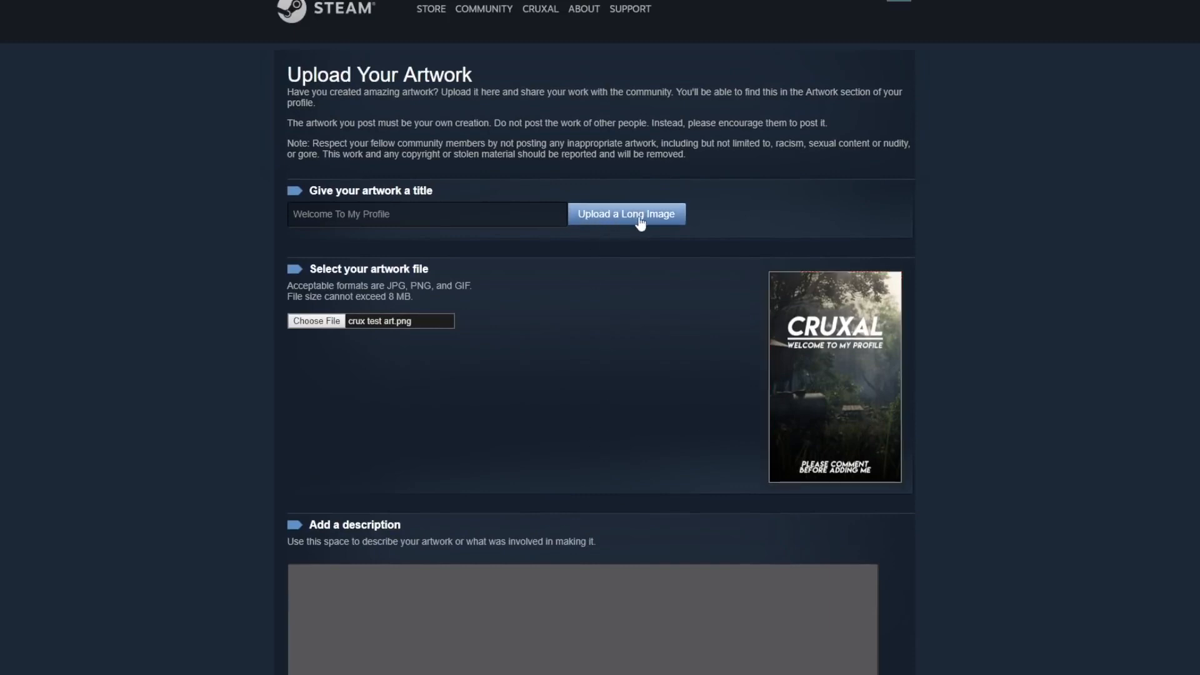
{"action": "mouse_move", "coordinate": [643, 294]}
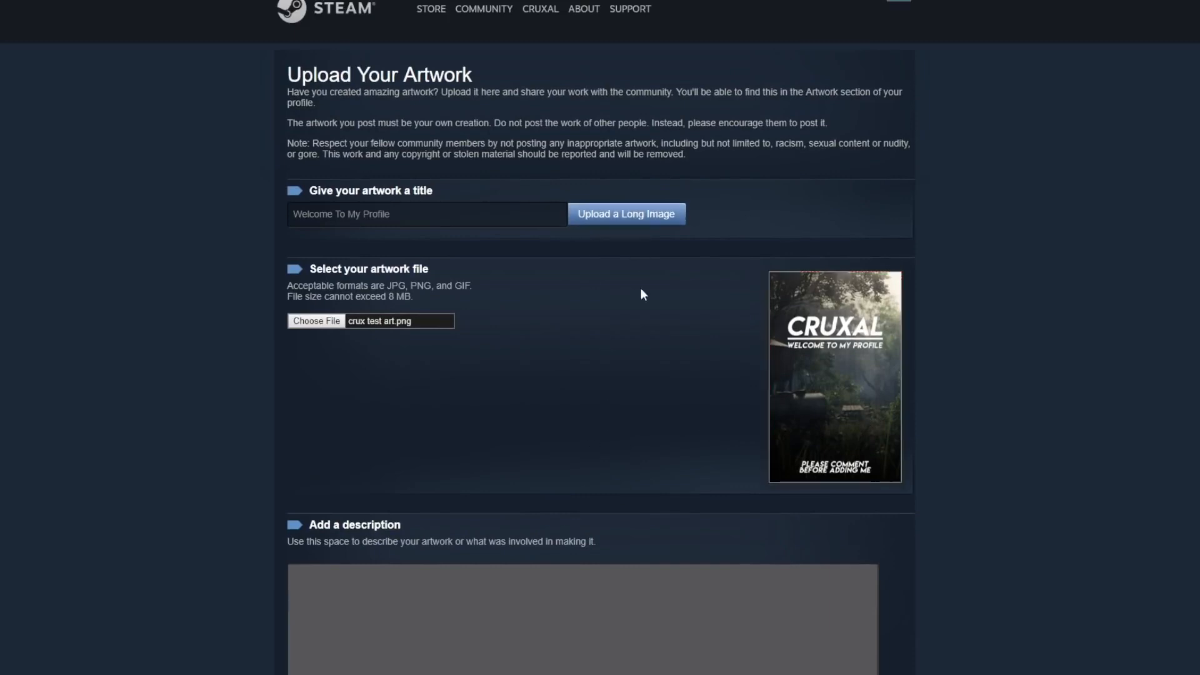
{"action": "scroll", "scroll_direction": "down", "scroll_amount": 3}
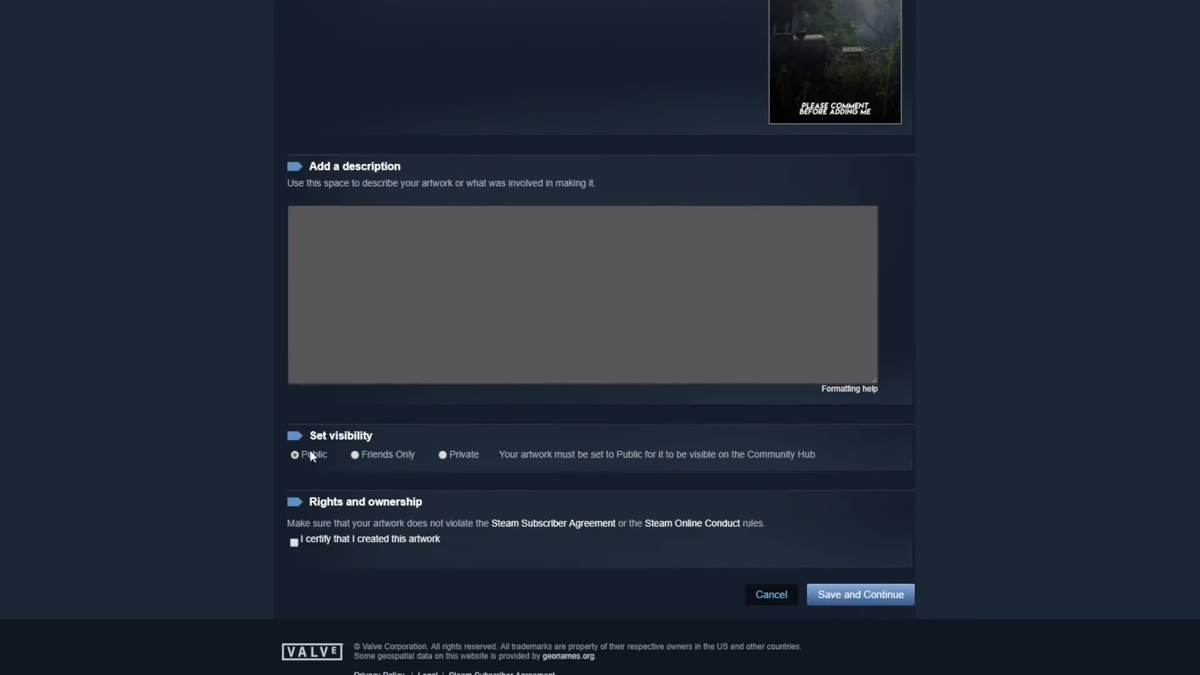
{"action": "scroll", "scroll_direction": "up", "scroll_amount": 3}
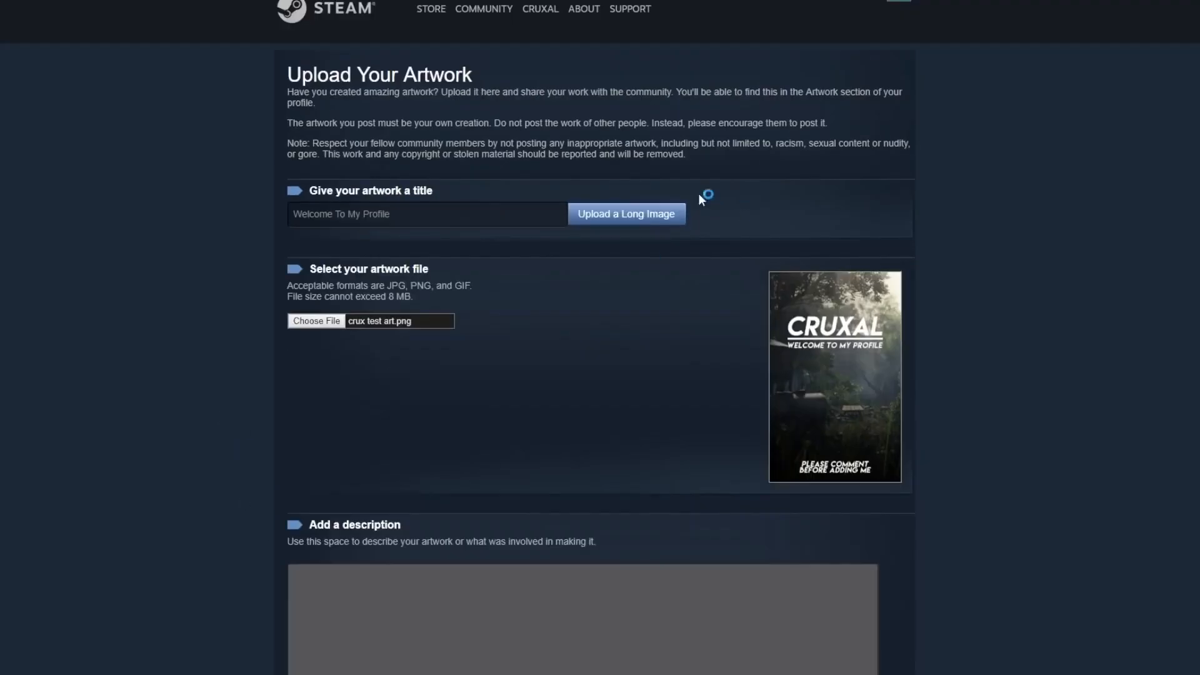
{"action": "mouse_move", "coordinate": [644, 259]}
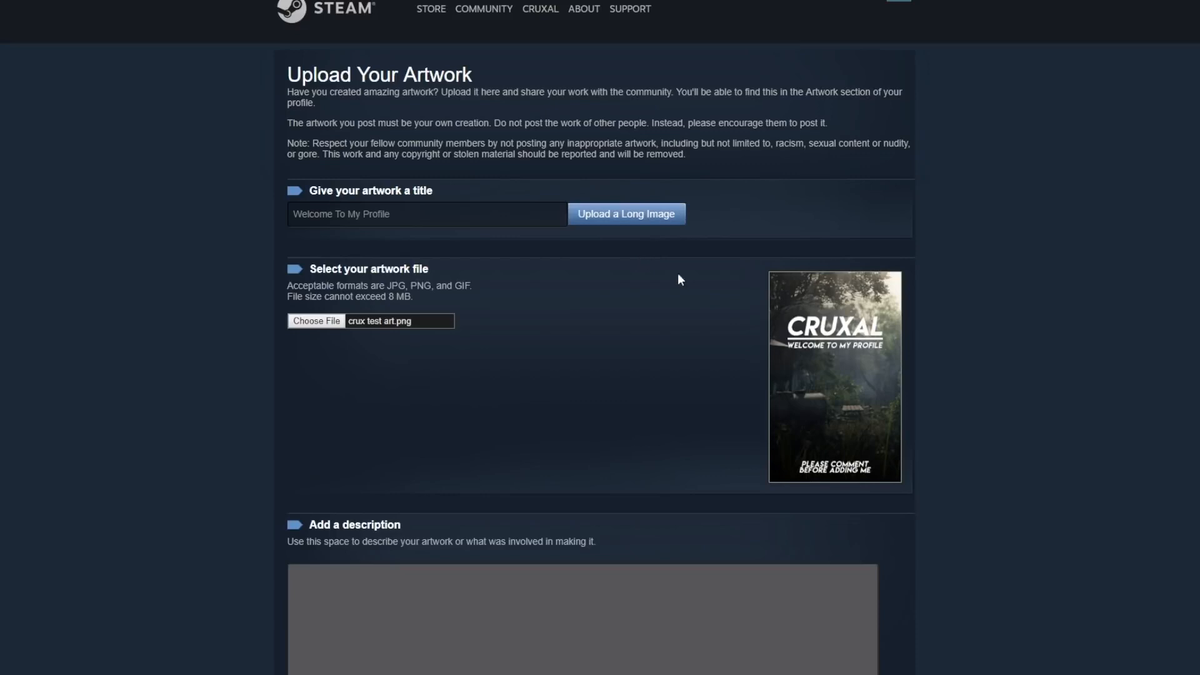
{"action": "scroll", "scroll_direction": "down", "scroll_amount": 3}
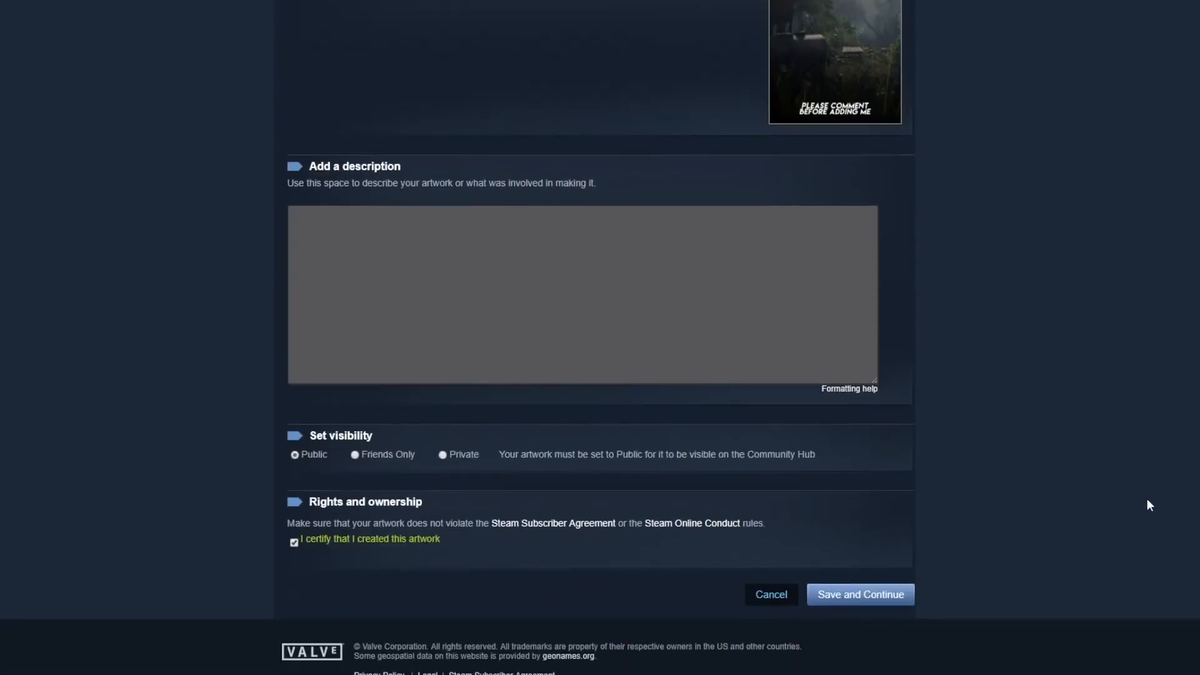
{"action": "key", "text": "F12"}
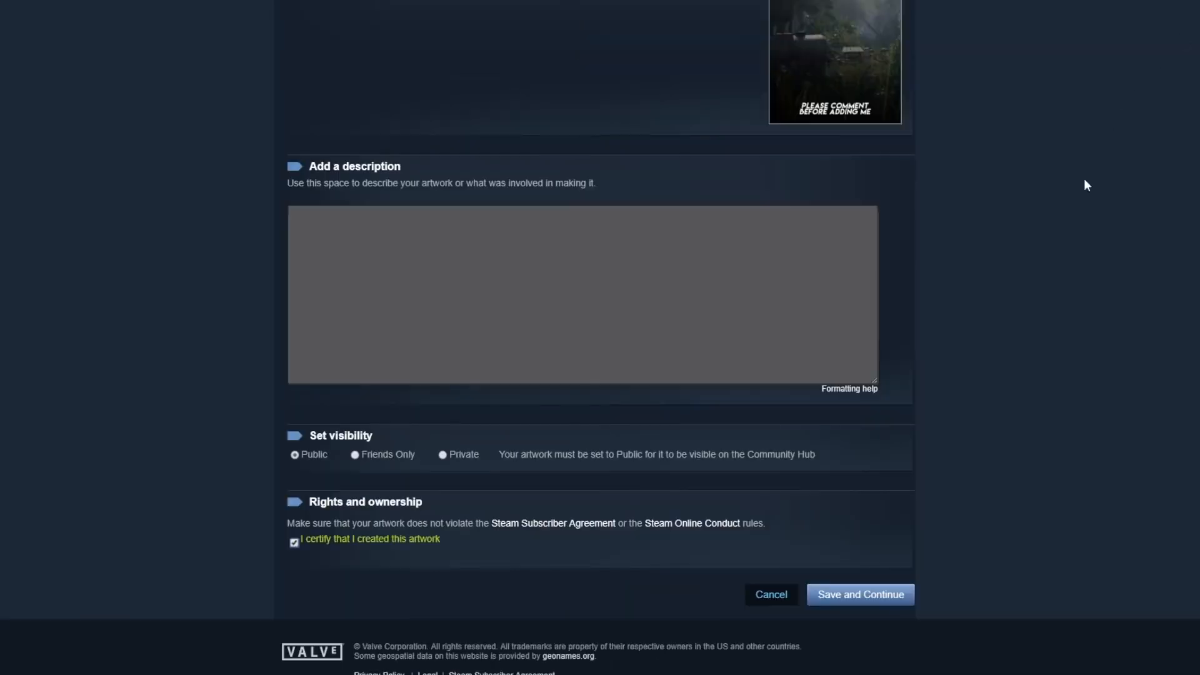
{"action": "scroll", "scroll_direction": "up", "scroll_amount": 3}
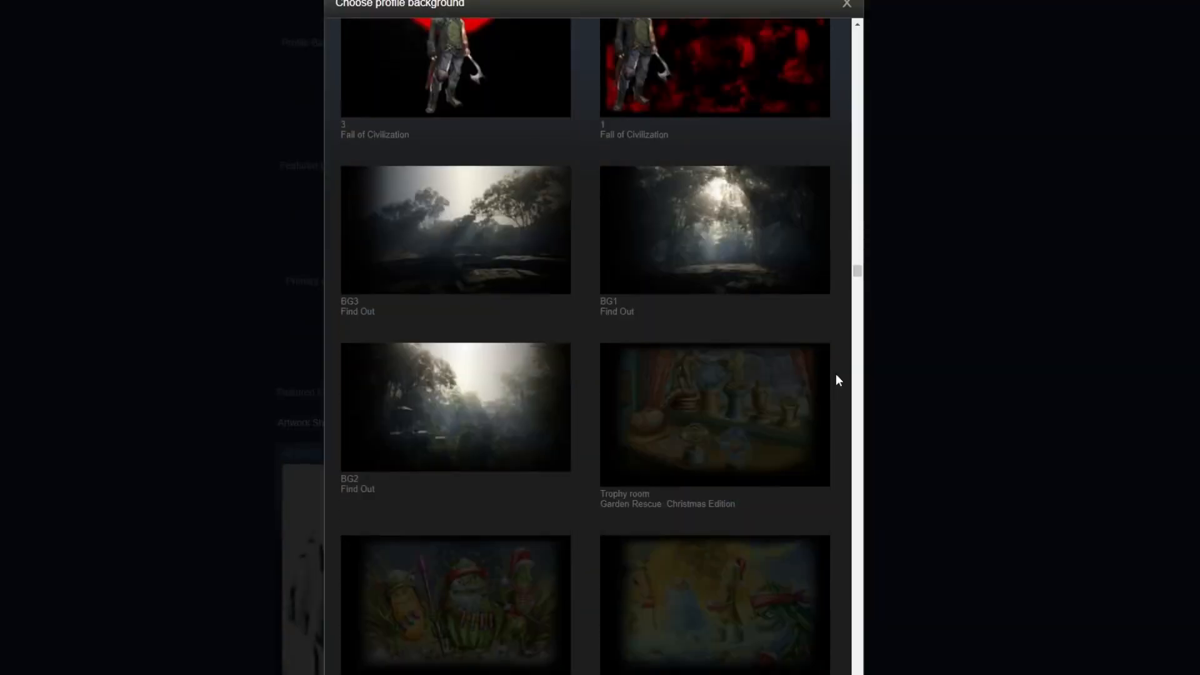
Set the misty forest profile background and feature the CRUXAL welcome artwork in the showcase.
{"action": "left_click", "coordinate": [454, 406]}
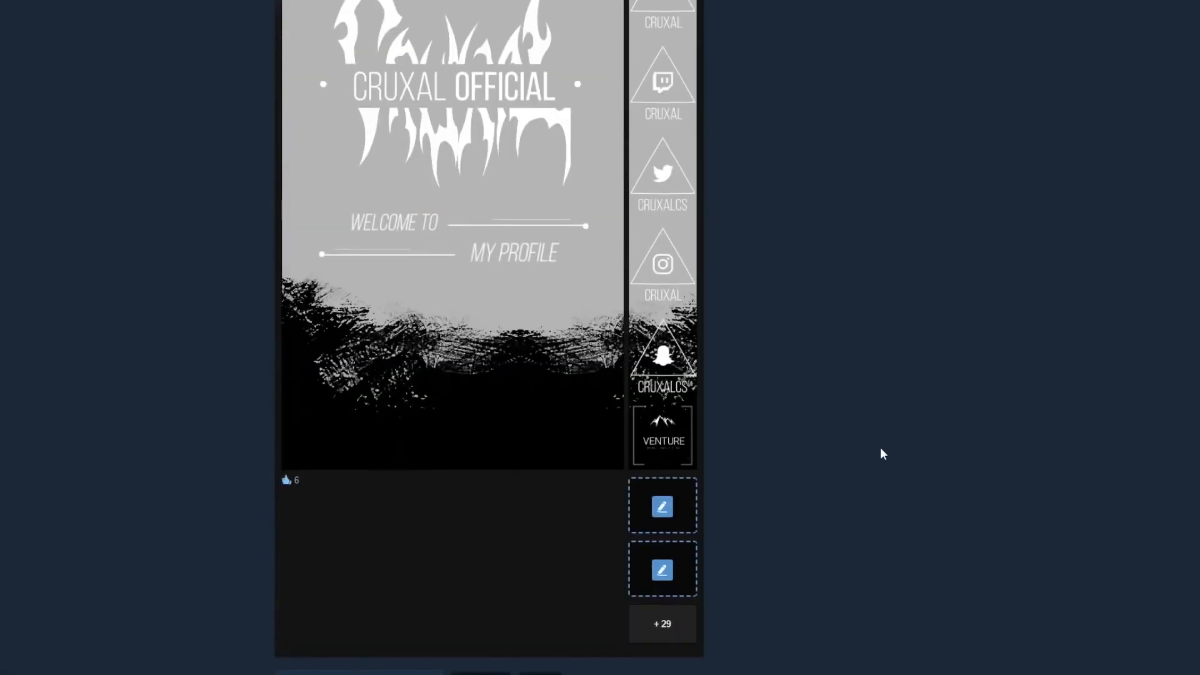
{"action": "scroll", "scroll_direction": "up", "scroll_amount": 3}
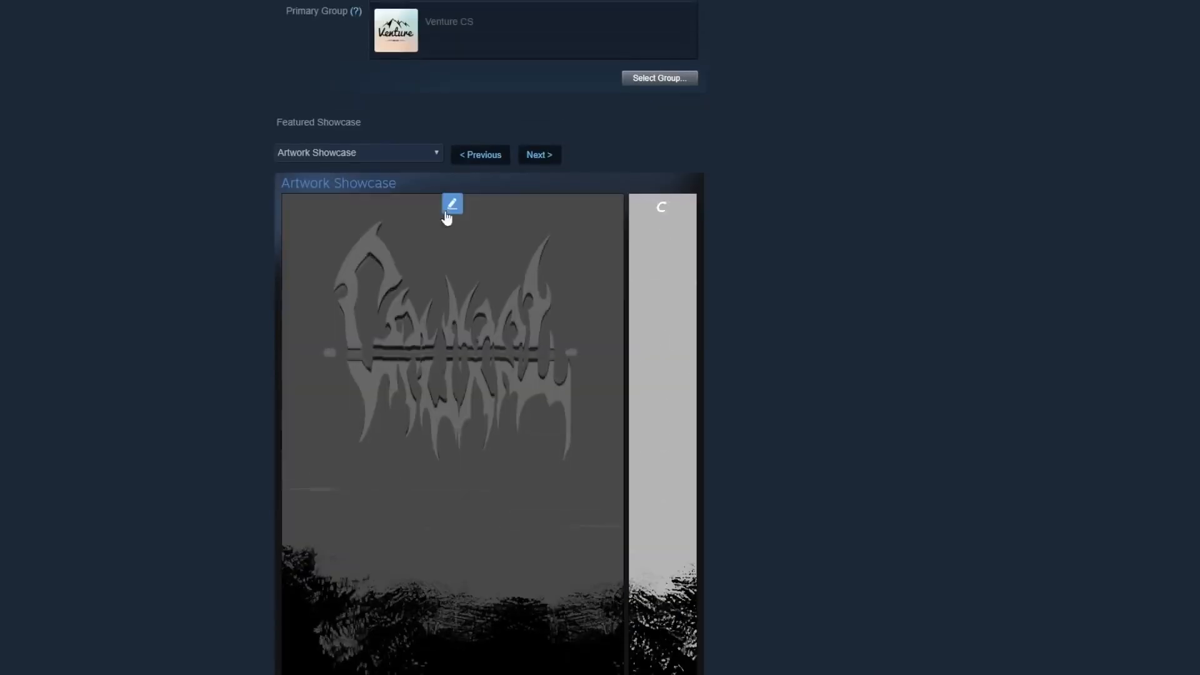
{"action": "left_click", "coordinate": [451, 204]}
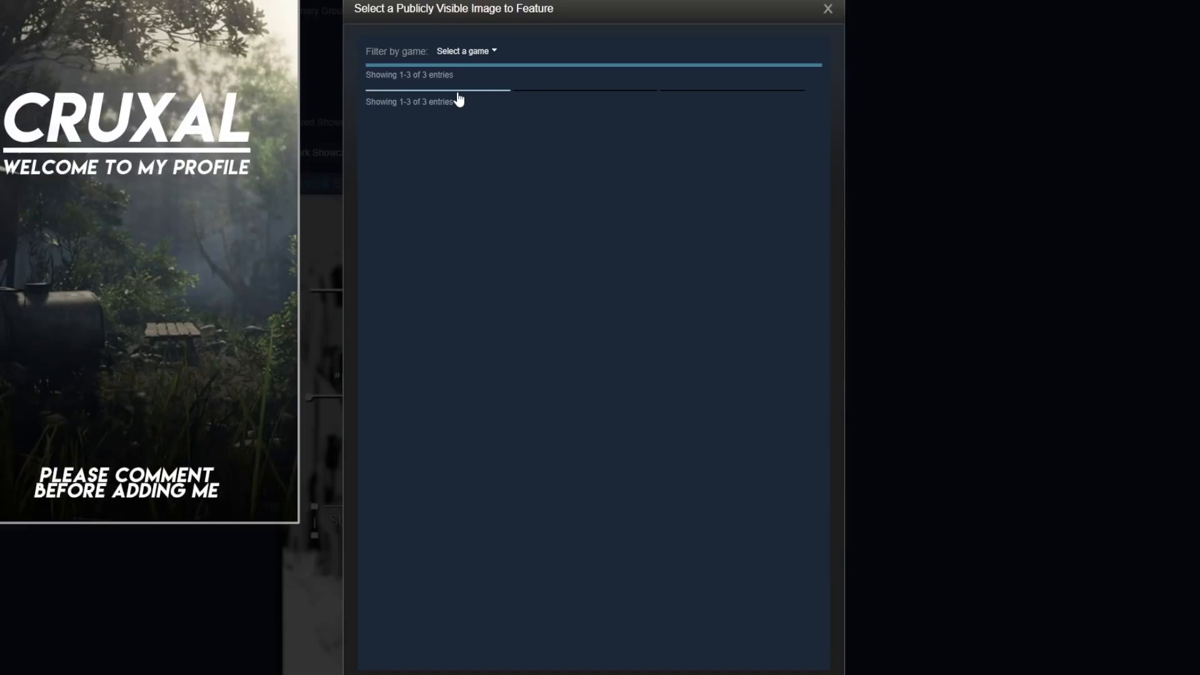
{"action": "left_click", "coordinate": [828, 9]}
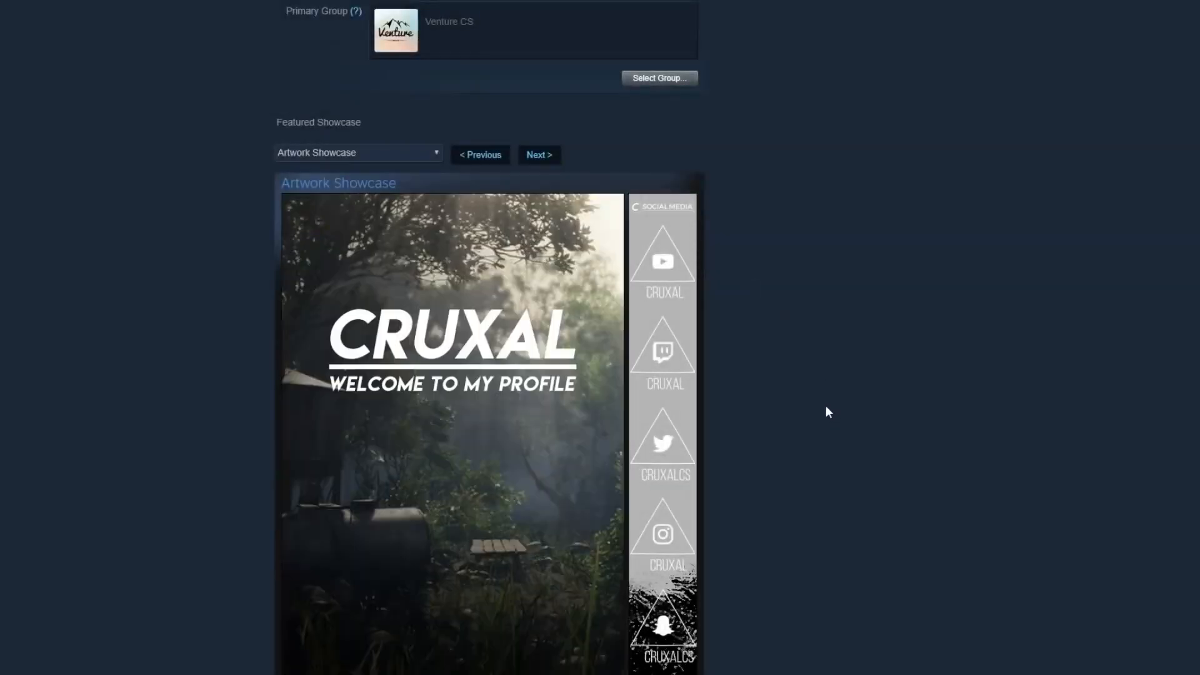
{"action": "scroll", "scroll_direction": "down", "scroll_amount": 3}
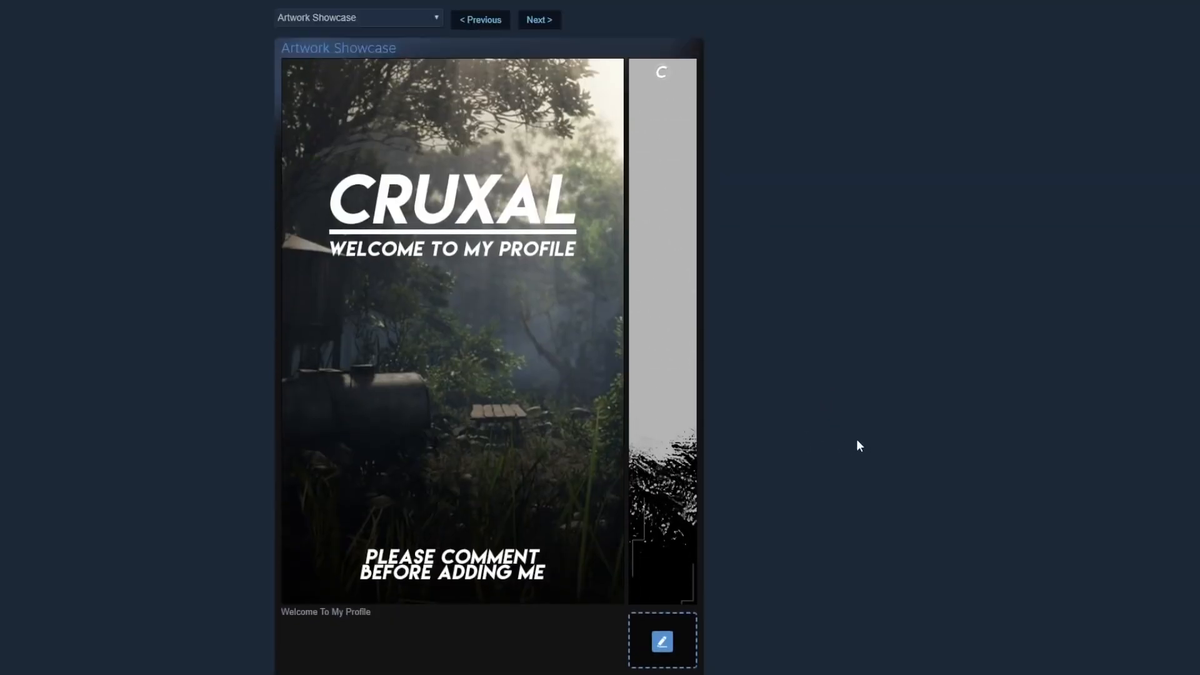
{"action": "scroll", "scroll_direction": "up", "scroll_amount": 3}
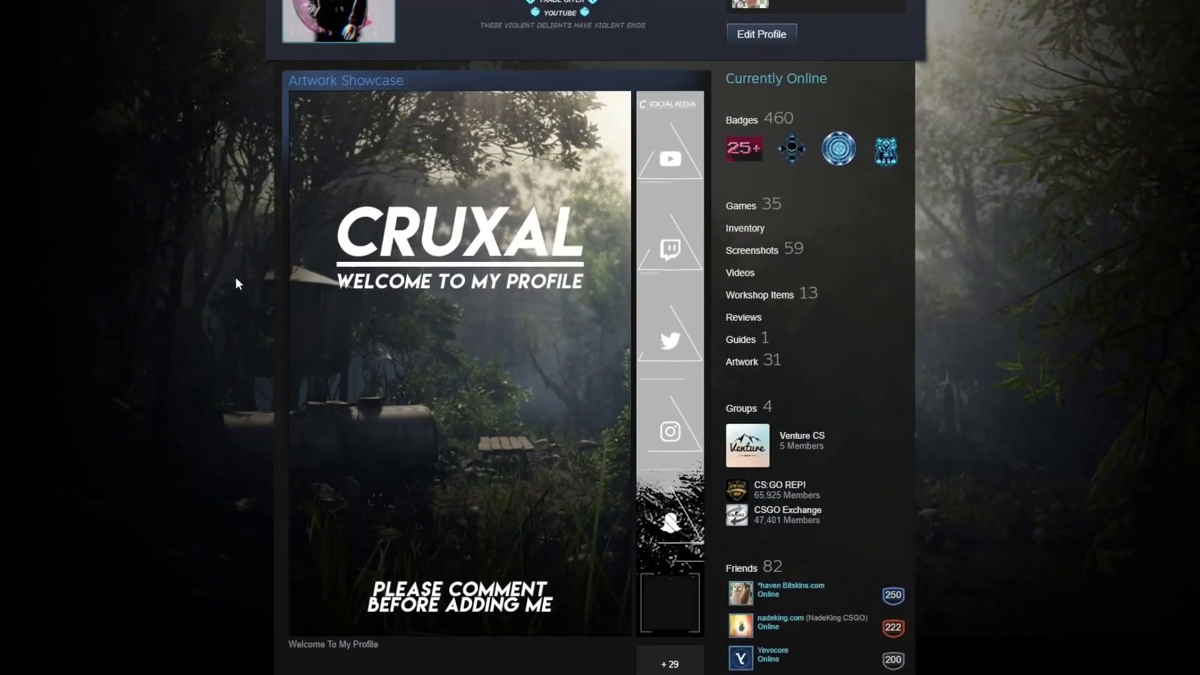
{"action": "scroll", "scroll_direction": "up", "scroll_amount": 3}
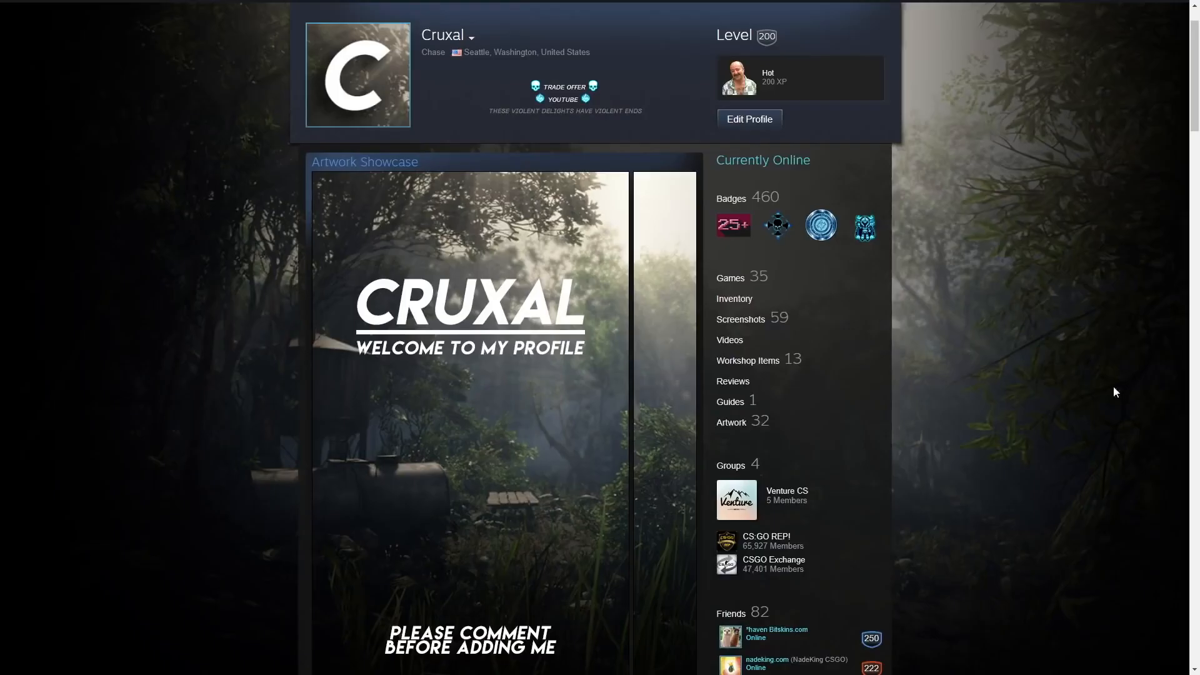
{"action": "mouse_move", "coordinate": [165, 124]}
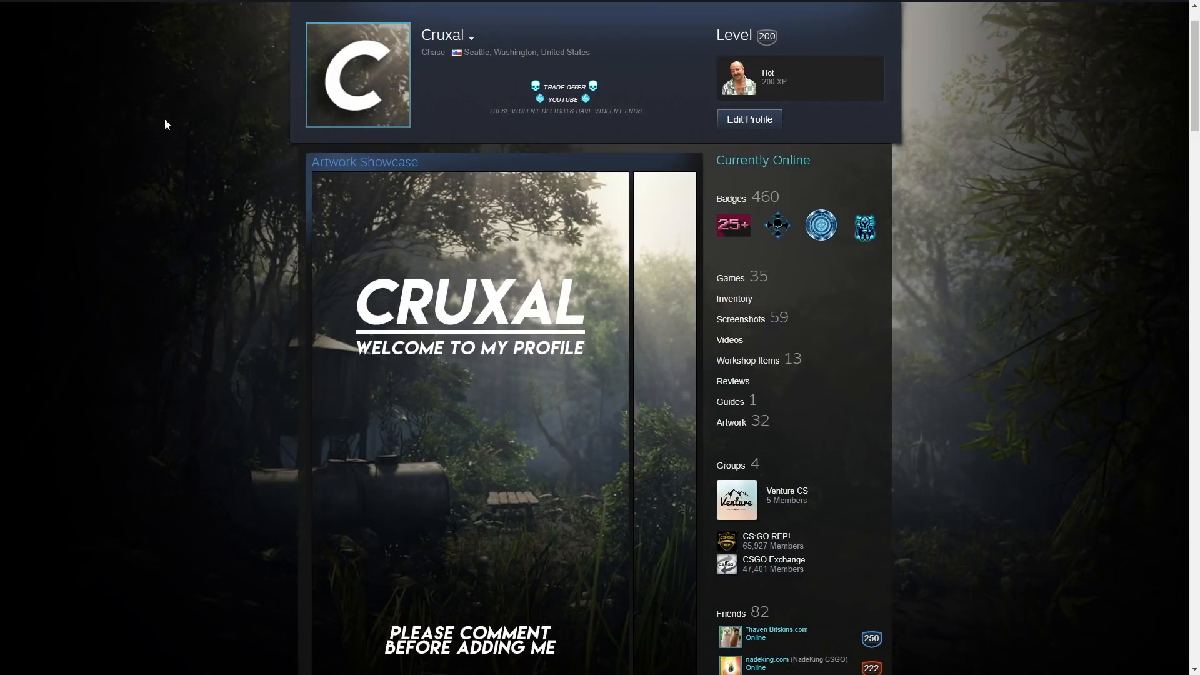
{"action": "mouse_move", "coordinate": [194, 411]}
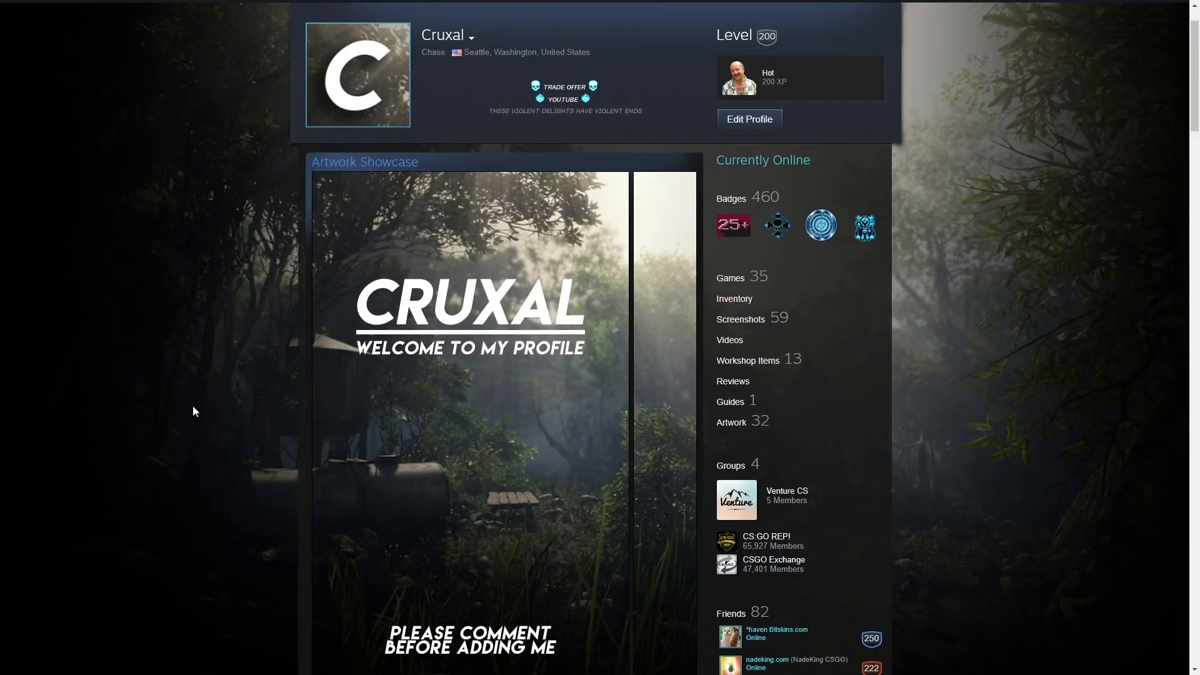
{"action": "mouse_move", "coordinate": [173, 244]}
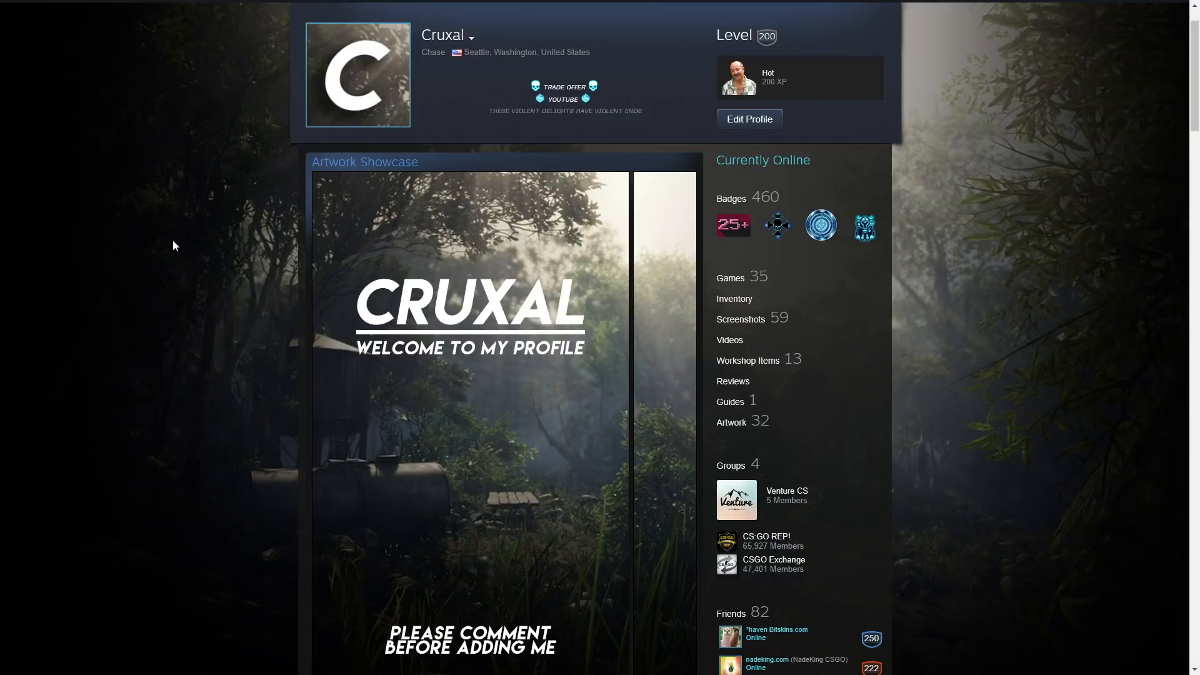
{"action": "mouse_move", "coordinate": [681, 249]}
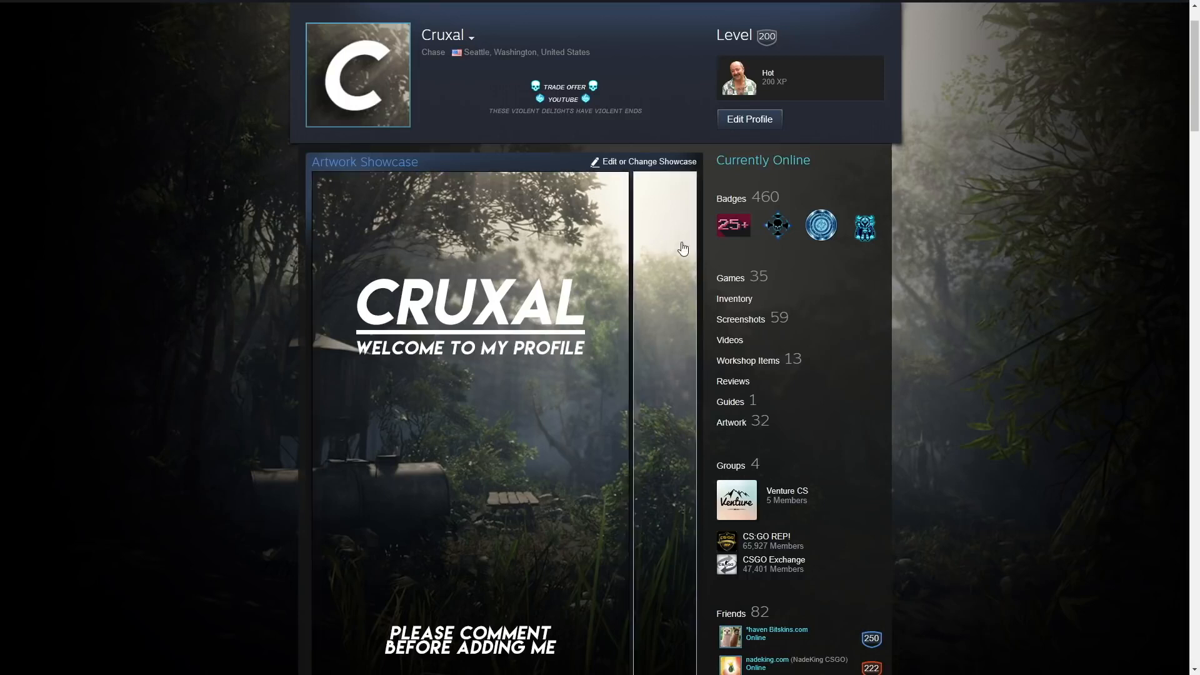
{"action": "mouse_move", "coordinate": [348, 45]}
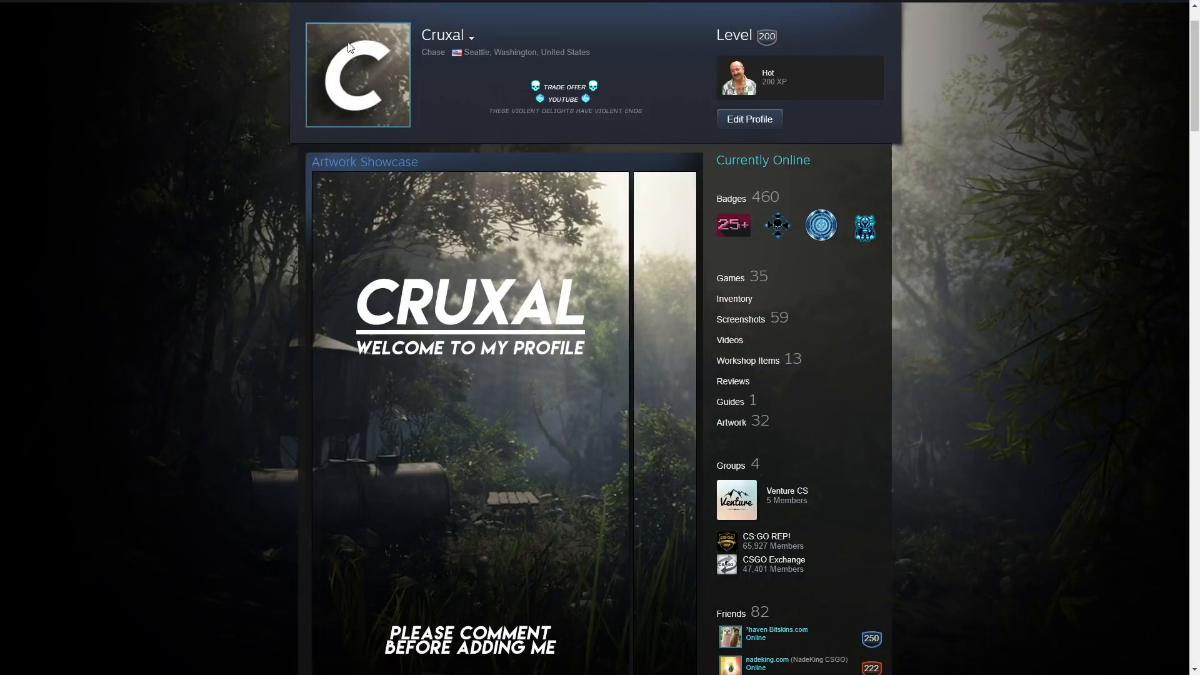
{"action": "mouse_move", "coordinate": [69, 197]}
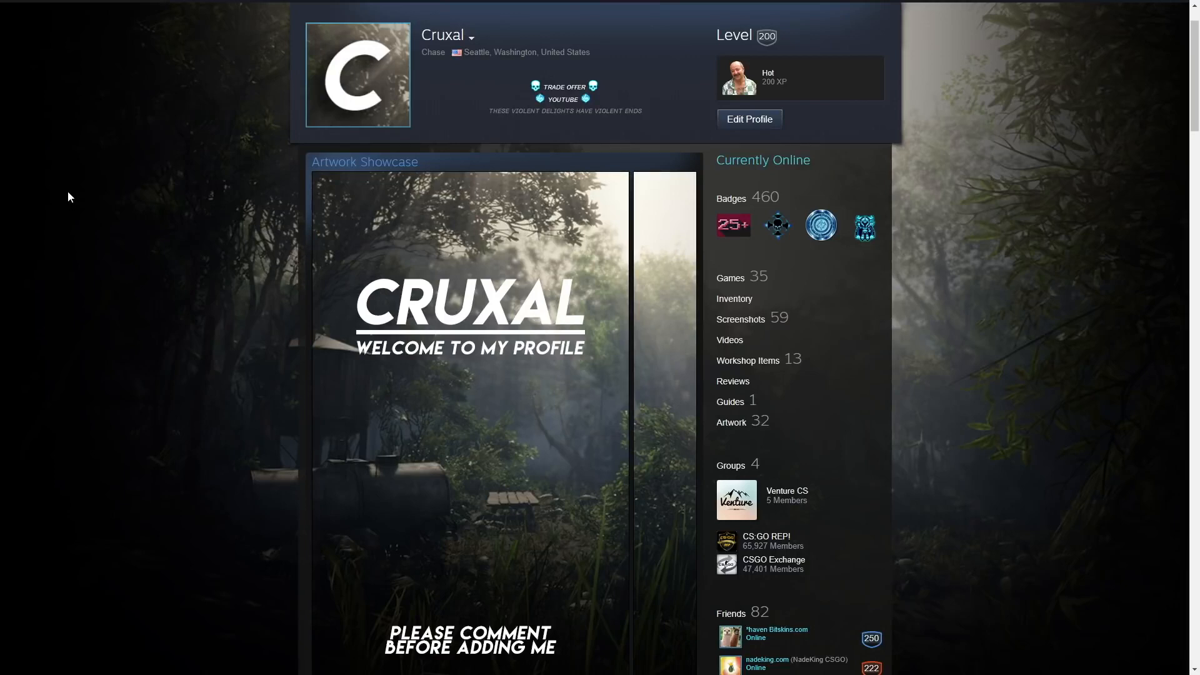
{"action": "mouse_move", "coordinate": [643, 519]}
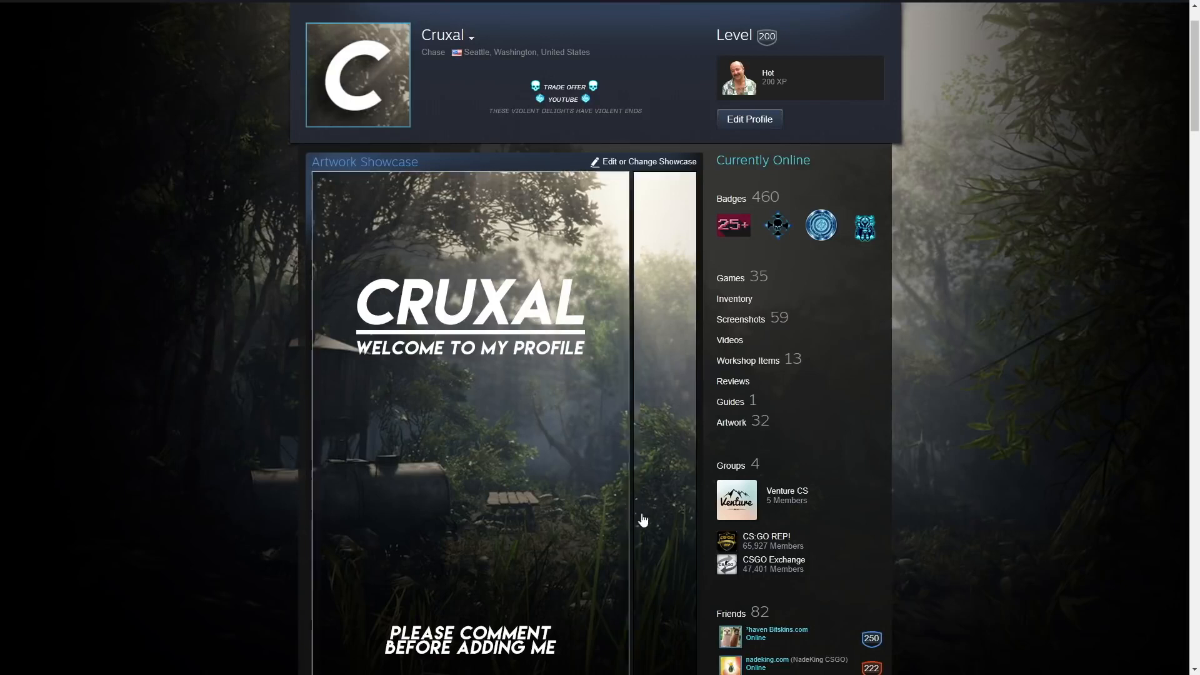
{"action": "mouse_move", "coordinate": [1095, 447]}
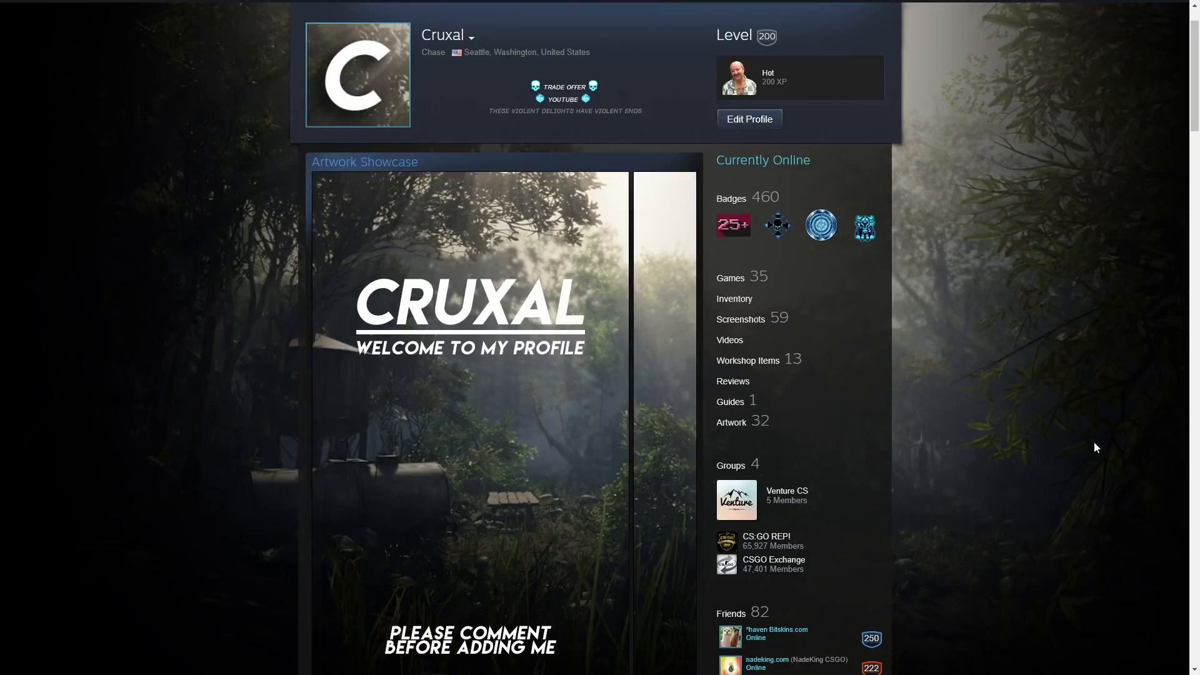
{"action": "mouse_move", "coordinate": [1068, 443]}
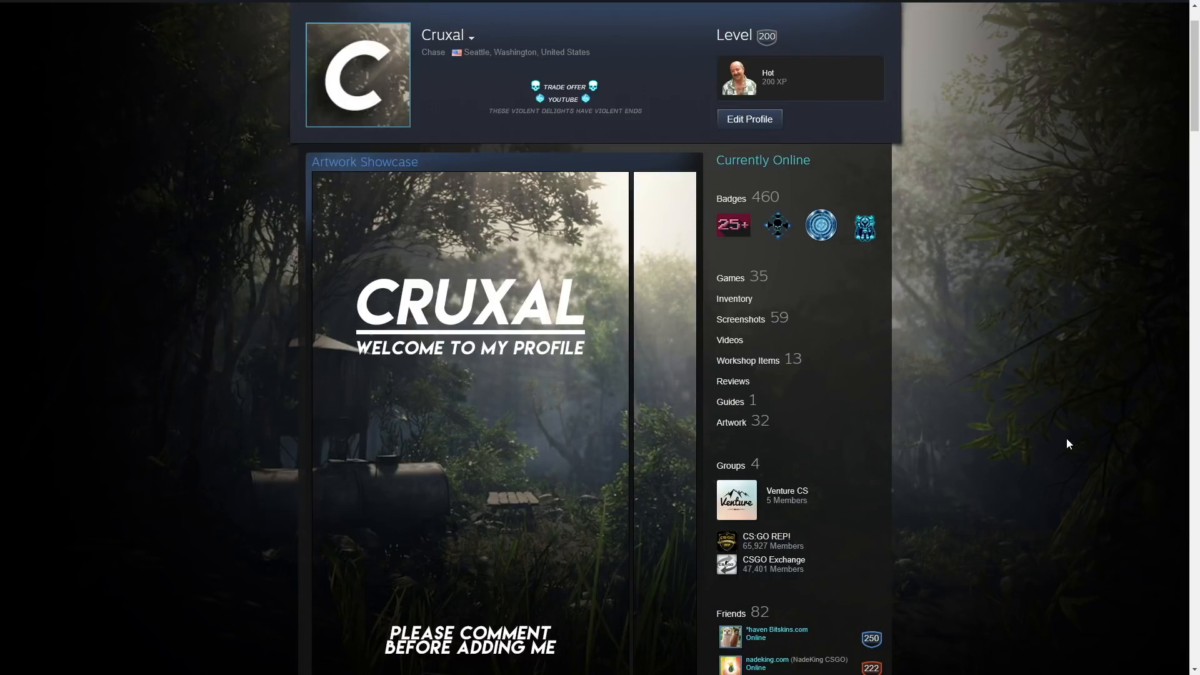
{"action": "scroll", "scroll_direction": "up", "scroll_amount": 3}
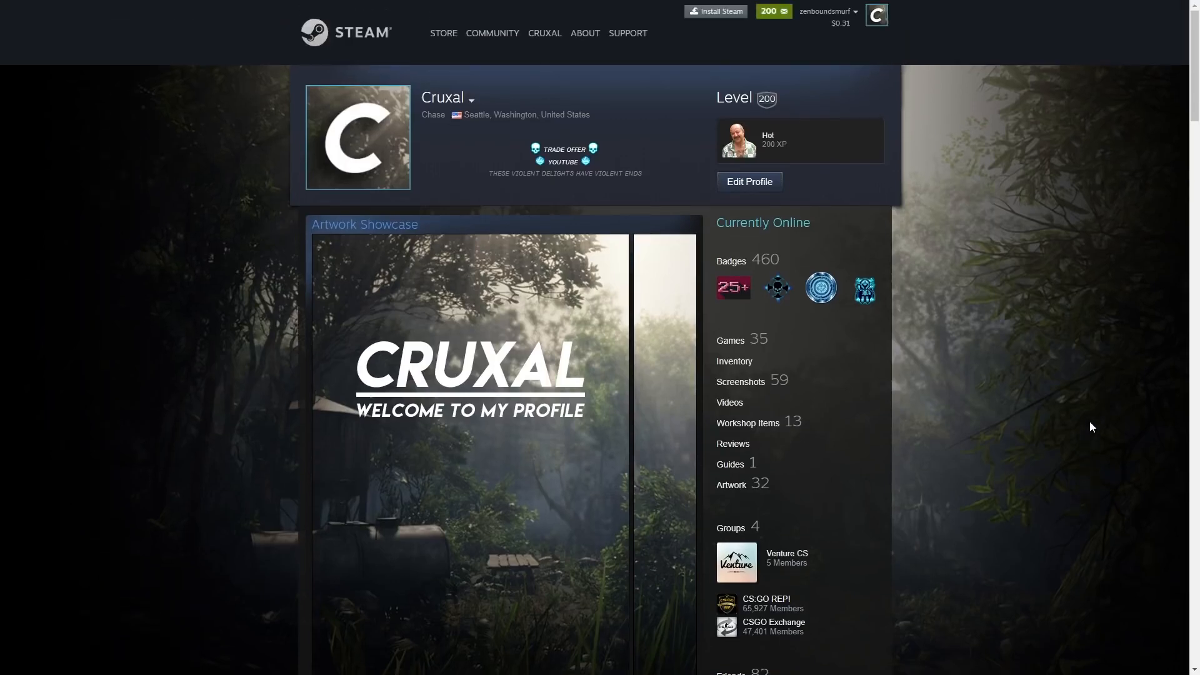
{"action": "scroll", "scroll_direction": "down", "scroll_amount": 3}
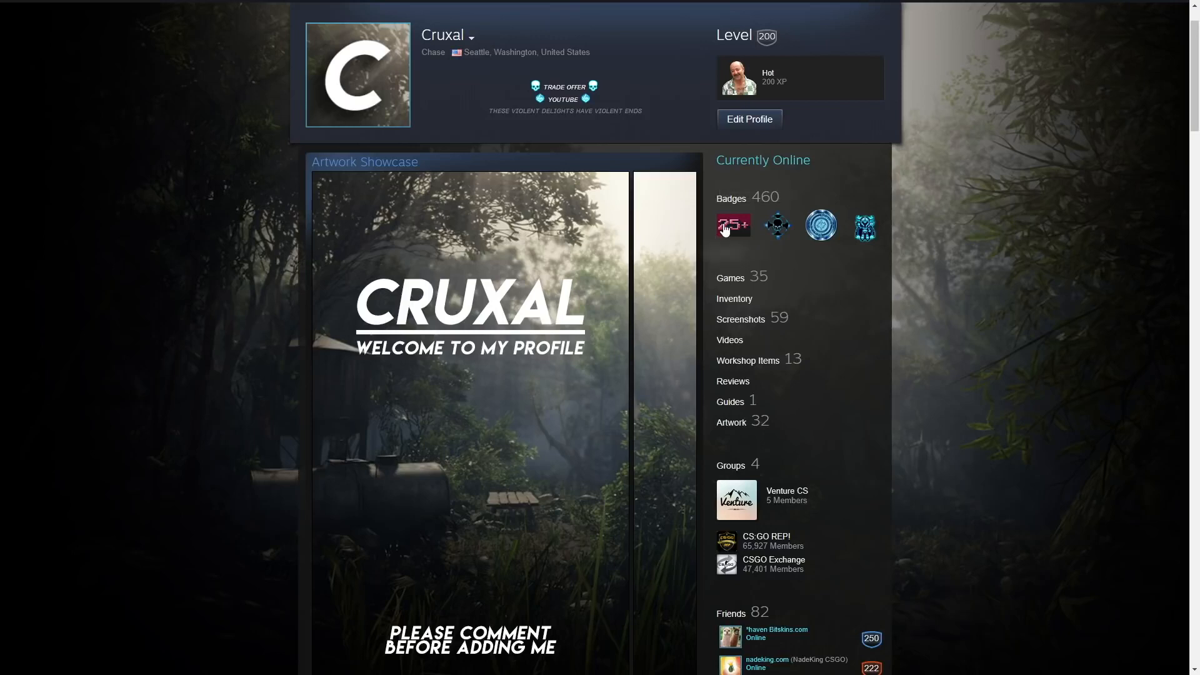
{"action": "mouse_move", "coordinate": [733, 225]}
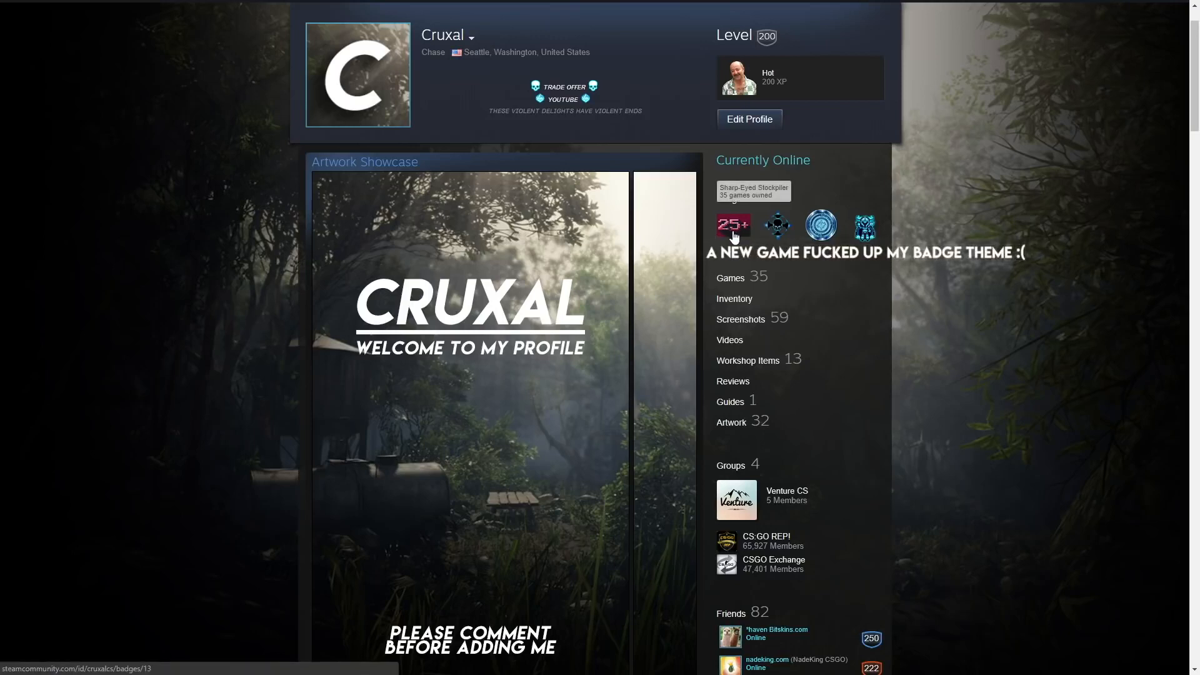
{"action": "mouse_move", "coordinate": [865, 225]}
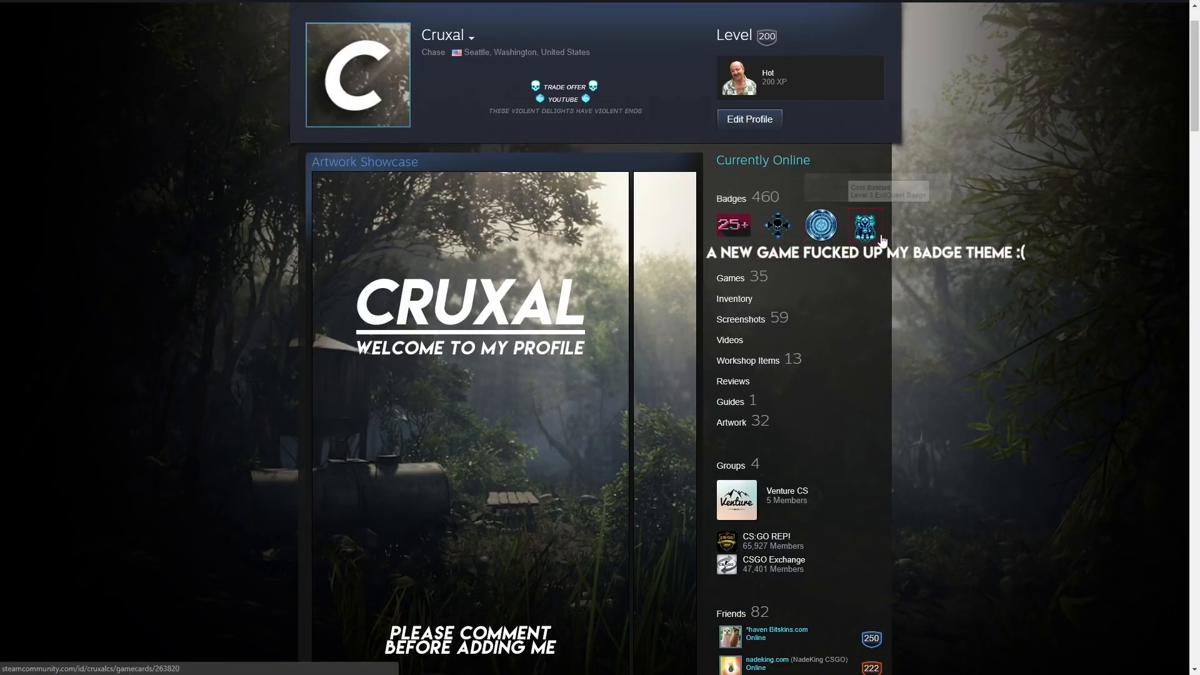
{"action": "mouse_move", "coordinate": [1067, 314]}
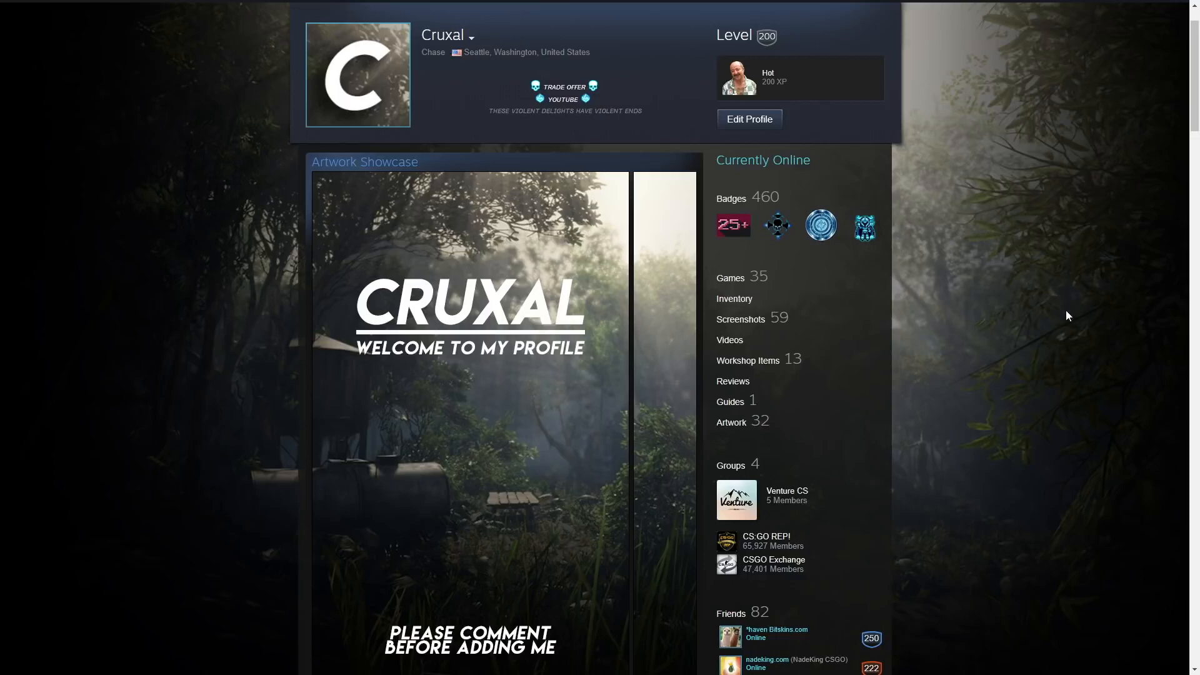
{"action": "scroll", "scroll_direction": "down", "scroll_amount": 3}
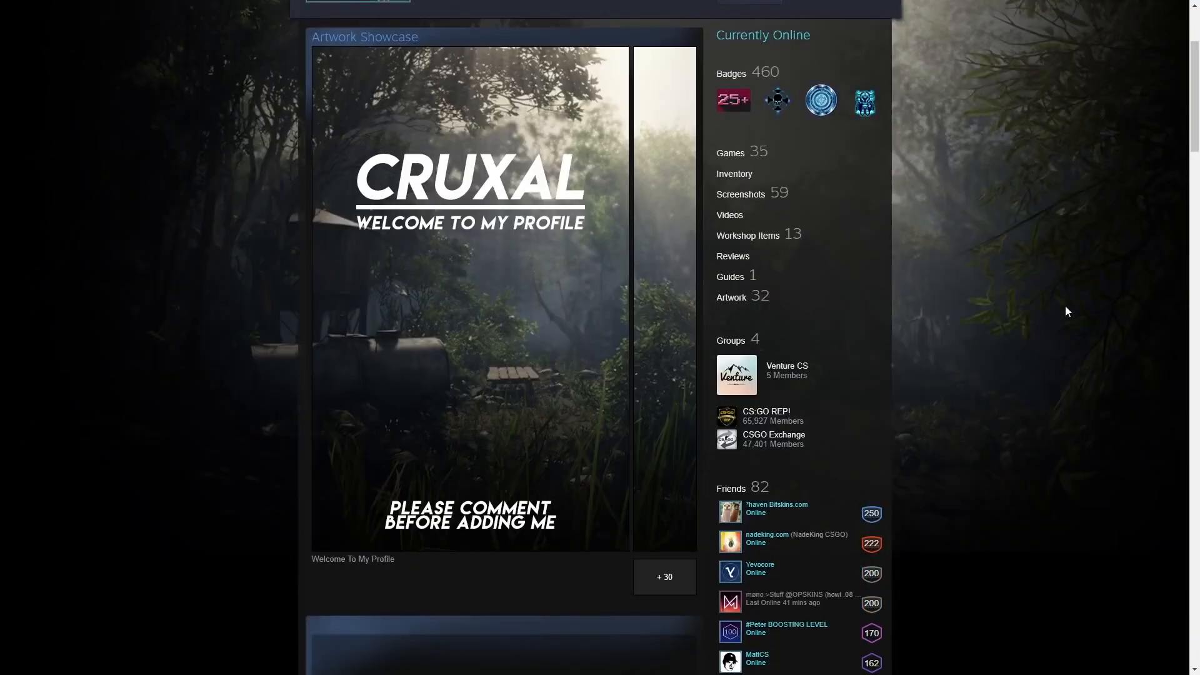
{"action": "scroll", "scroll_direction": "up", "scroll_amount": 3}
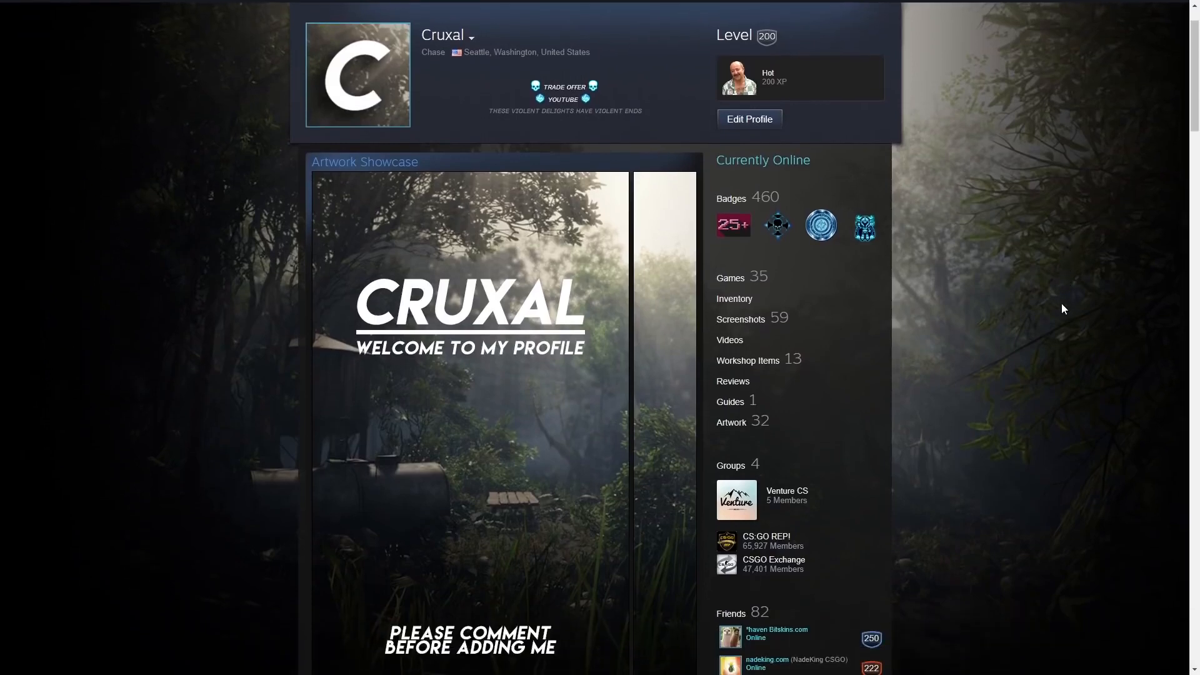
{"action": "mouse_move", "coordinate": [183, 477]}
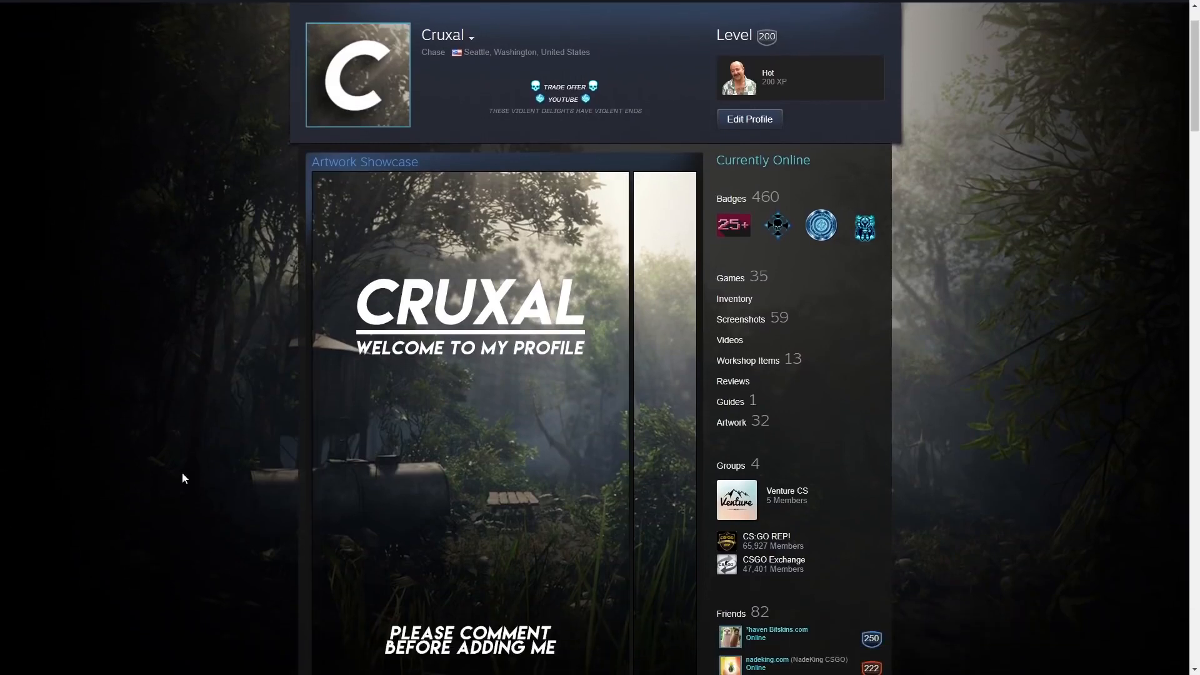
{"action": "mouse_move", "coordinate": [183, 518]}
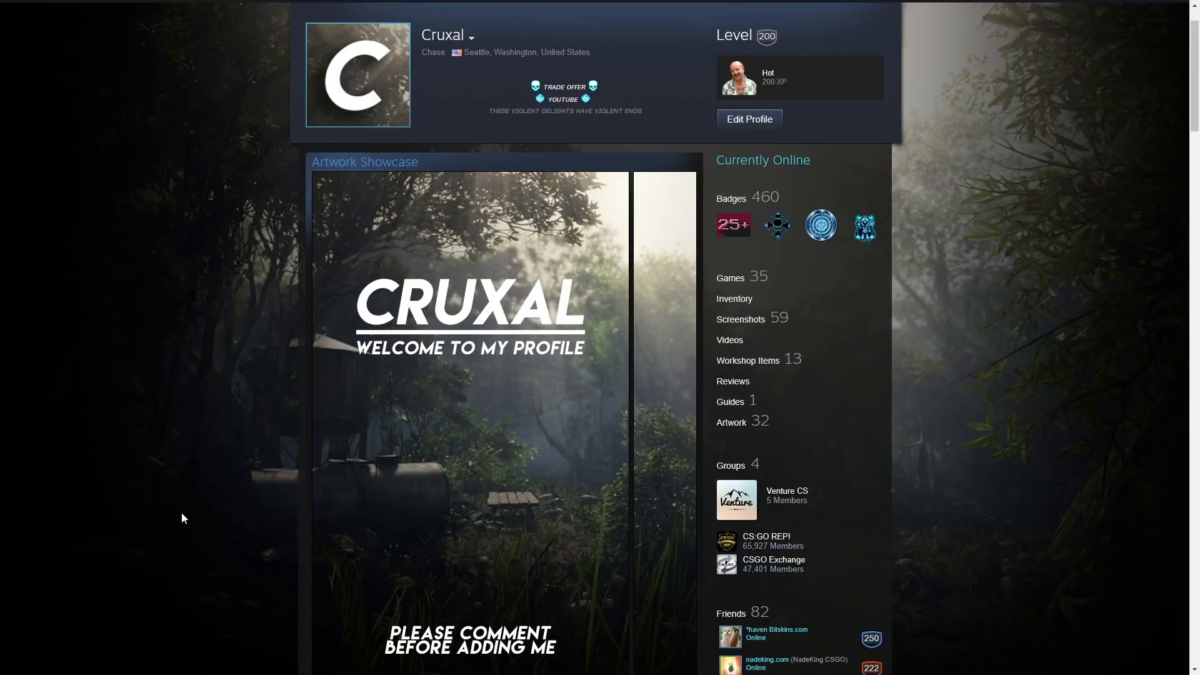
{"action": "mouse_move", "coordinate": [469, 478]}
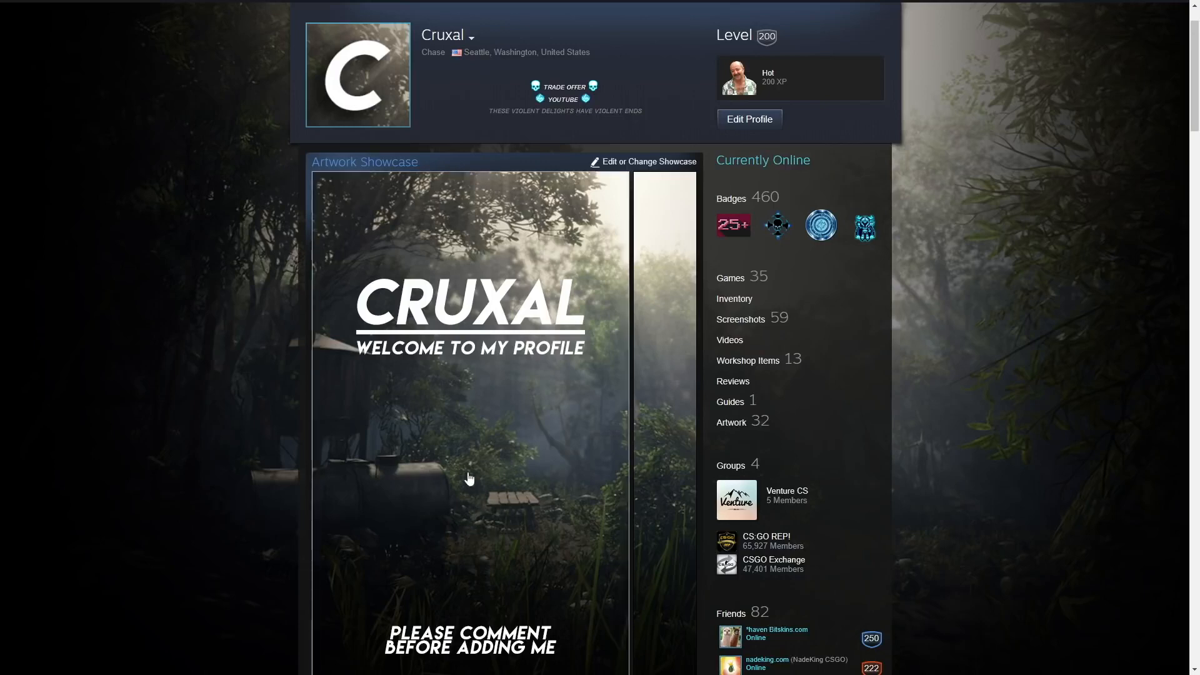
{"action": "mouse_move", "coordinate": [125, 327]}
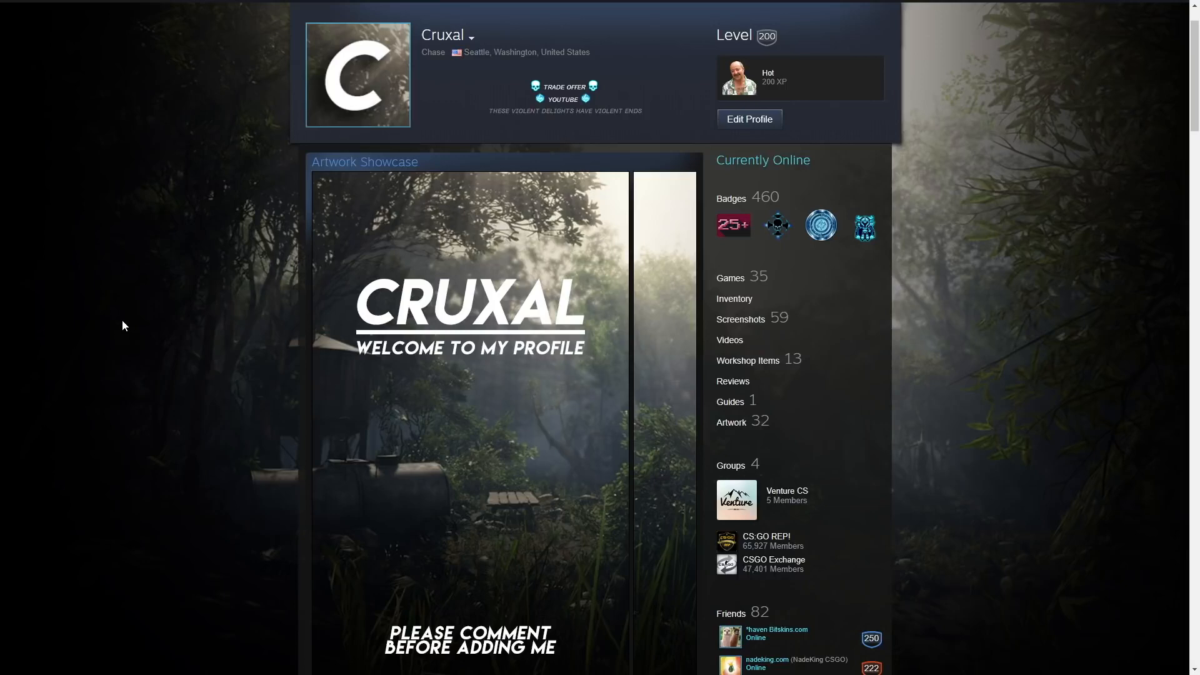
{"action": "mouse_move", "coordinate": [4, 413]}
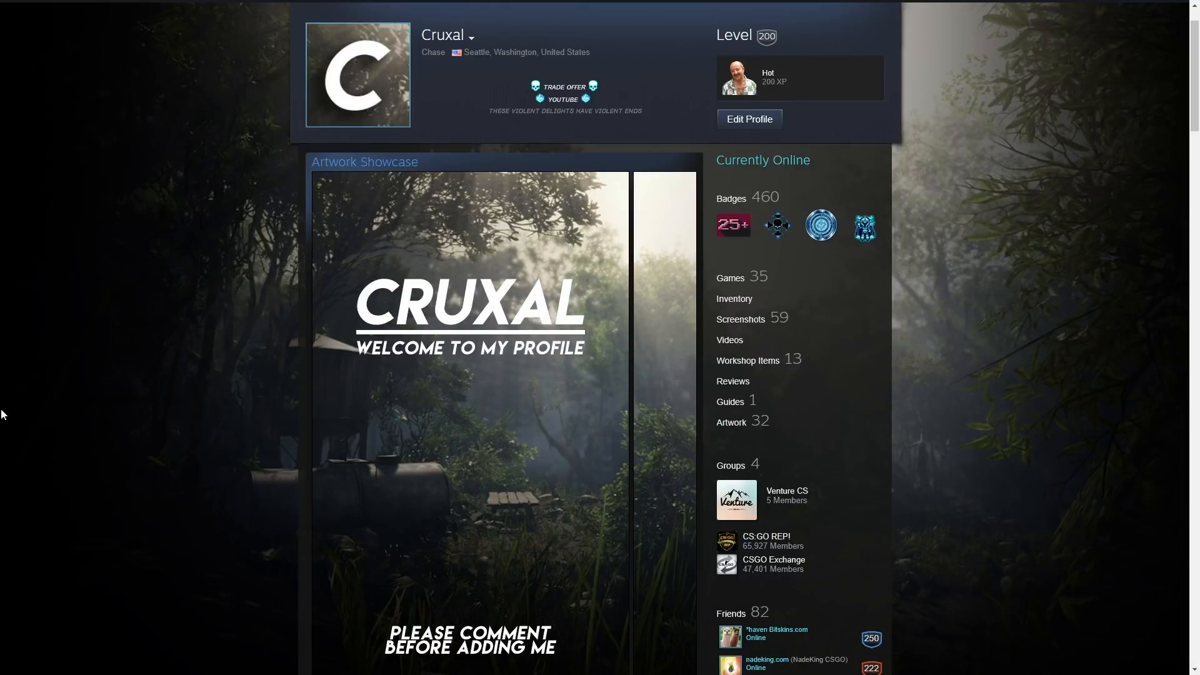